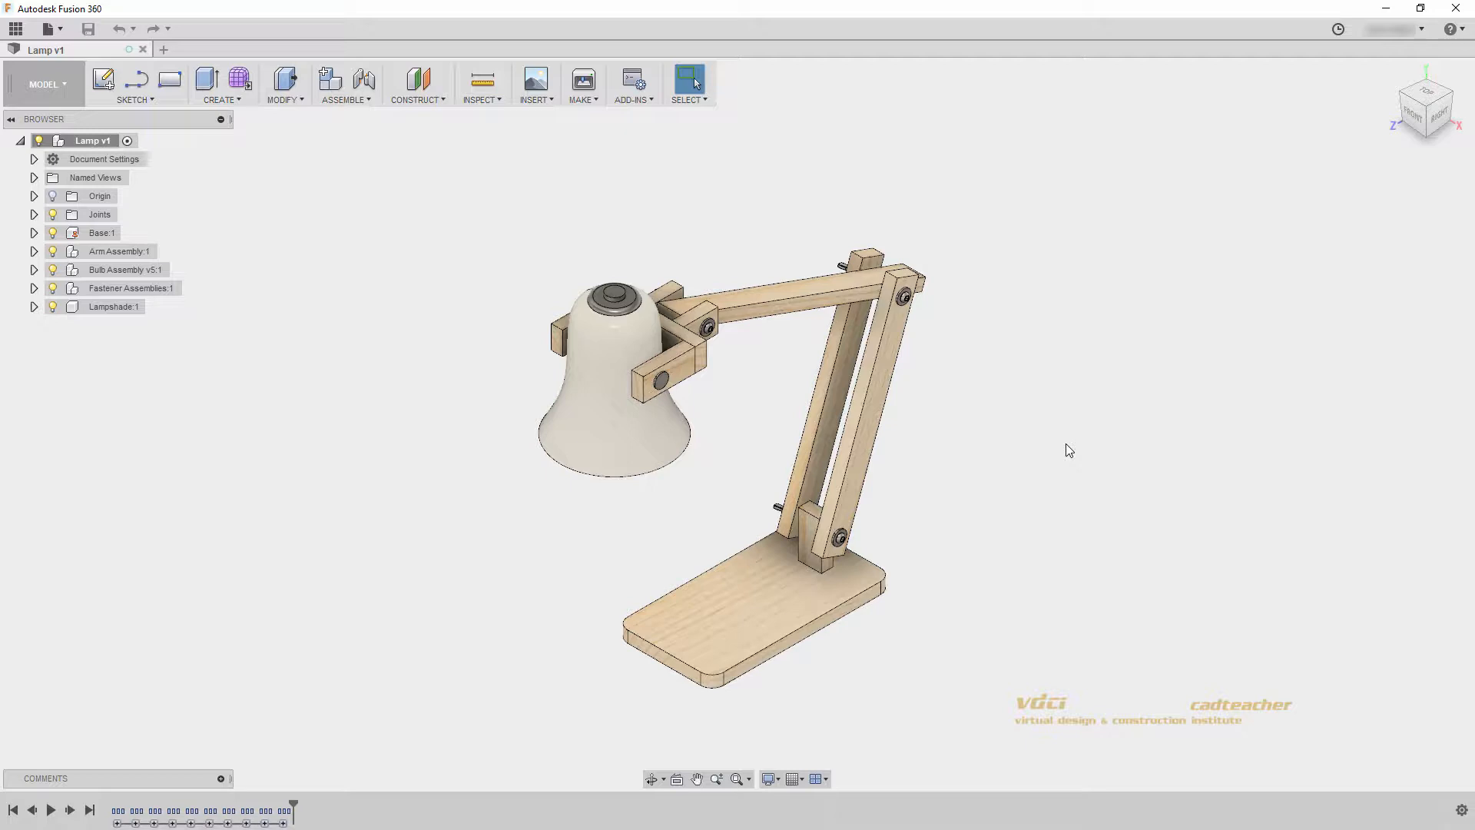
mouse_move(498, 289)
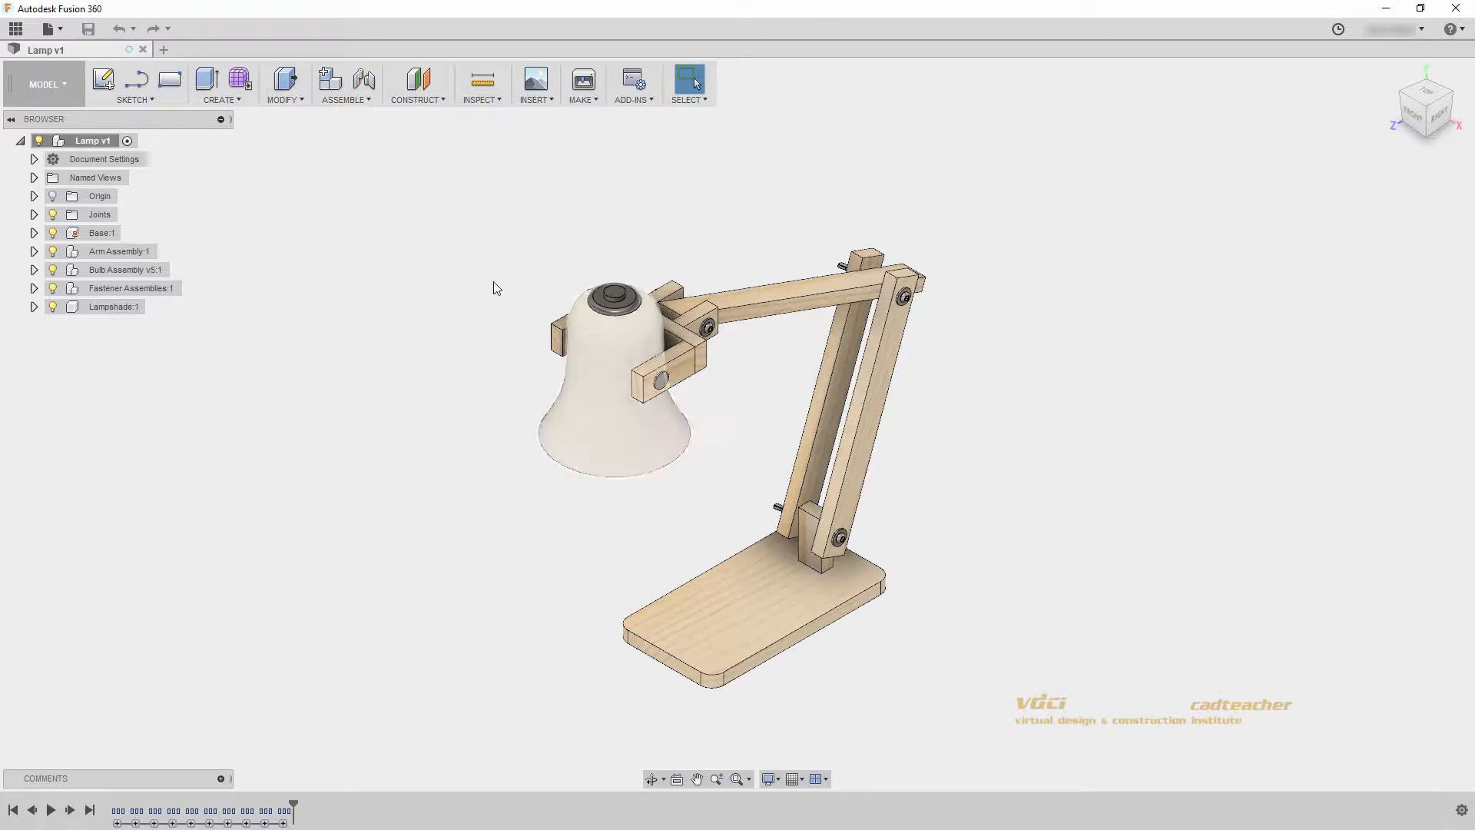
Browse the workspaces, visiting the rendering workspace and returning to modelling.
left_click(40, 83)
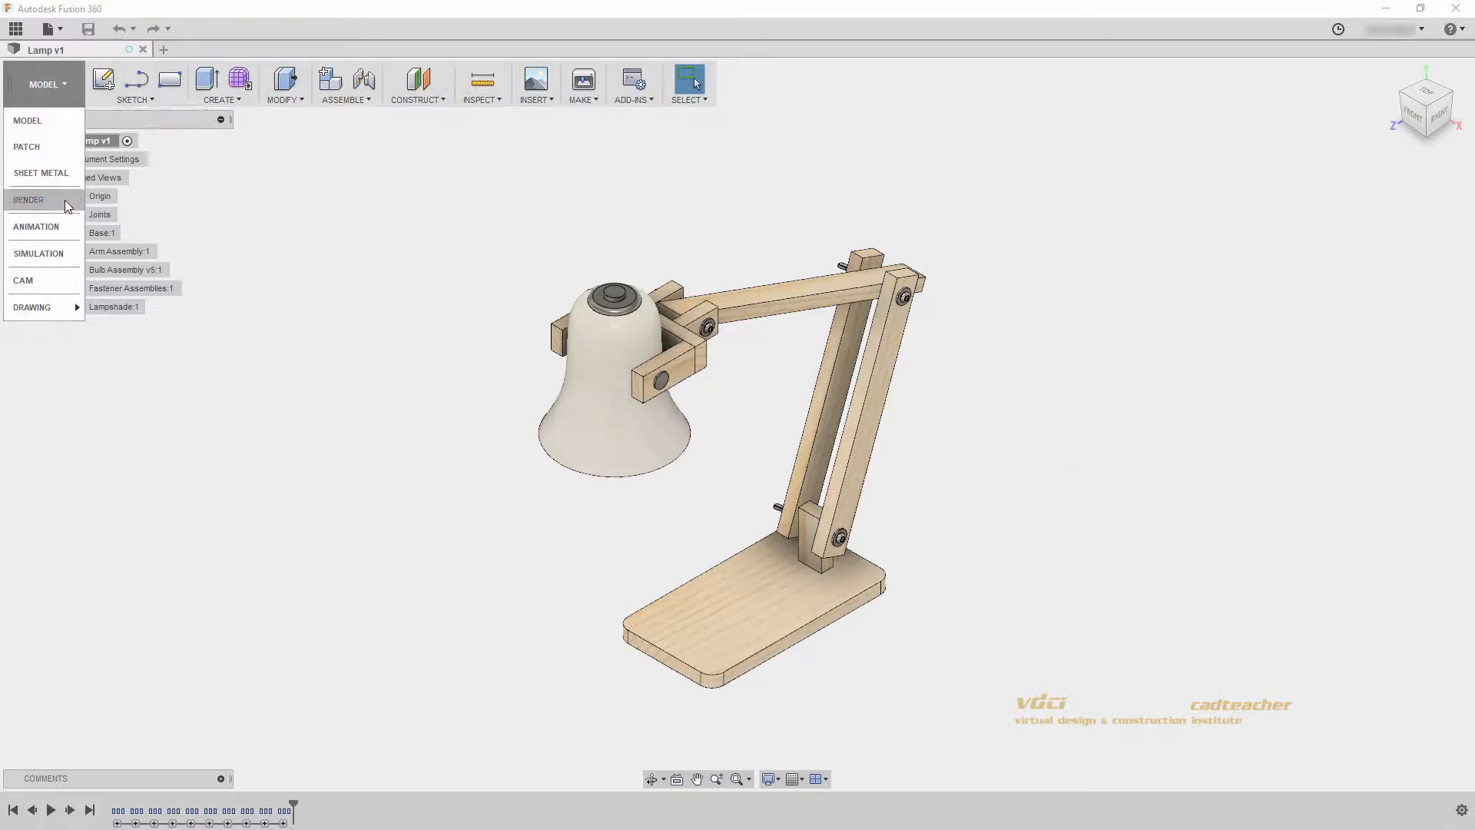
left_click(31, 200)
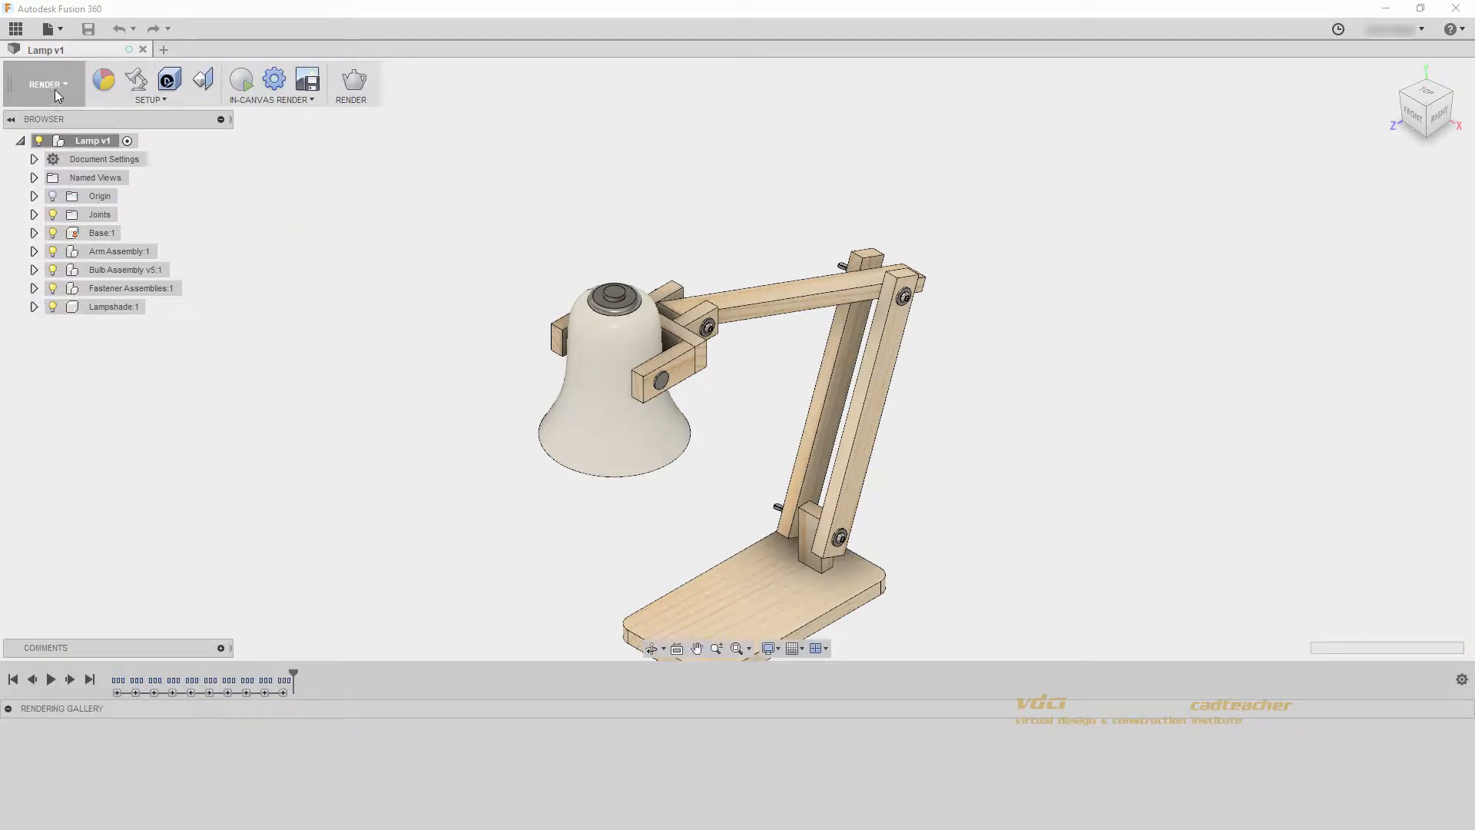
left_click(48, 85)
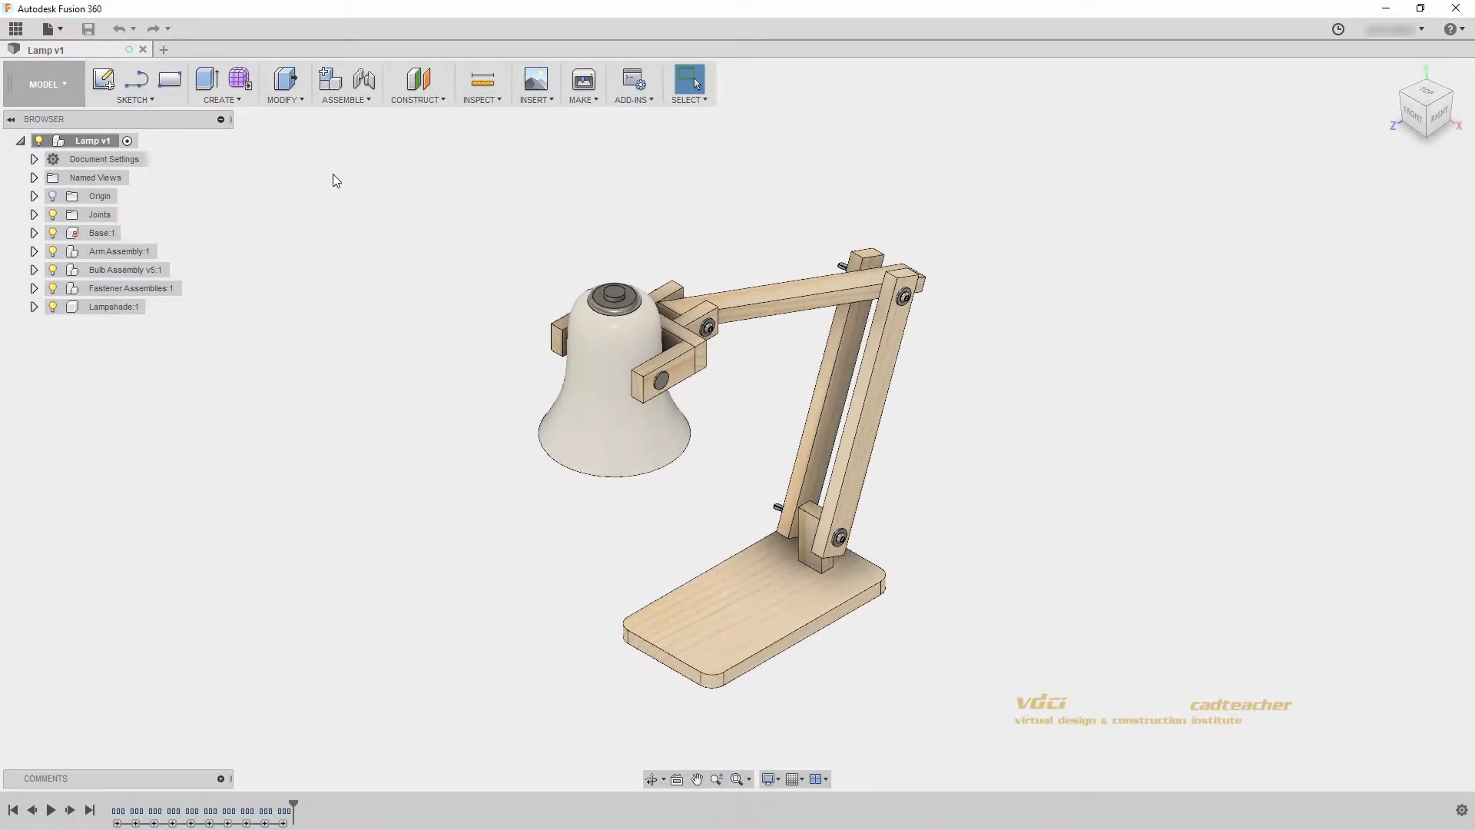
mouse_move(297, 108)
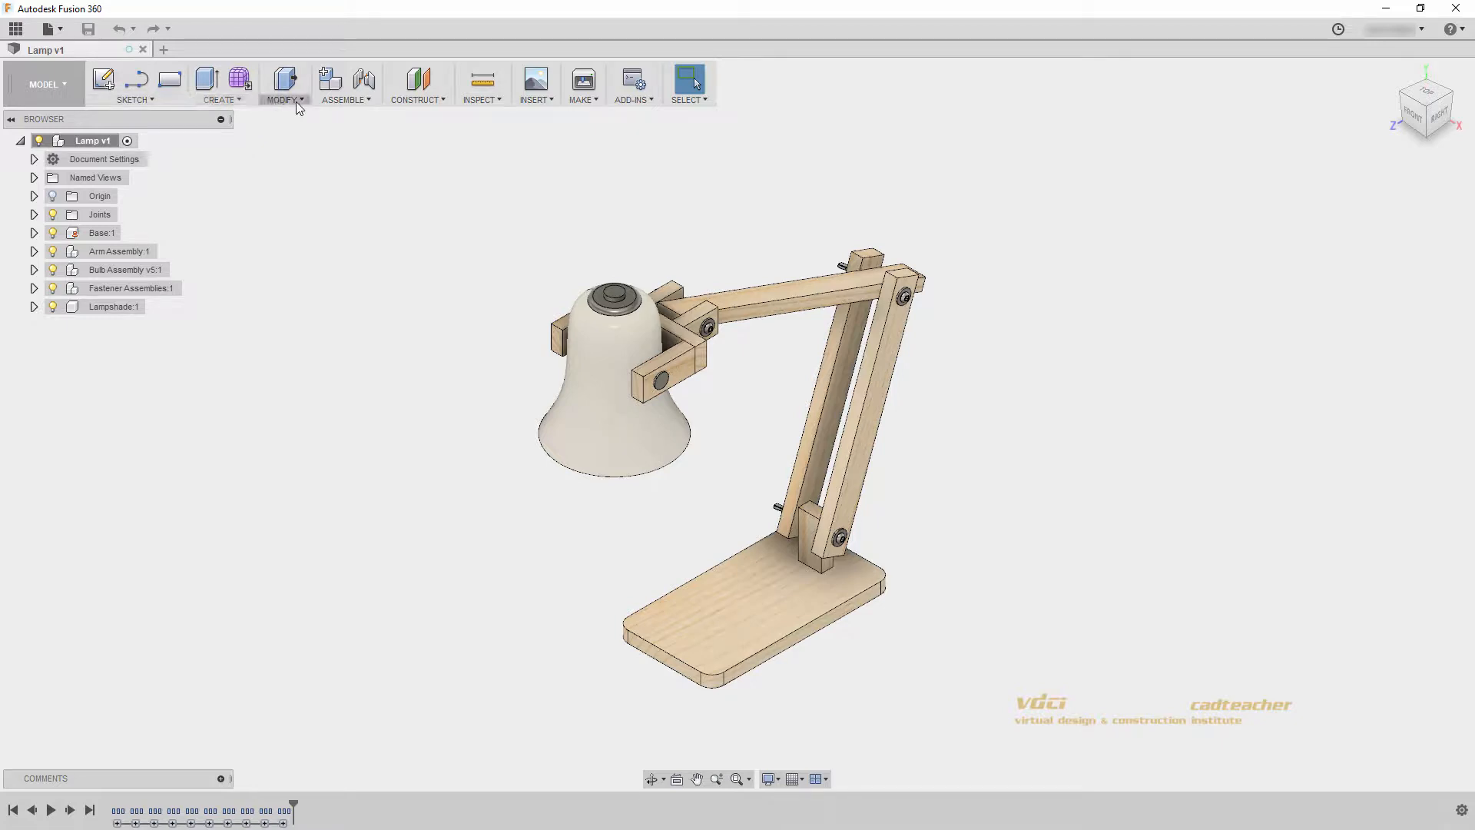
mouse_move(352, 106)
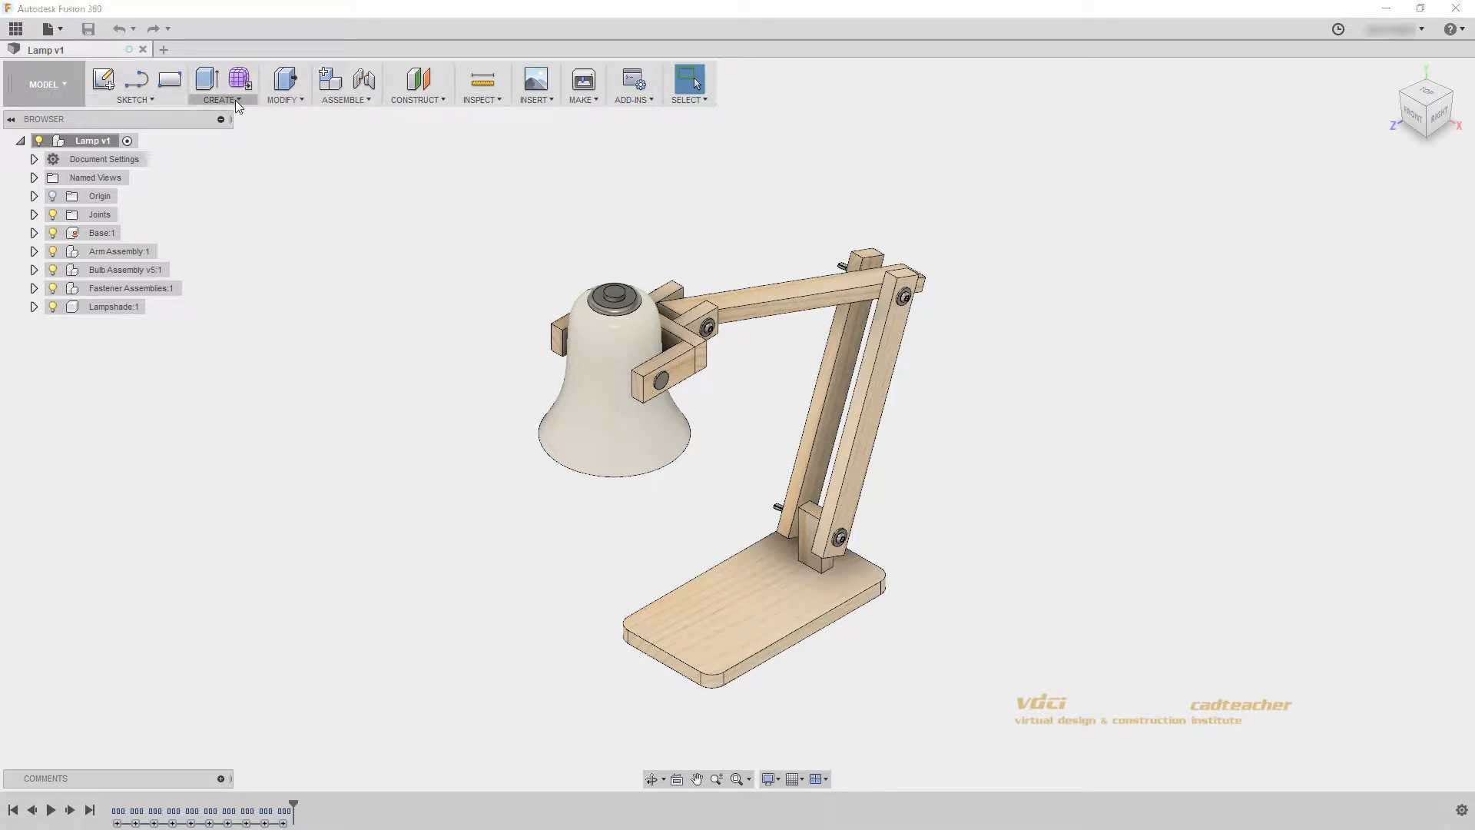
Pin Revolve as a quick-access Create command and unpin Extrude.
left_click(221, 98)
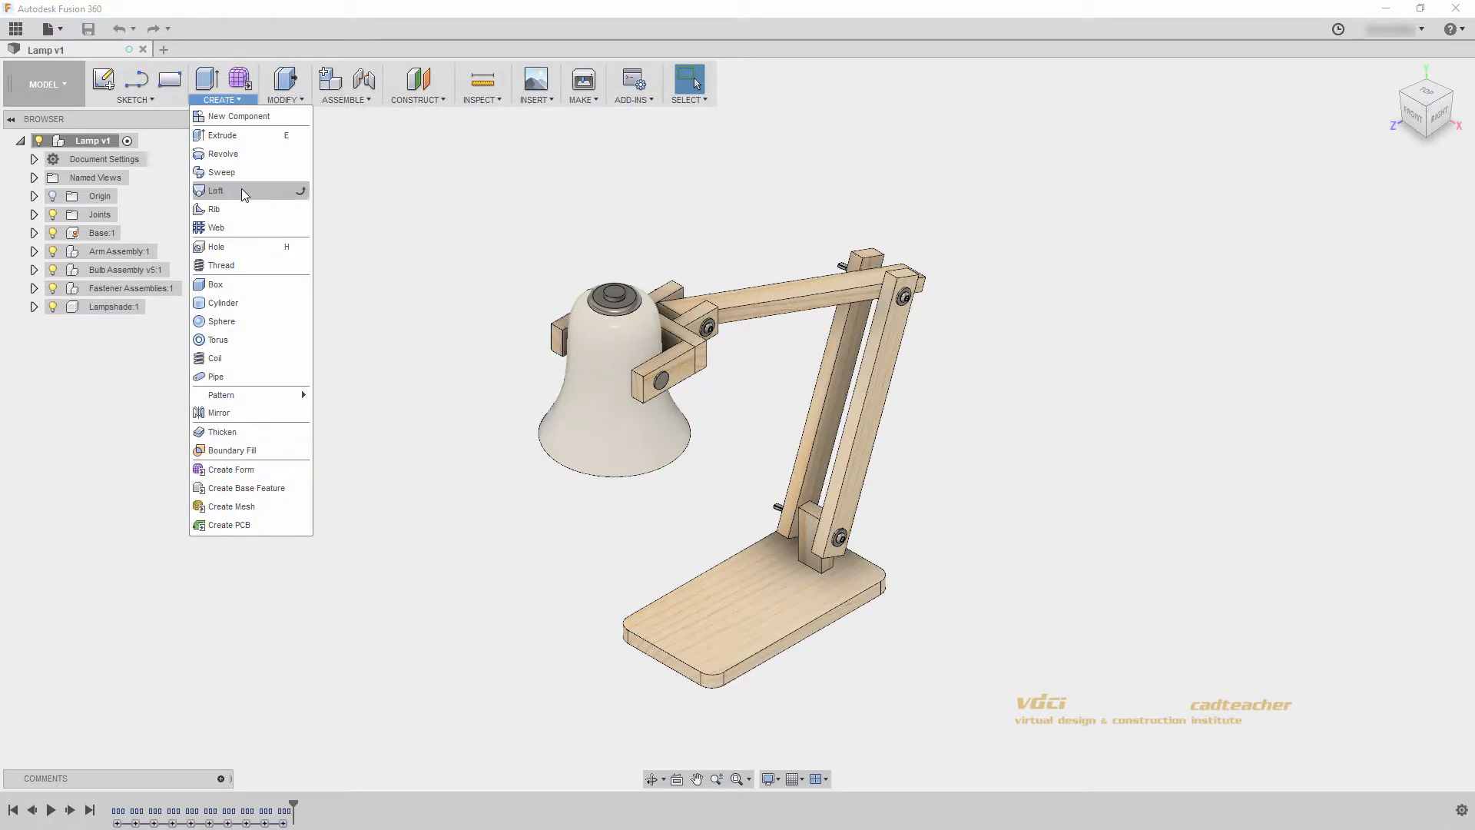
mouse_move(243, 213)
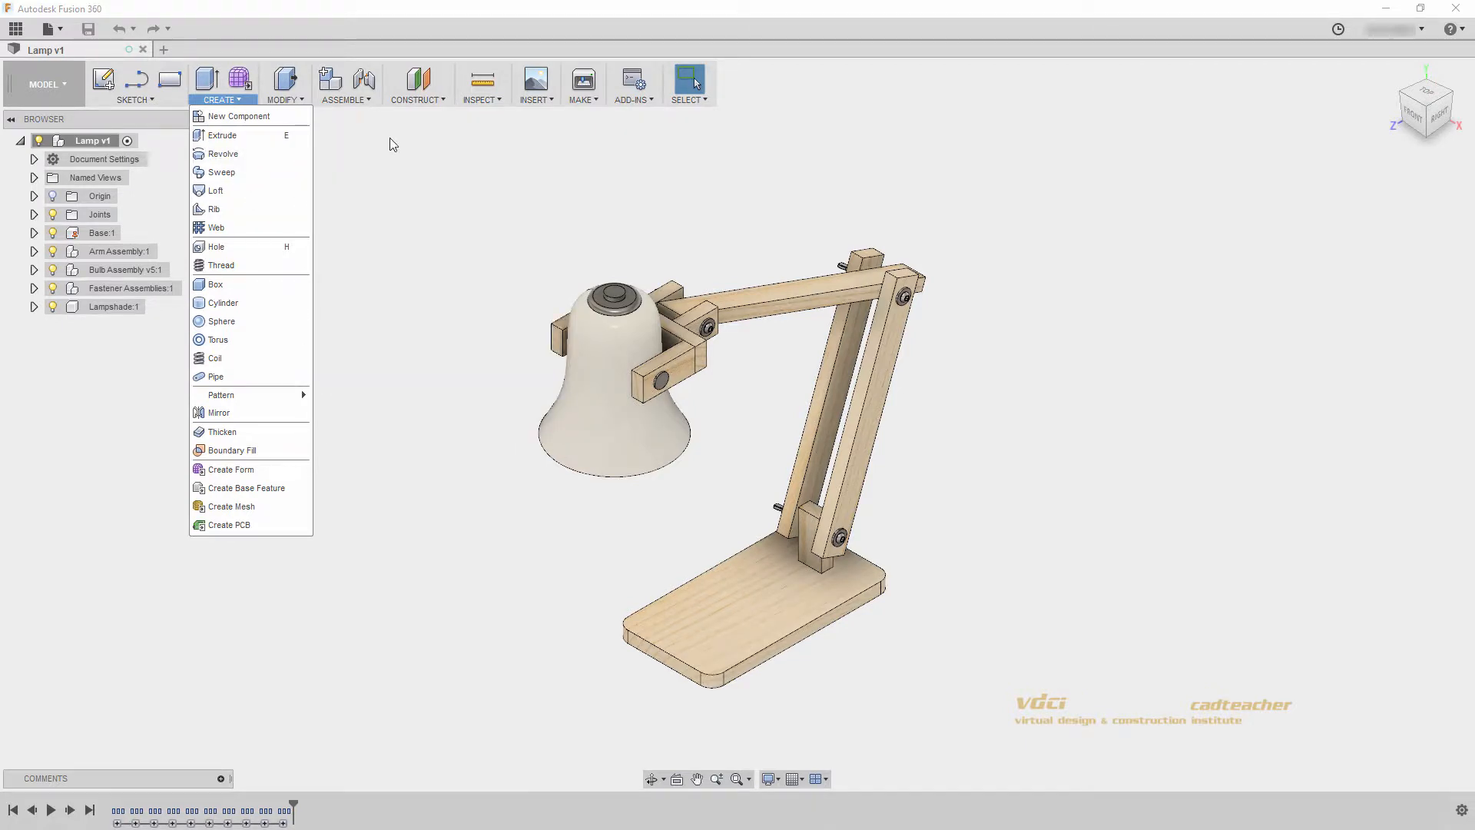
left_click(221, 84)
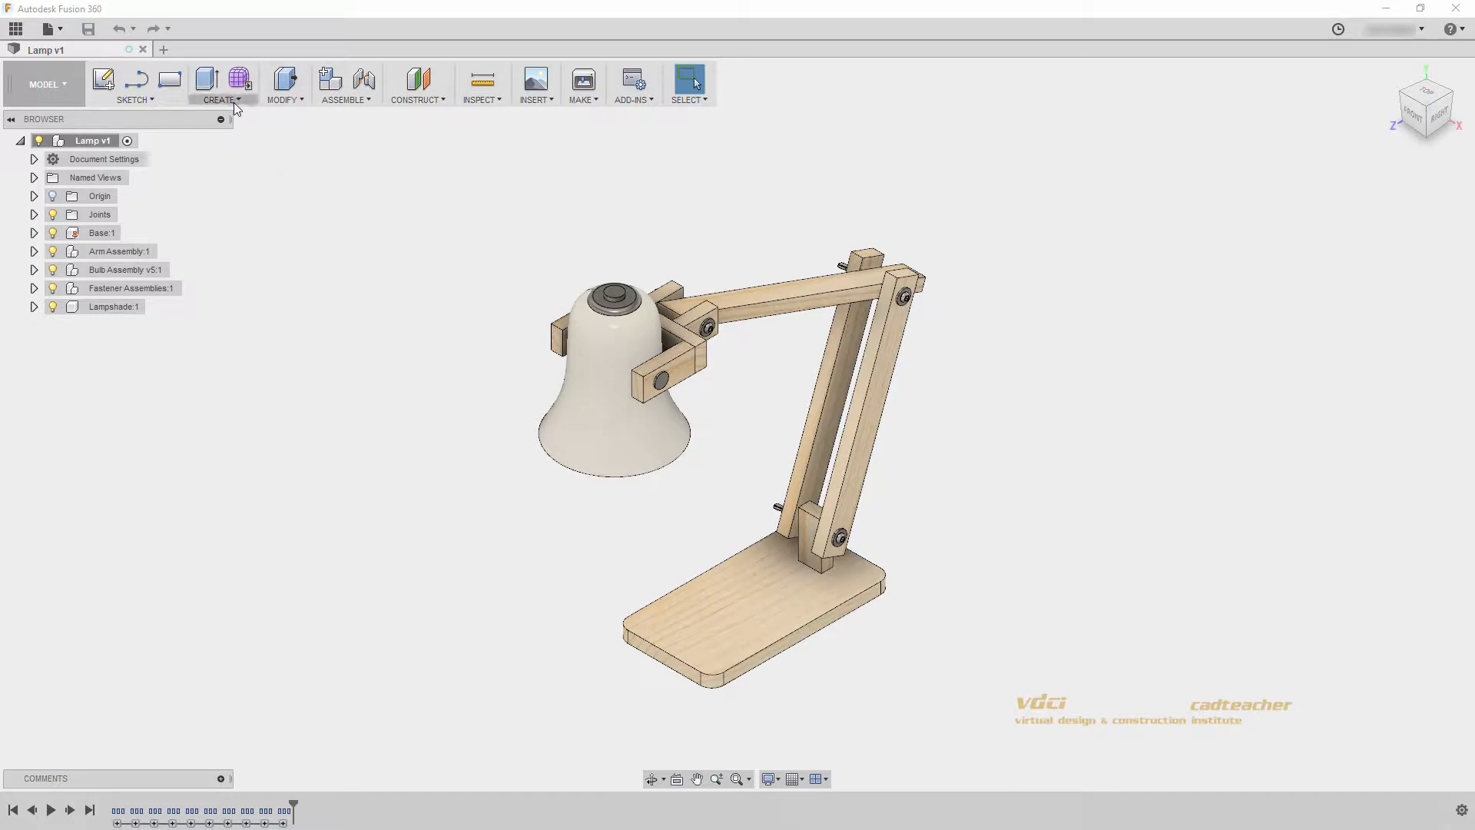
left_click(221, 84)
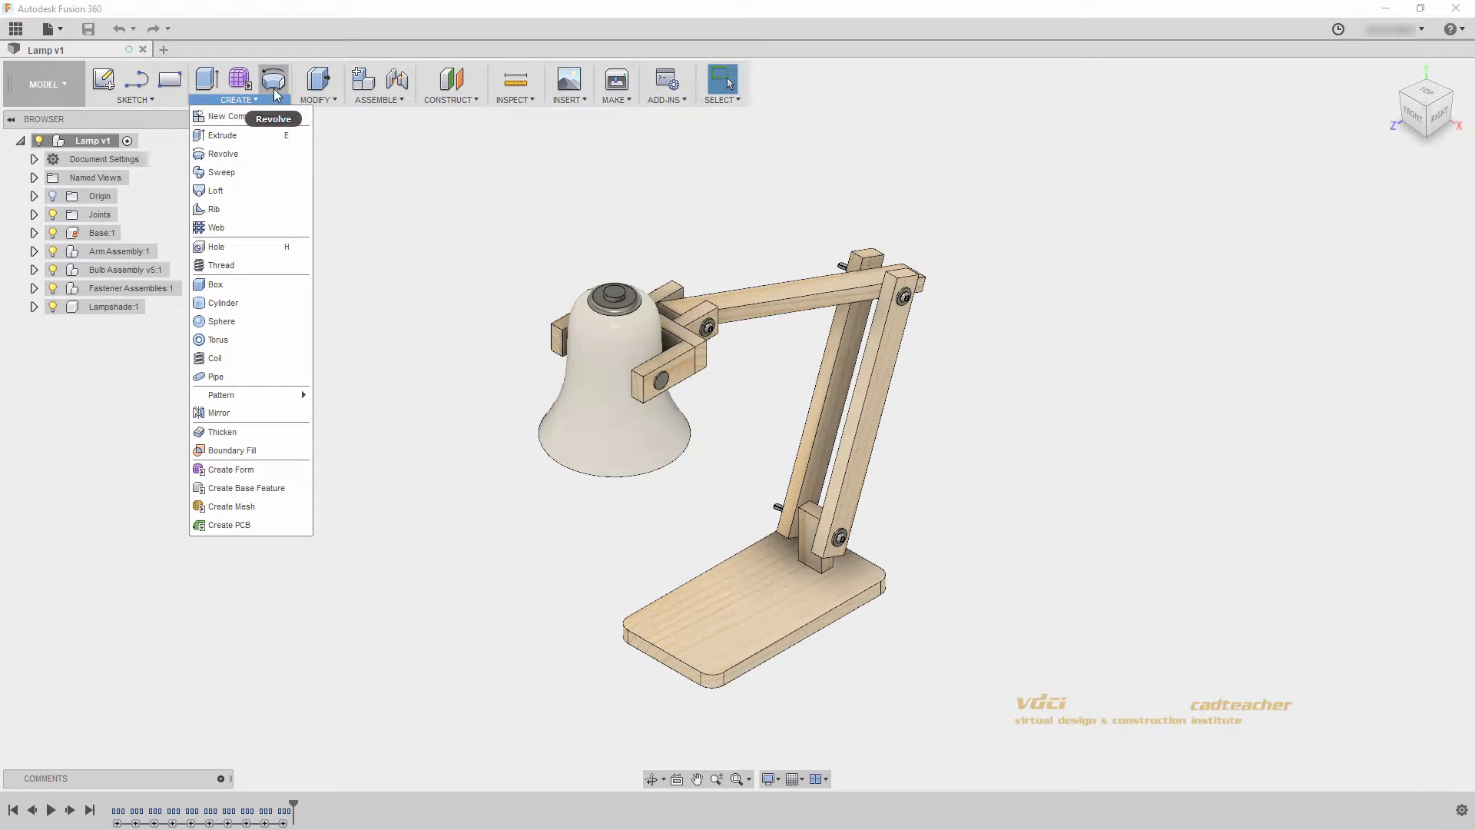
mouse_move(248, 115)
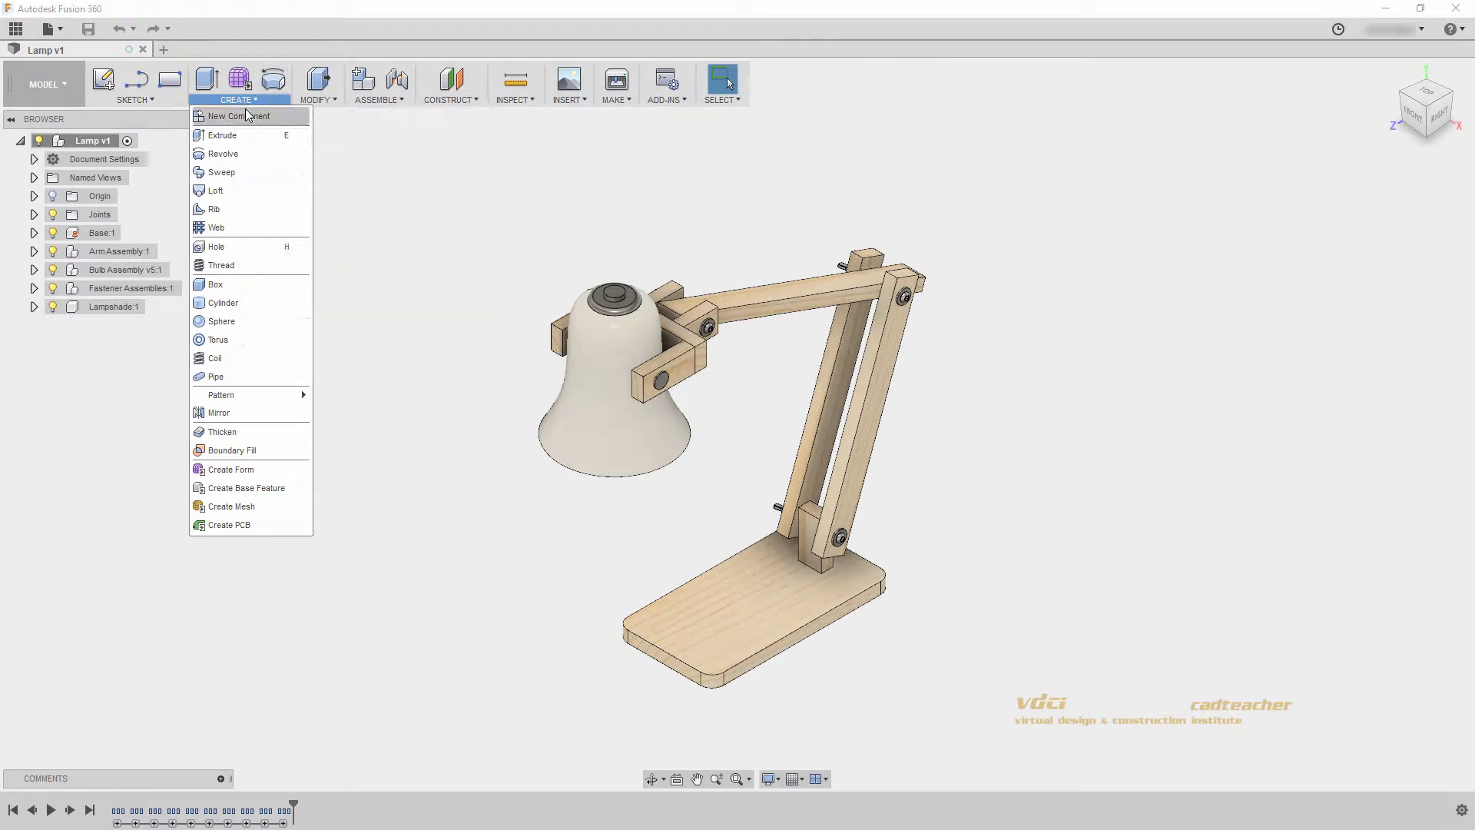
mouse_move(222, 135)
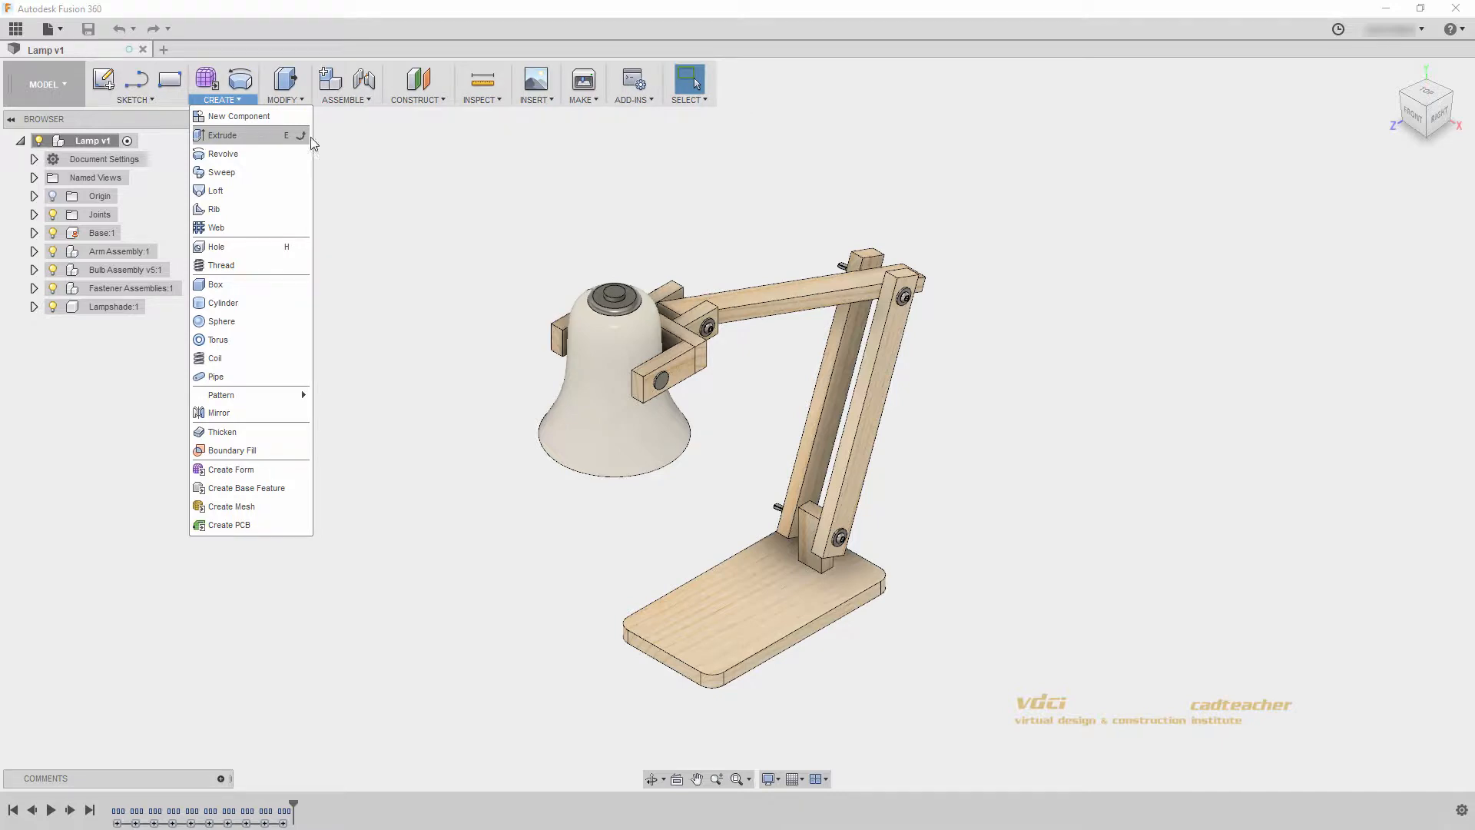
left_click(408, 167)
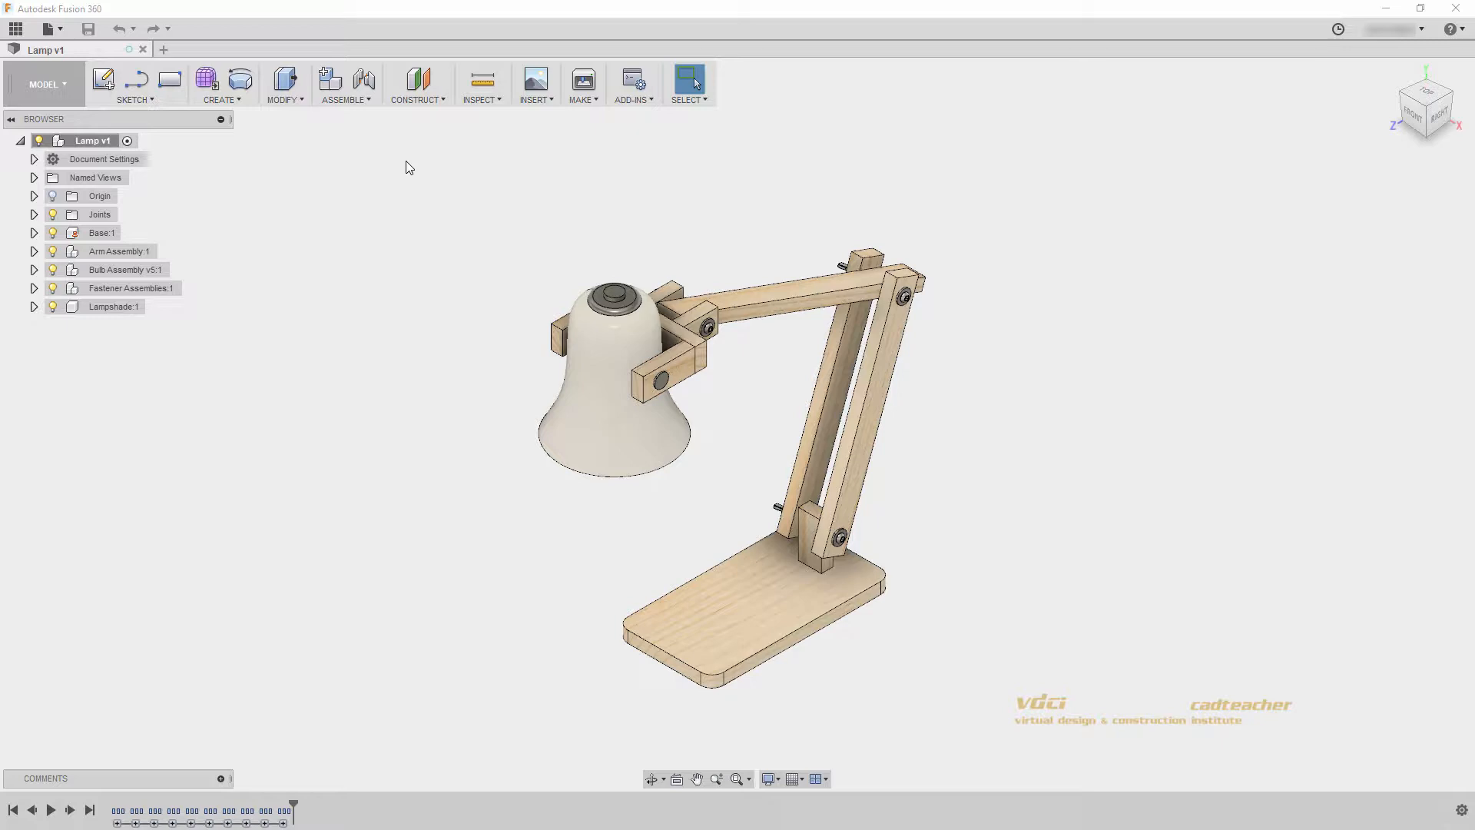
Find Press Pull via the S toolbox search ('presspu') and start the command.
key("s")
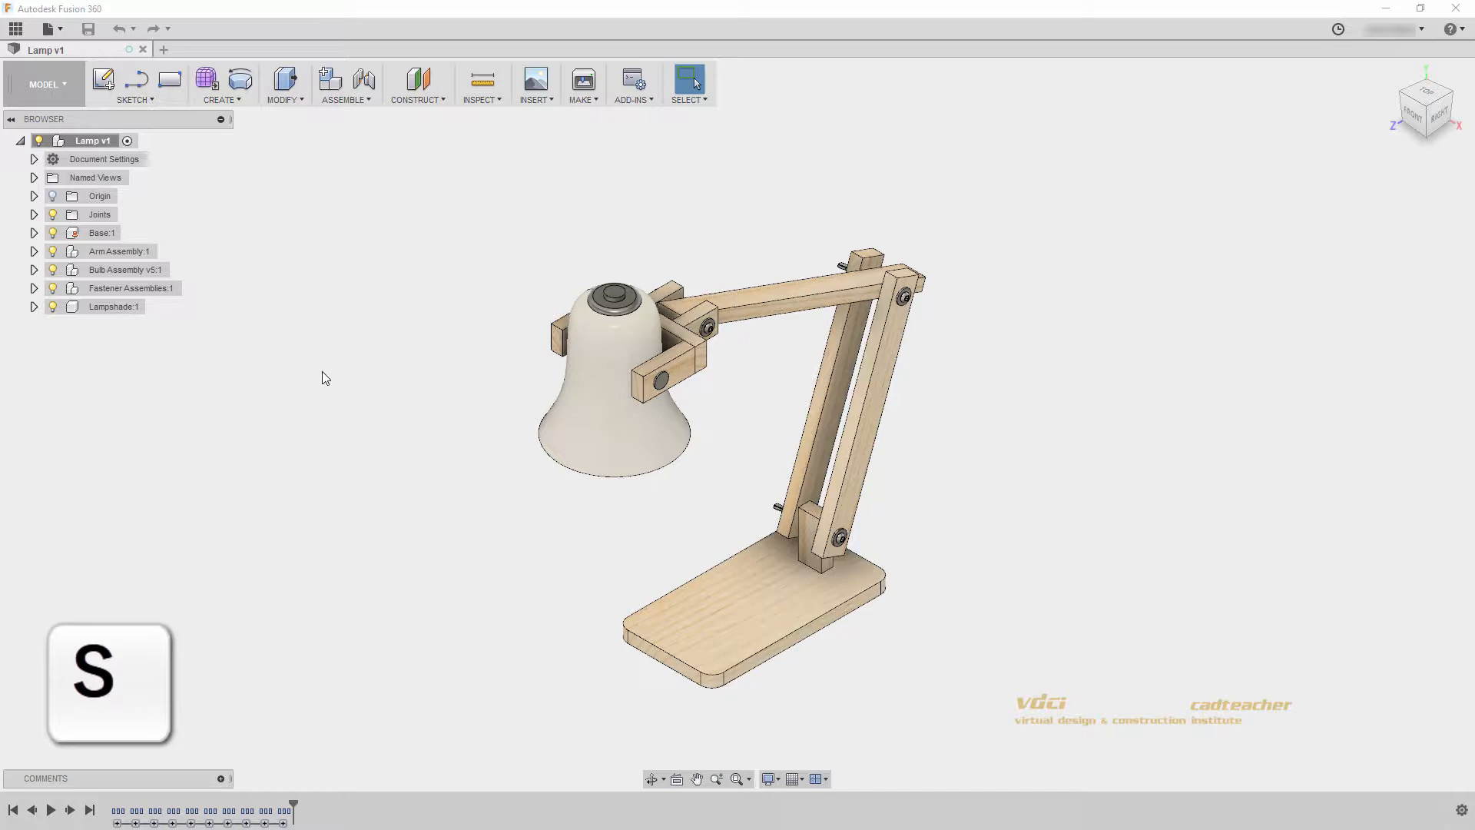
key("s")
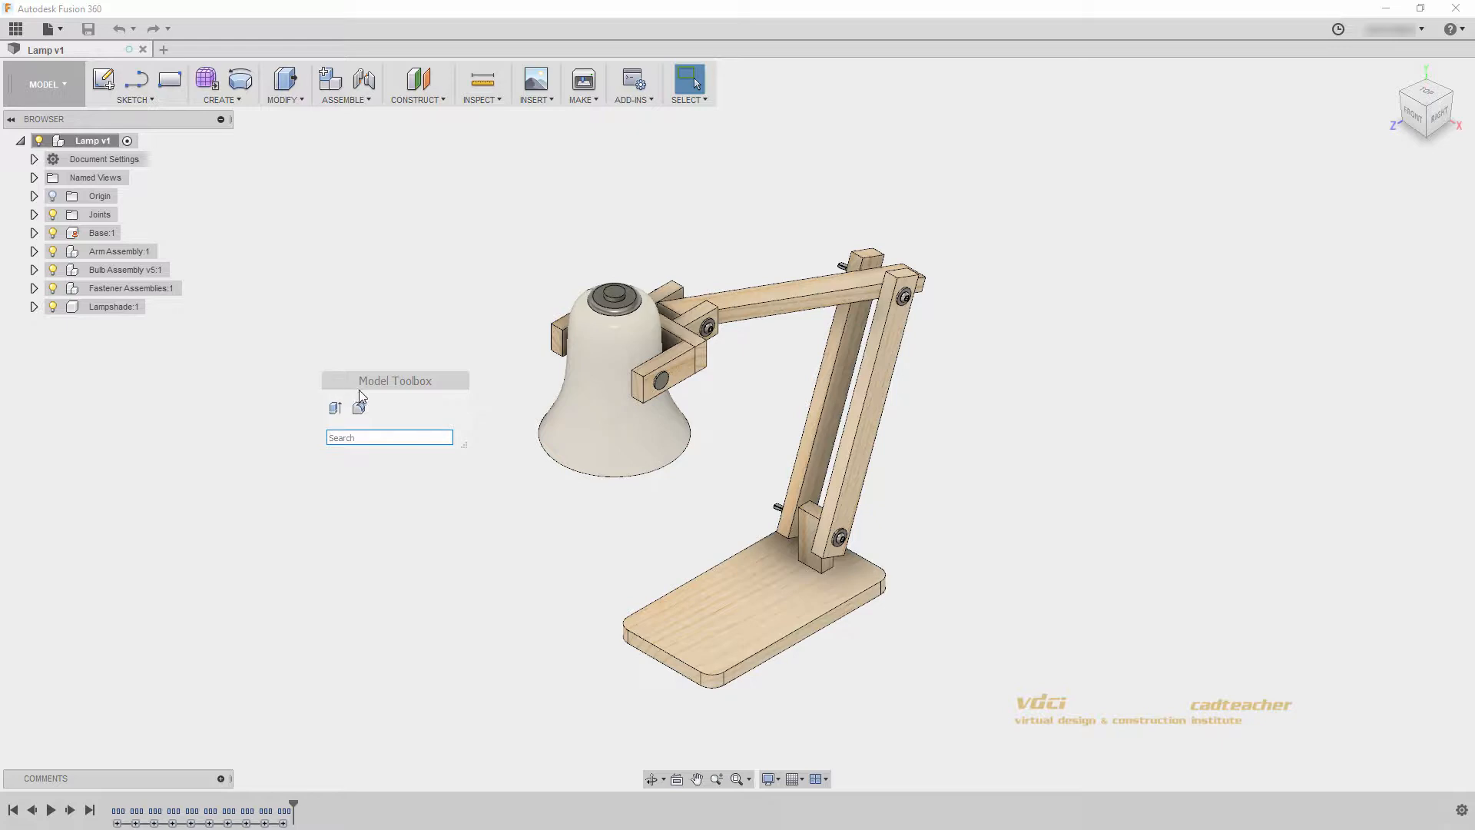
mouse_move(389, 393)
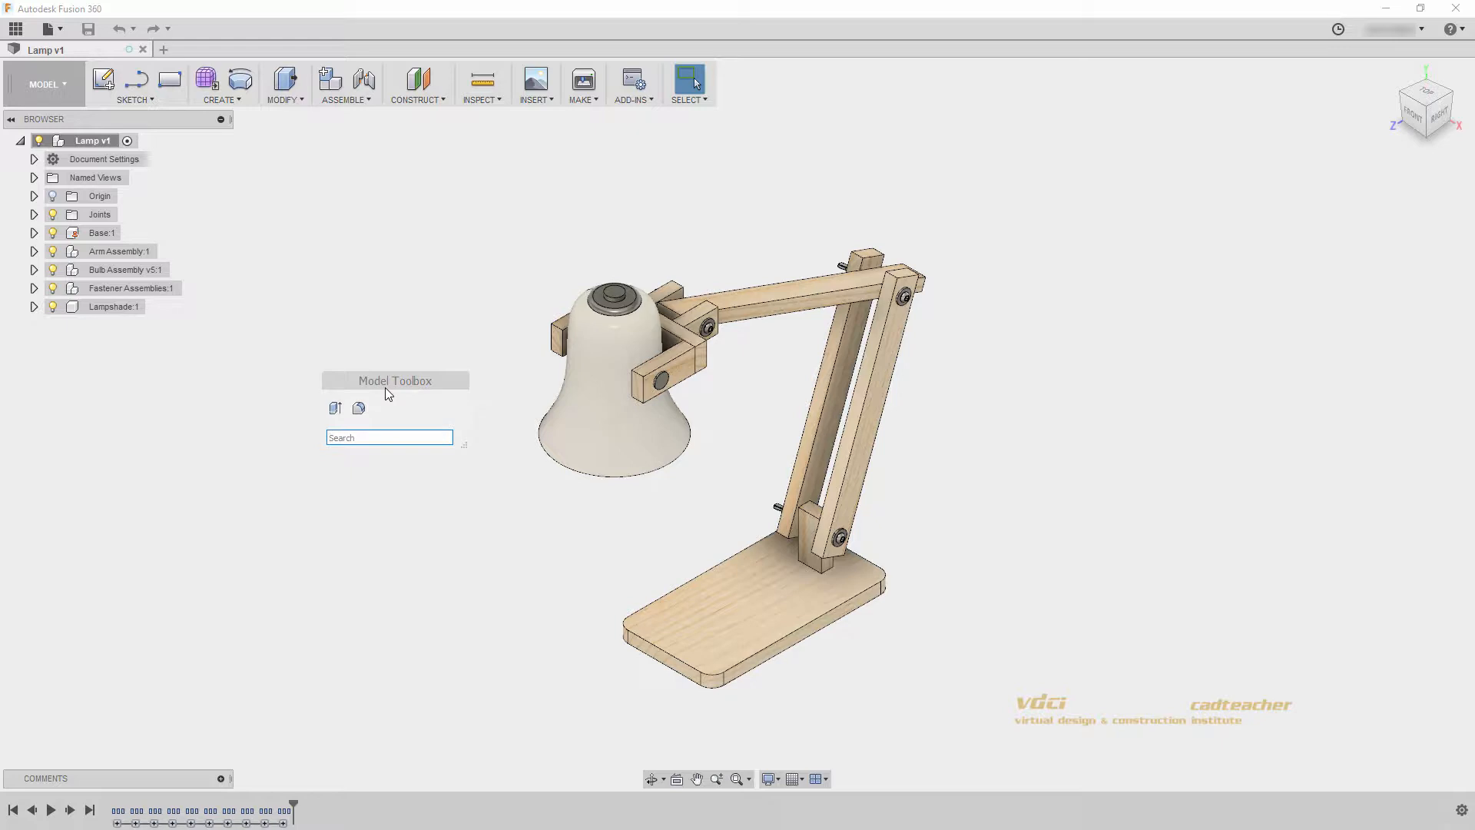
mouse_move(393, 393)
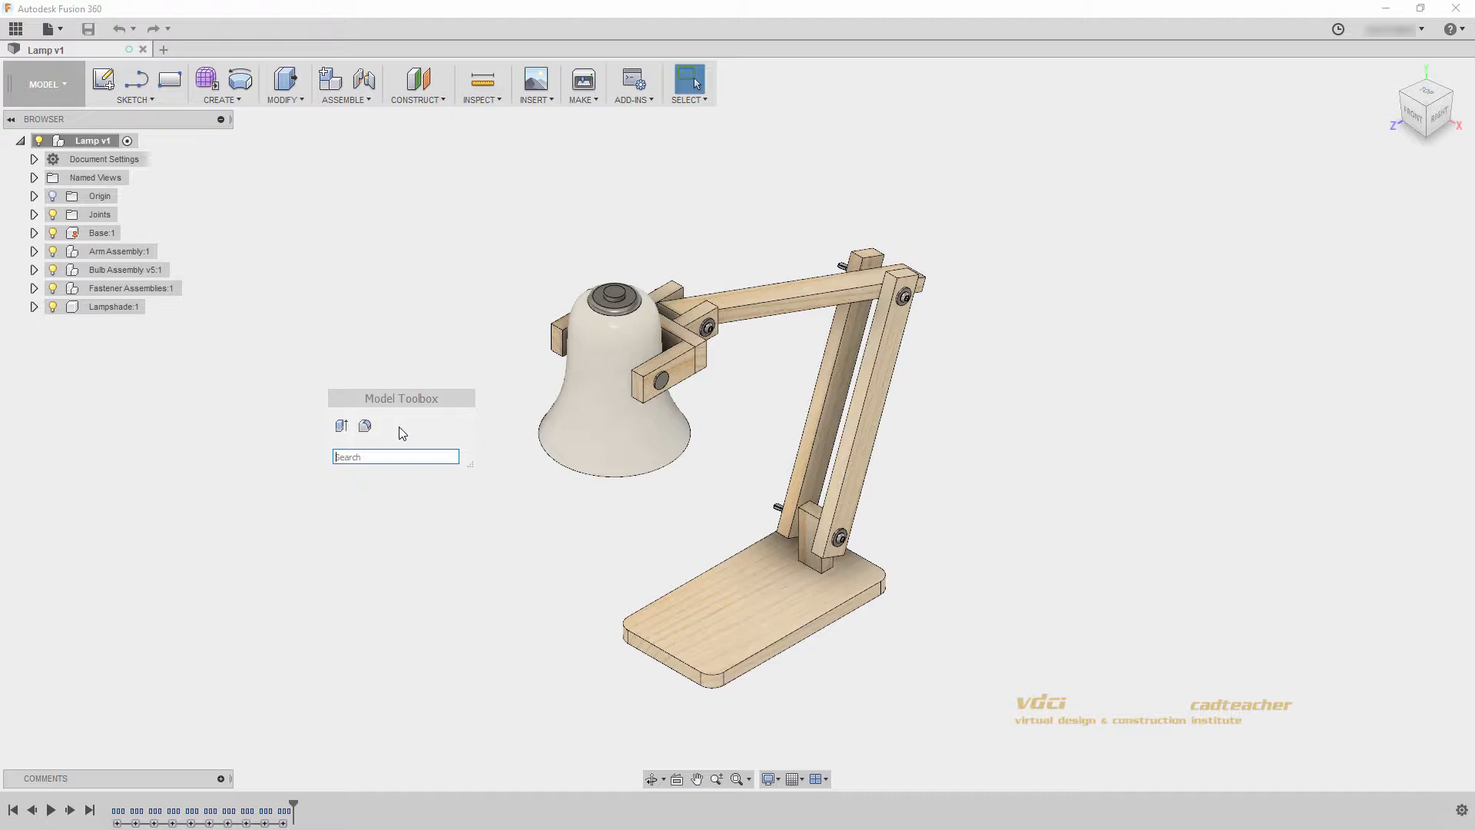
type("presspull")
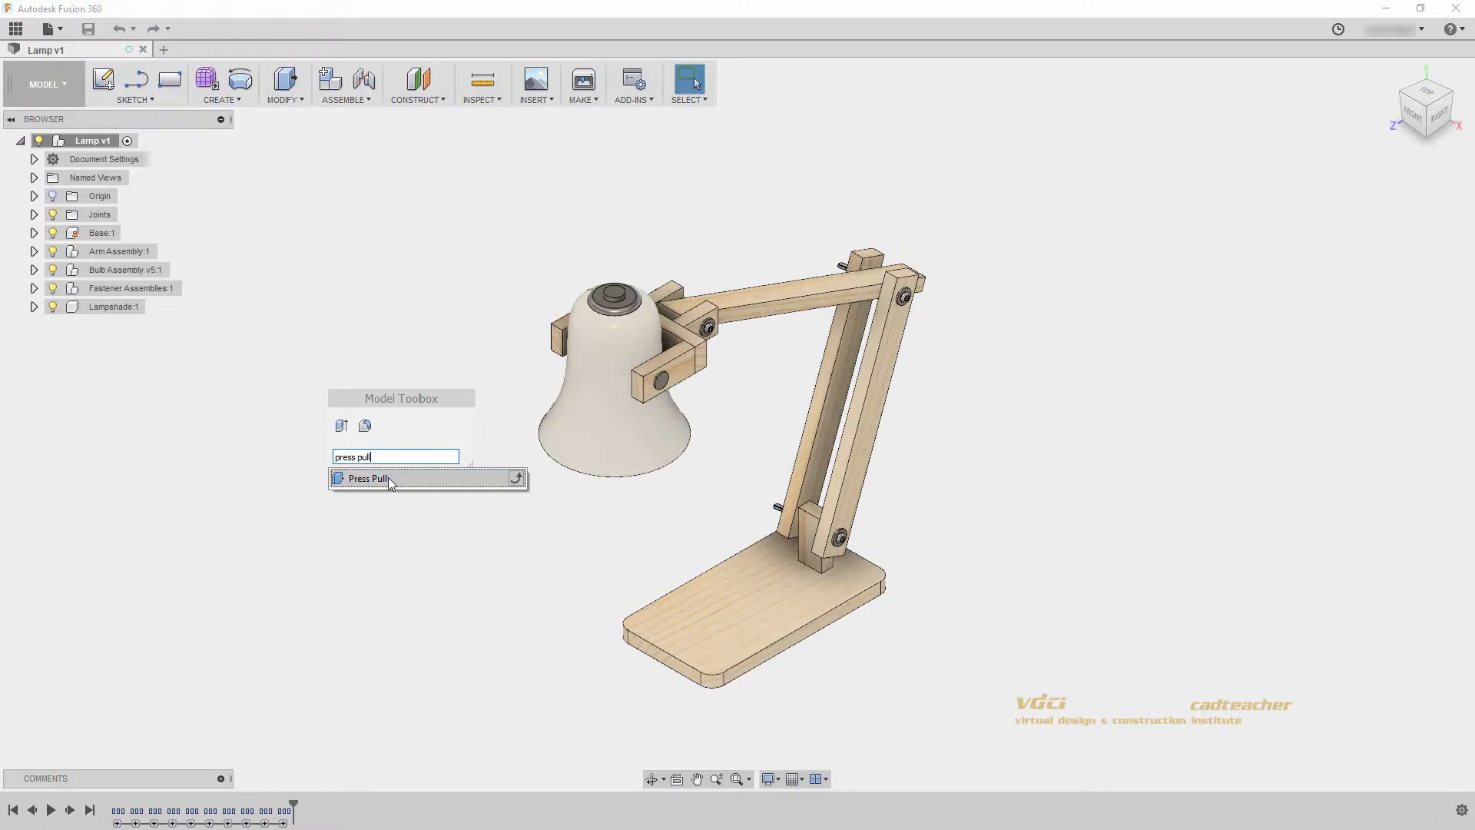
left_click(391, 478)
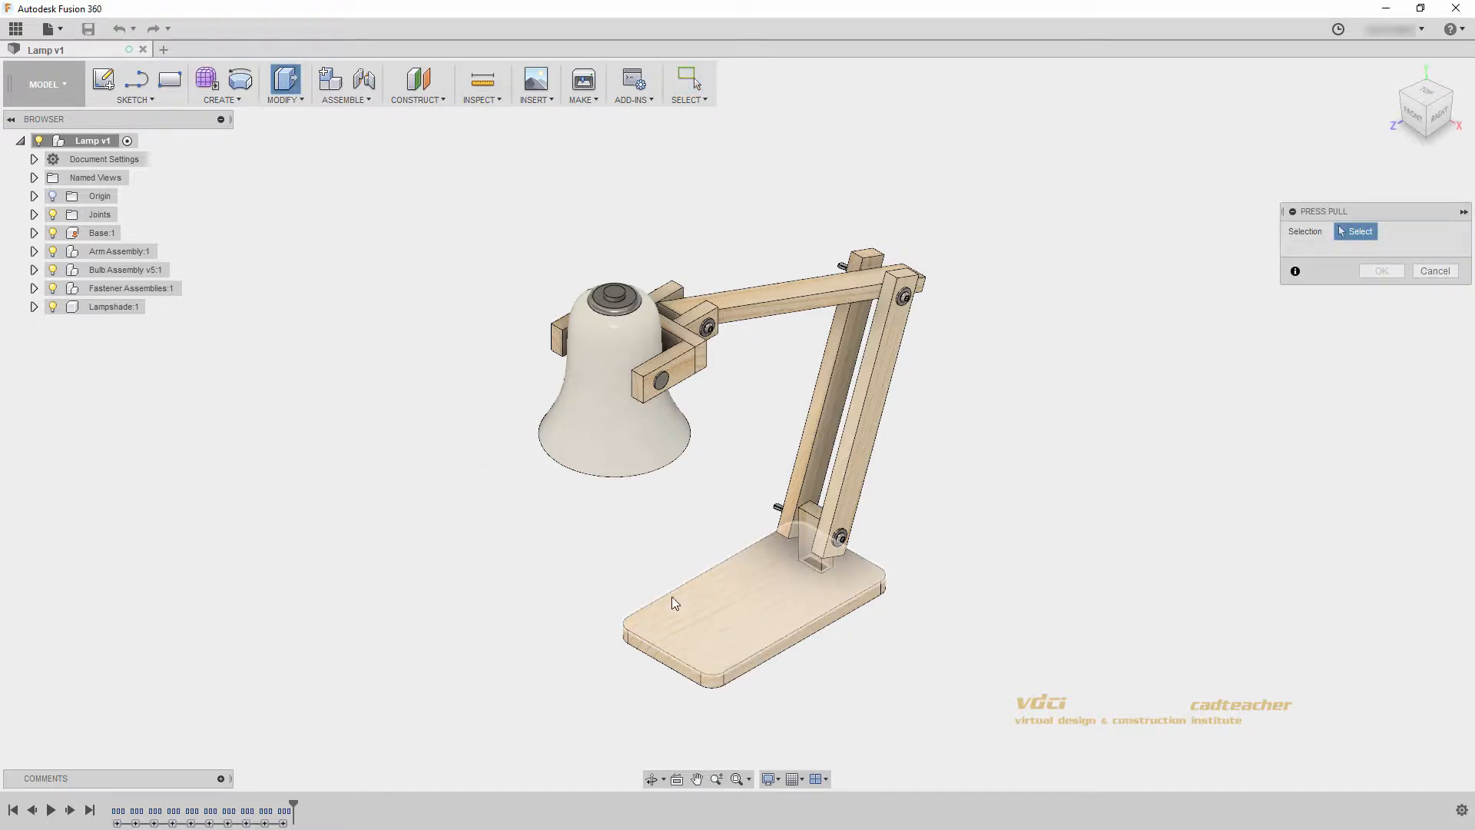
key("s")
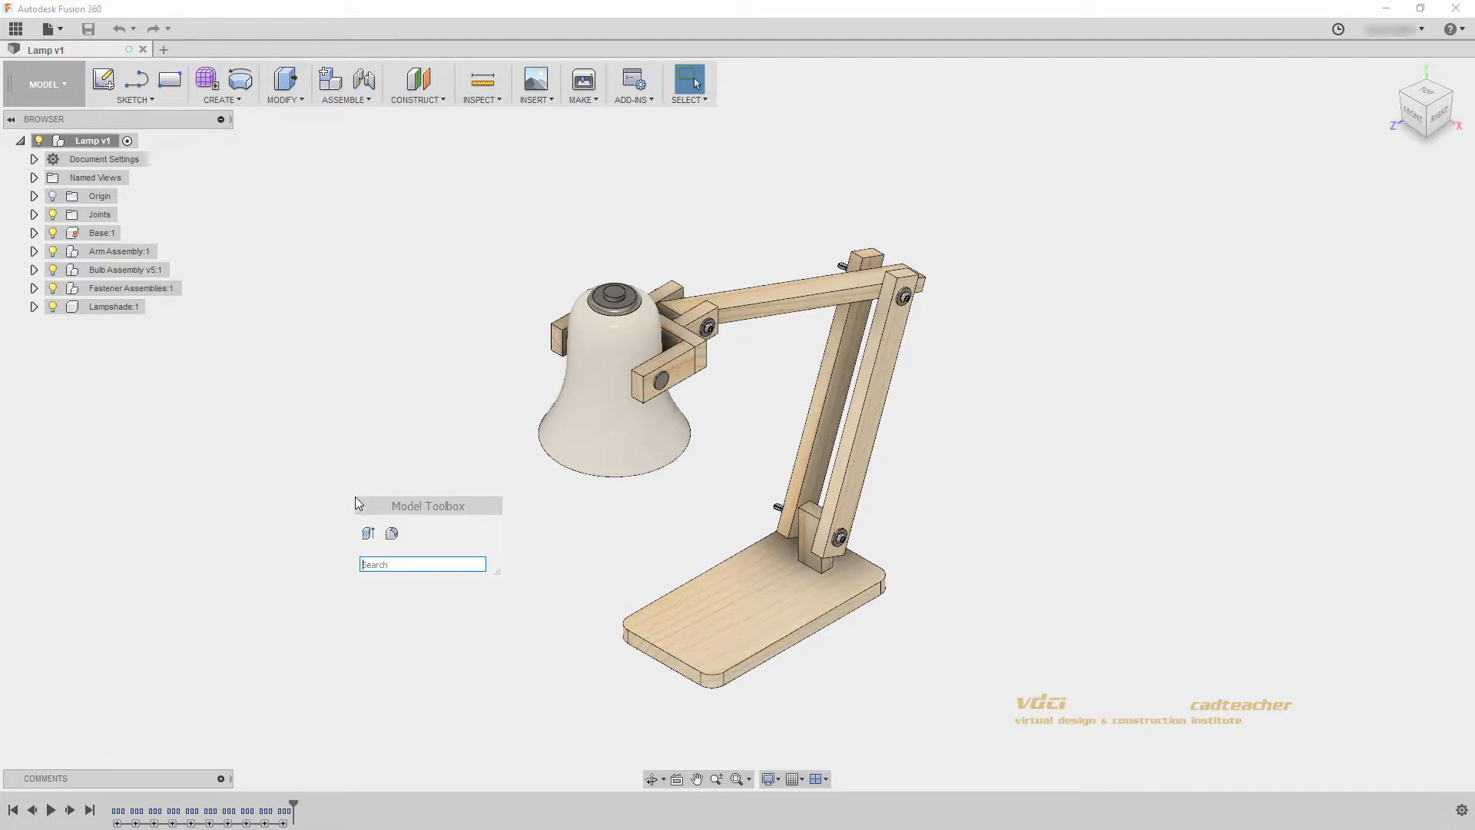
Search 'cham' in the toolbox and pin Chamfer as a third shortcut.
type("cham")
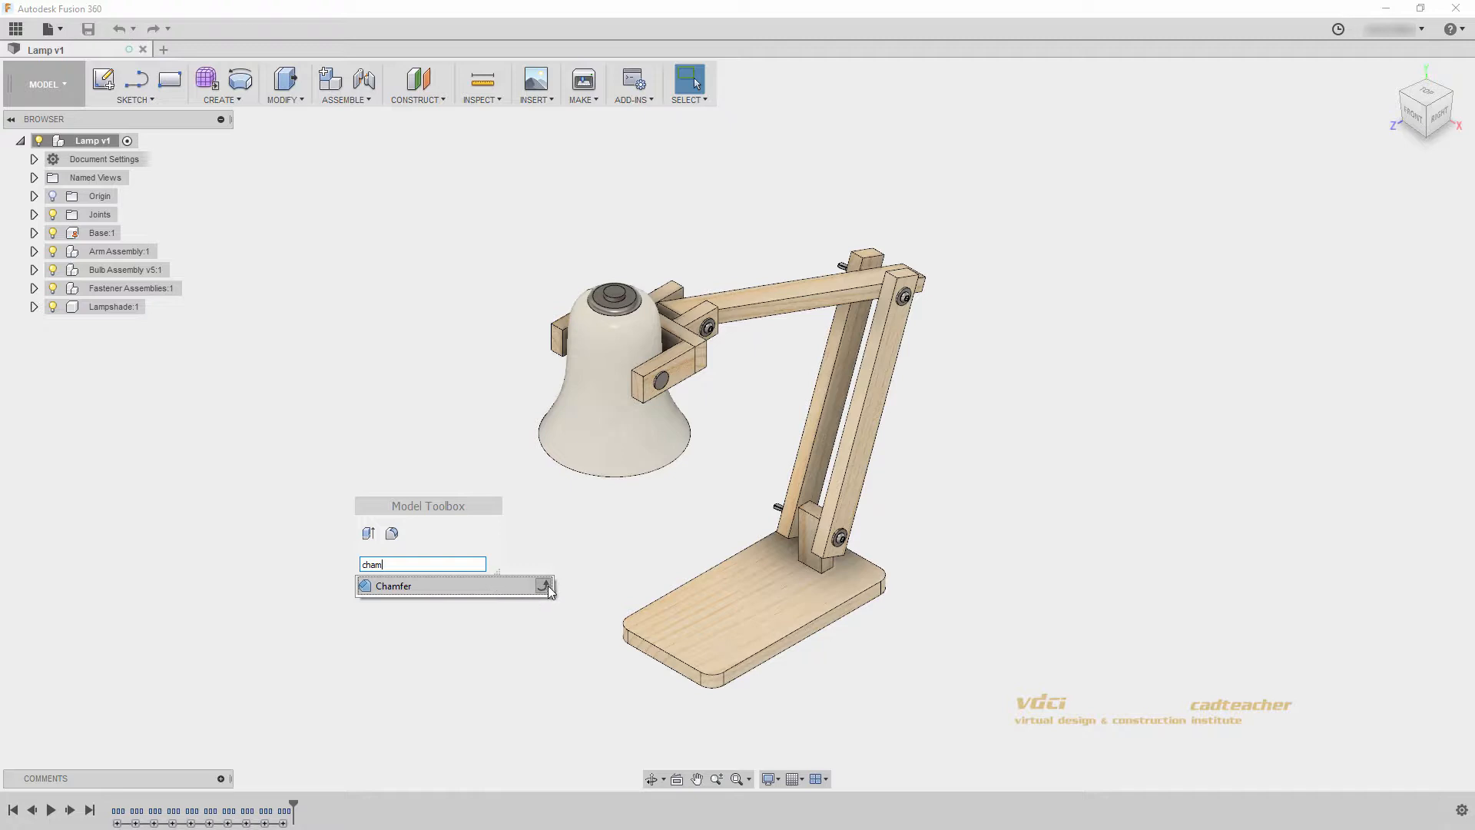
mouse_move(545, 589)
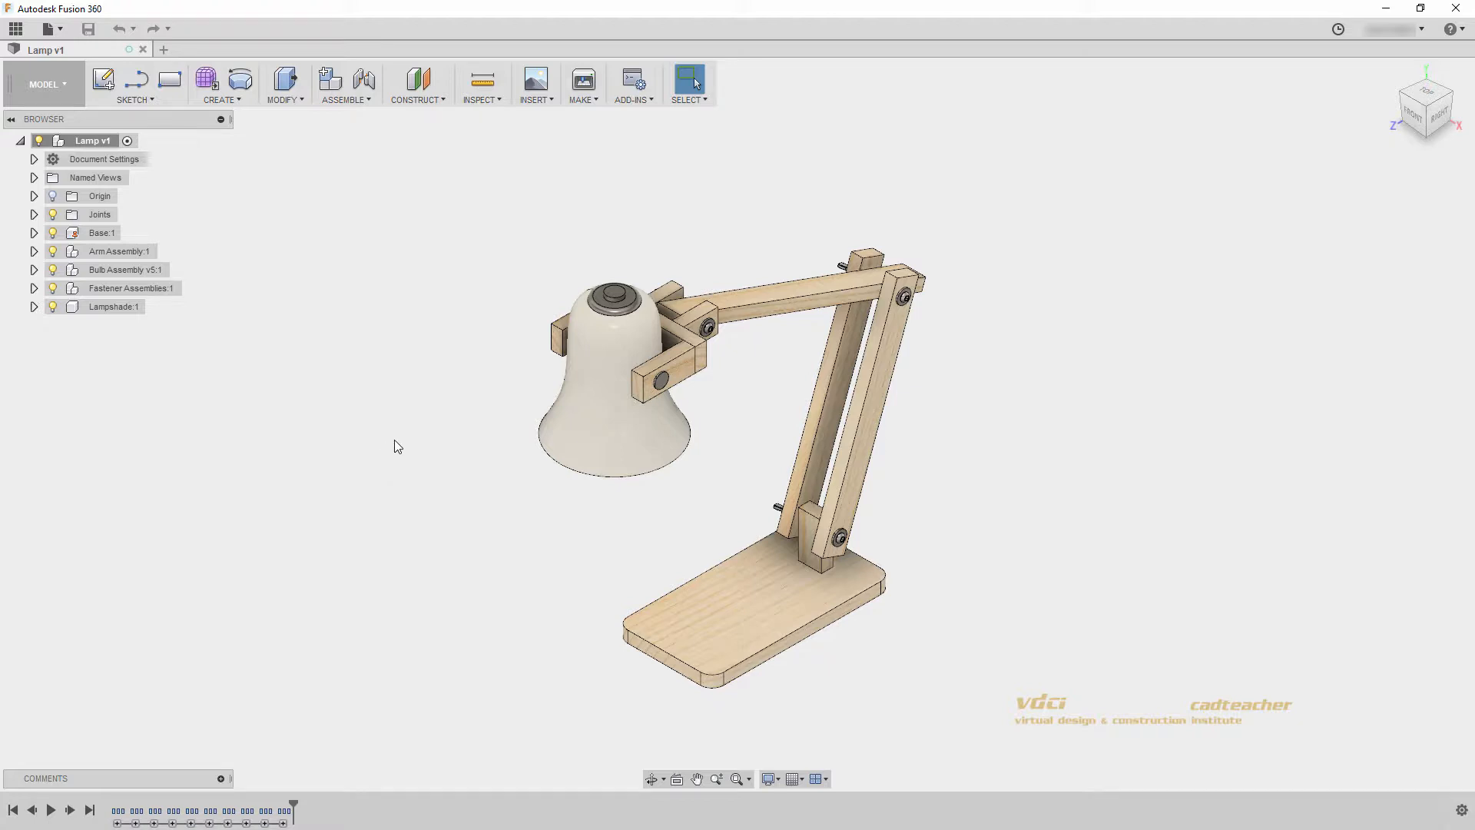
mouse_move(1113, 387)
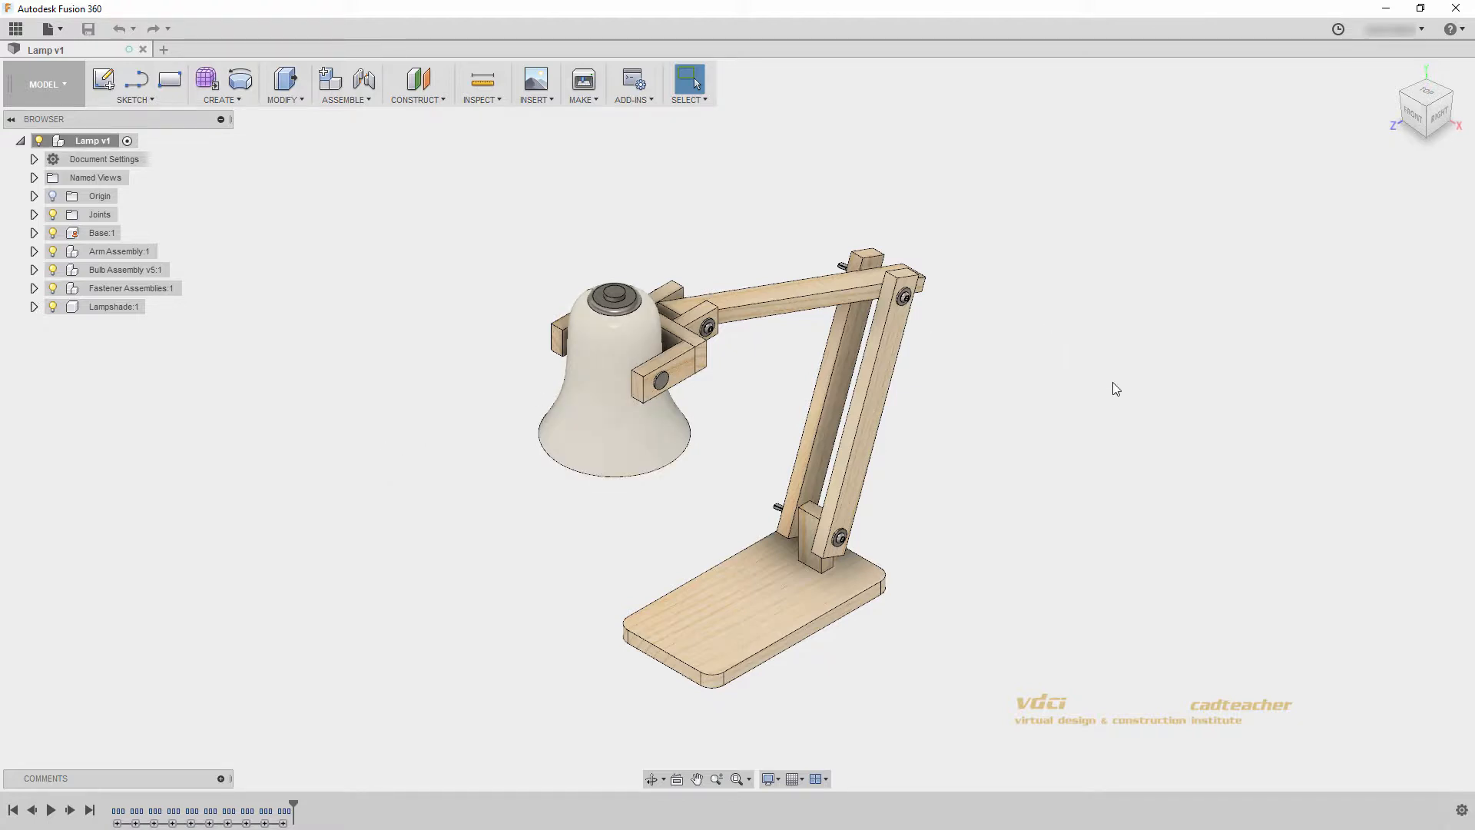
key("s")
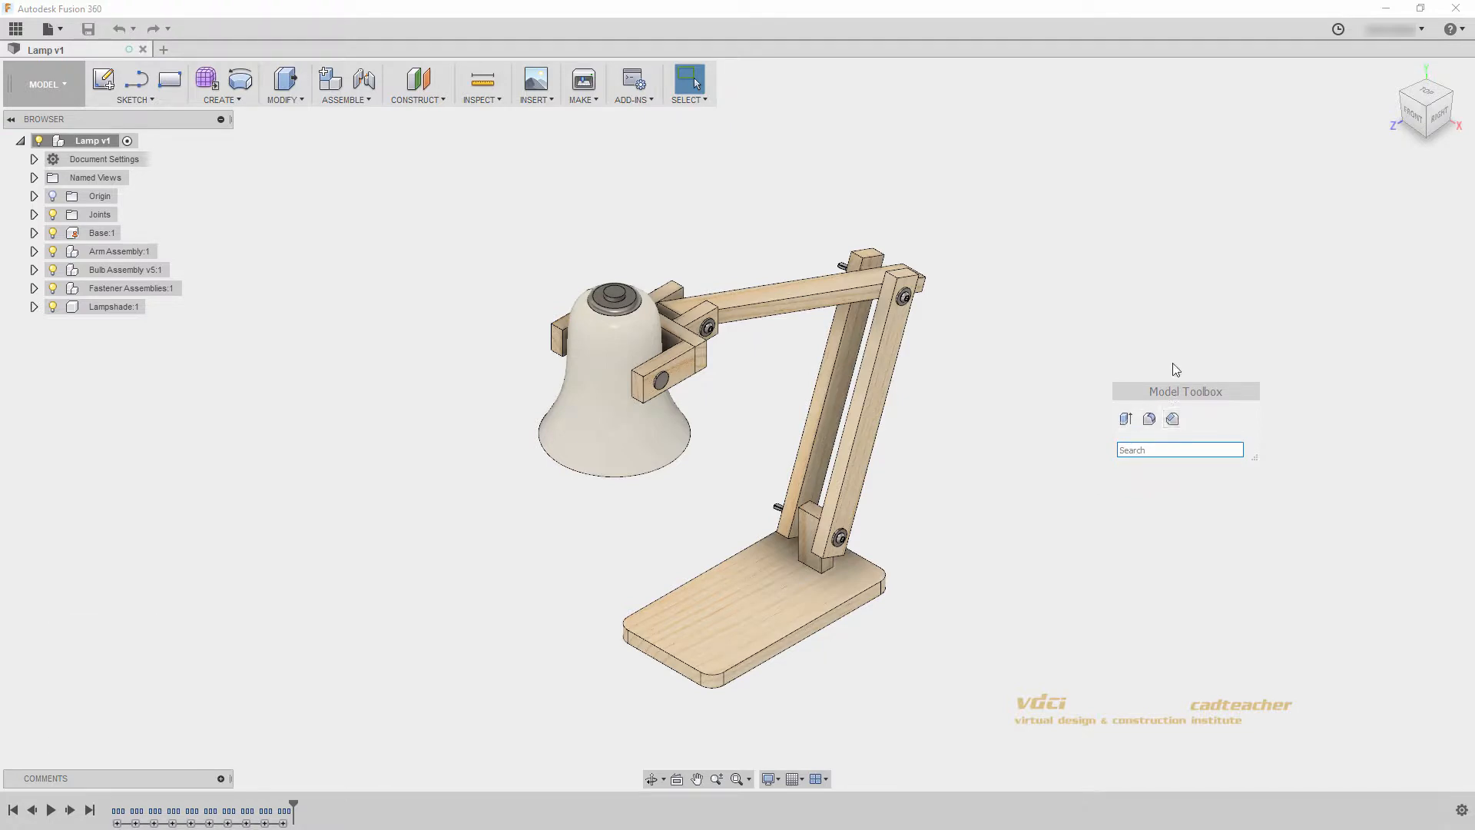
key("s")
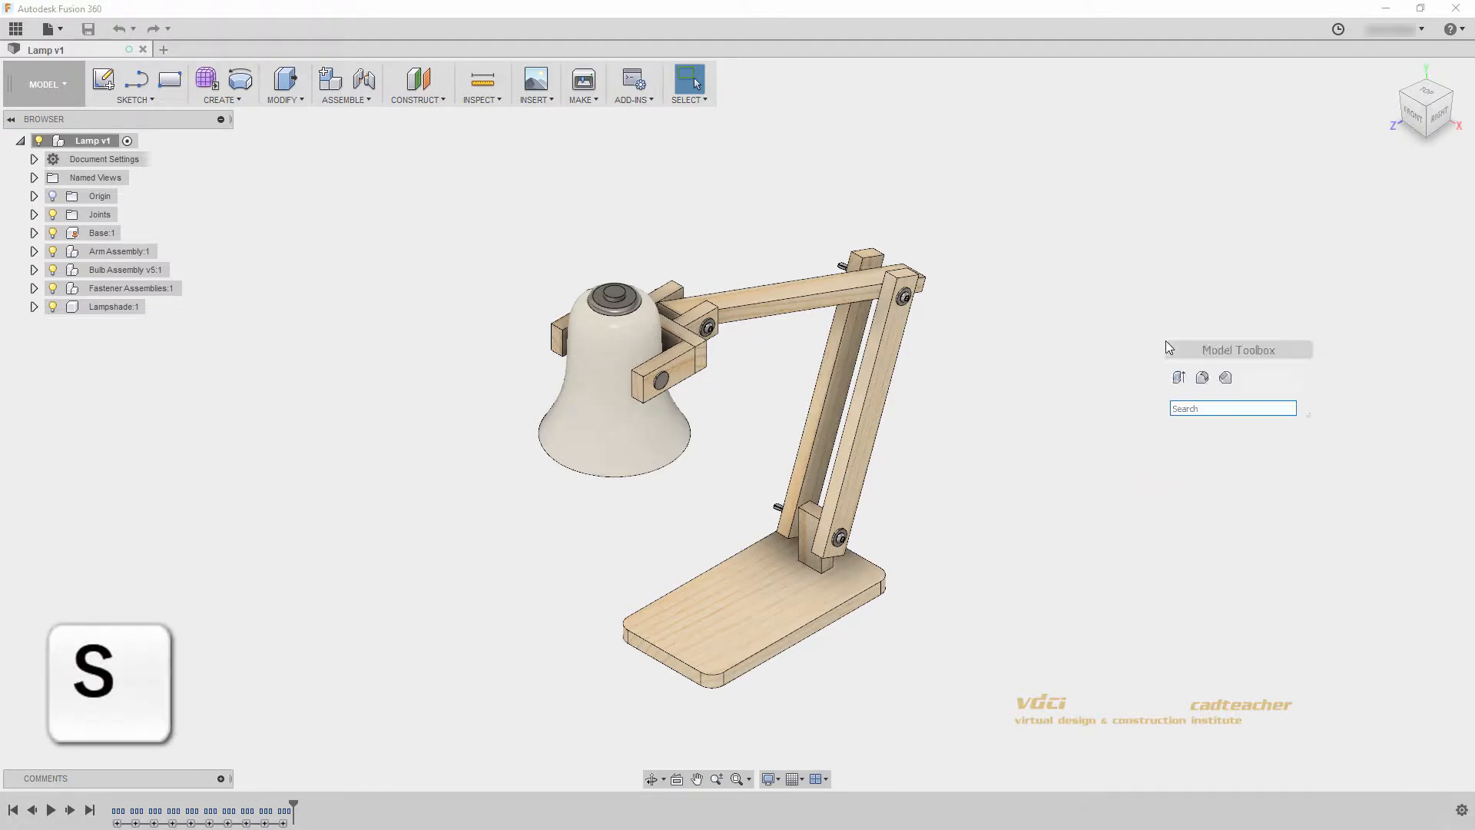
type("cham")
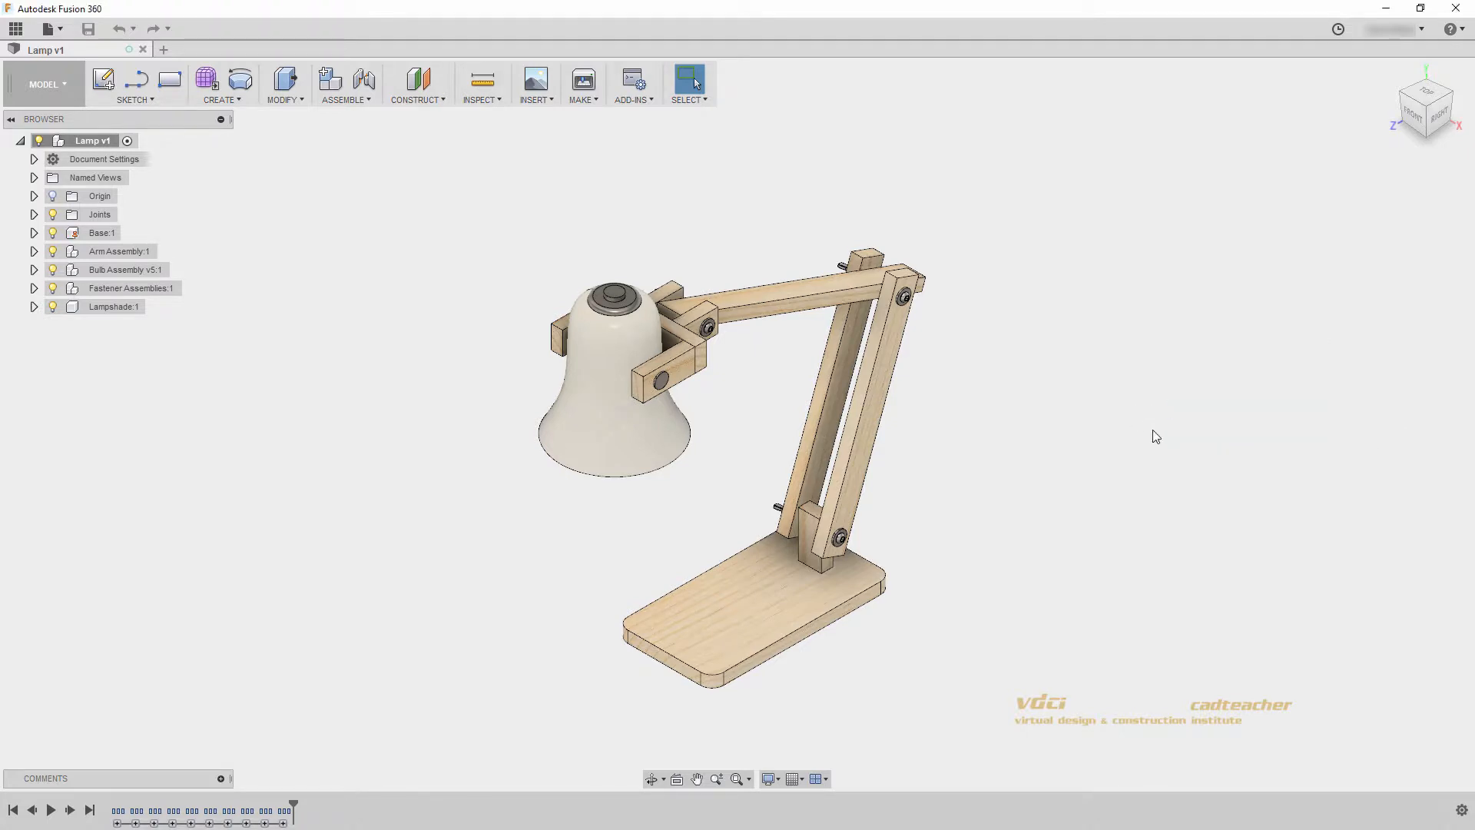
mouse_move(1052, 433)
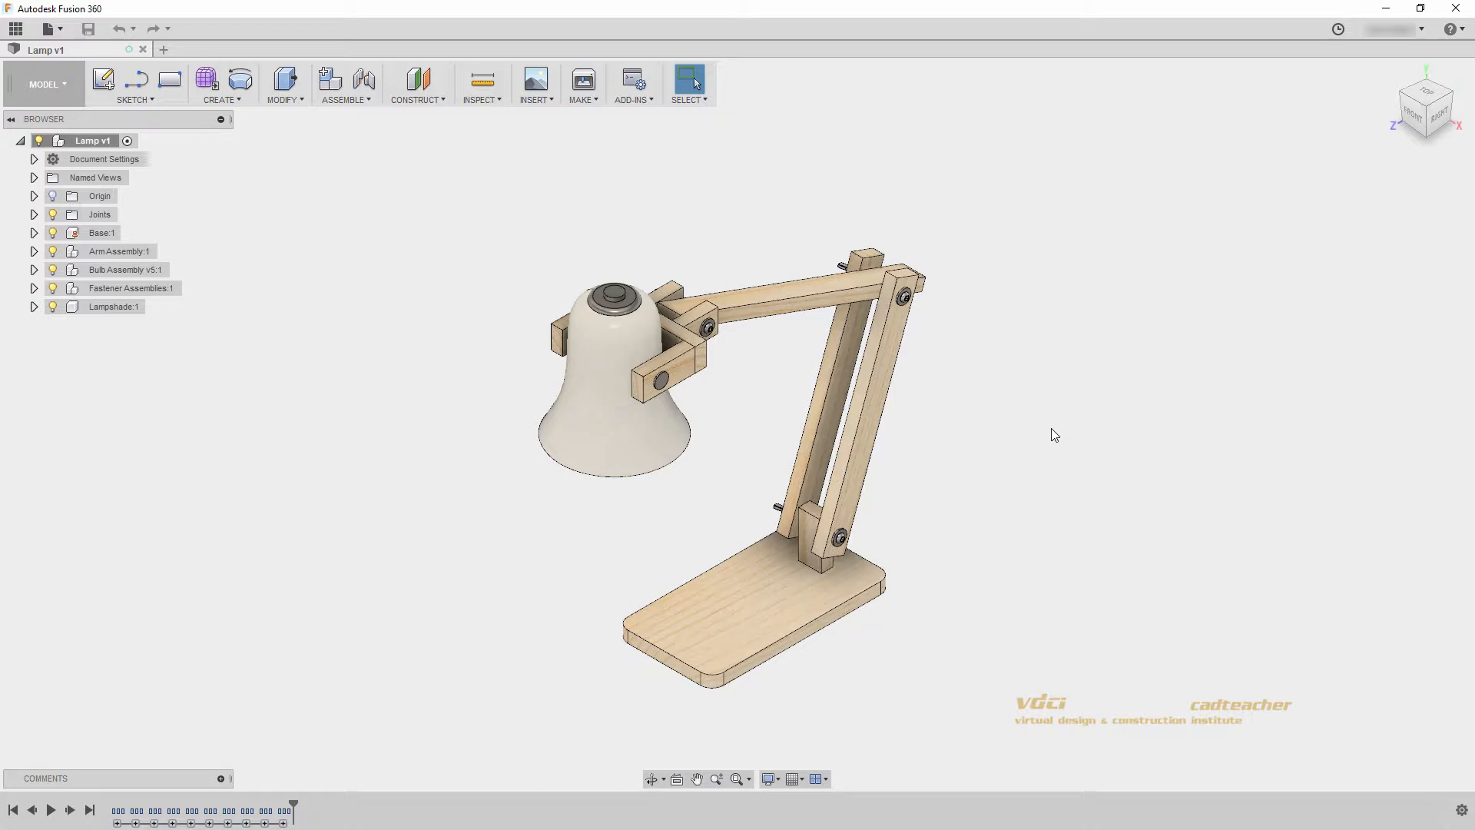
mouse_move(1035, 372)
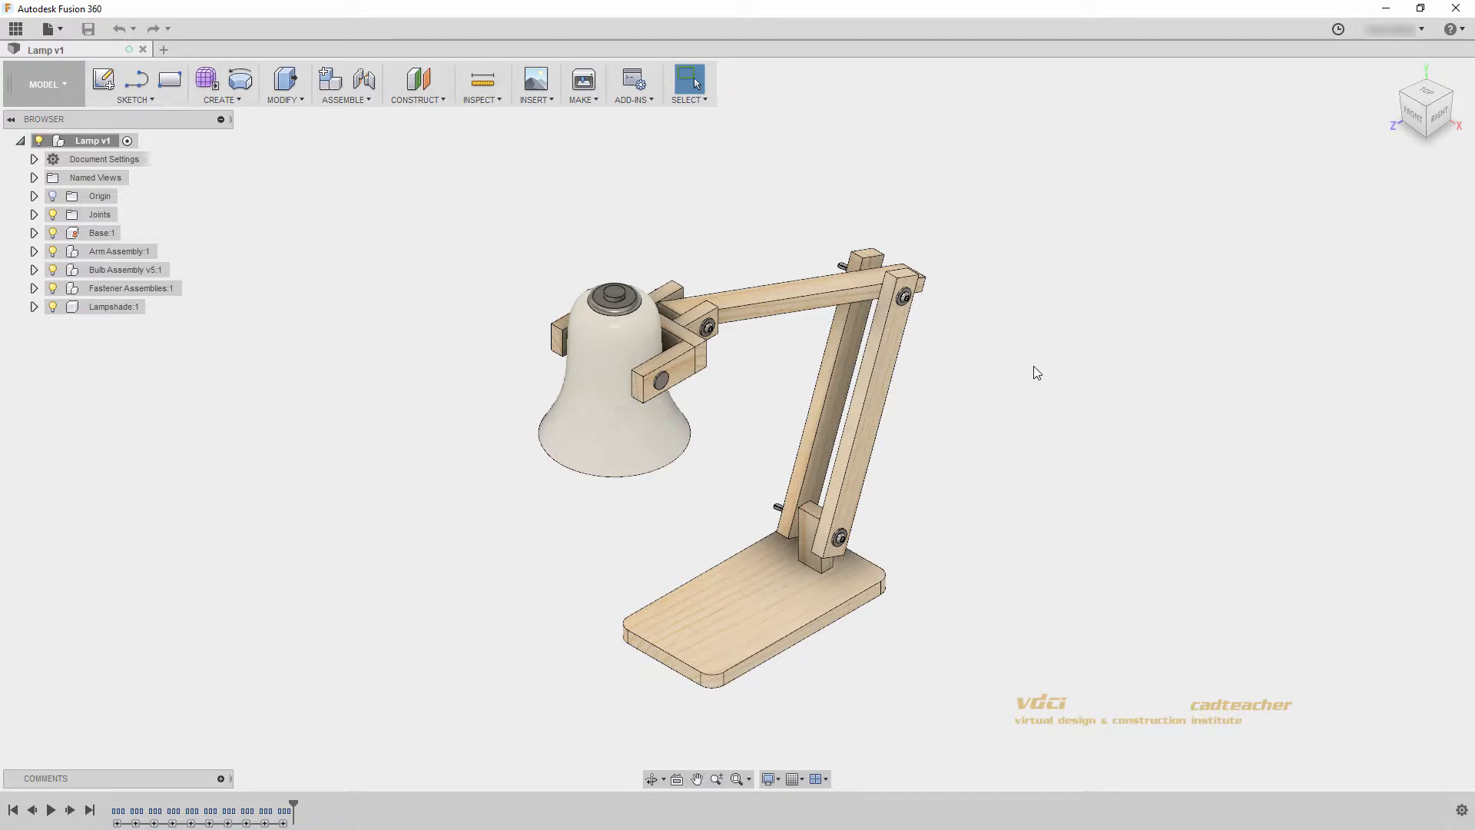
right_click(1035, 371)
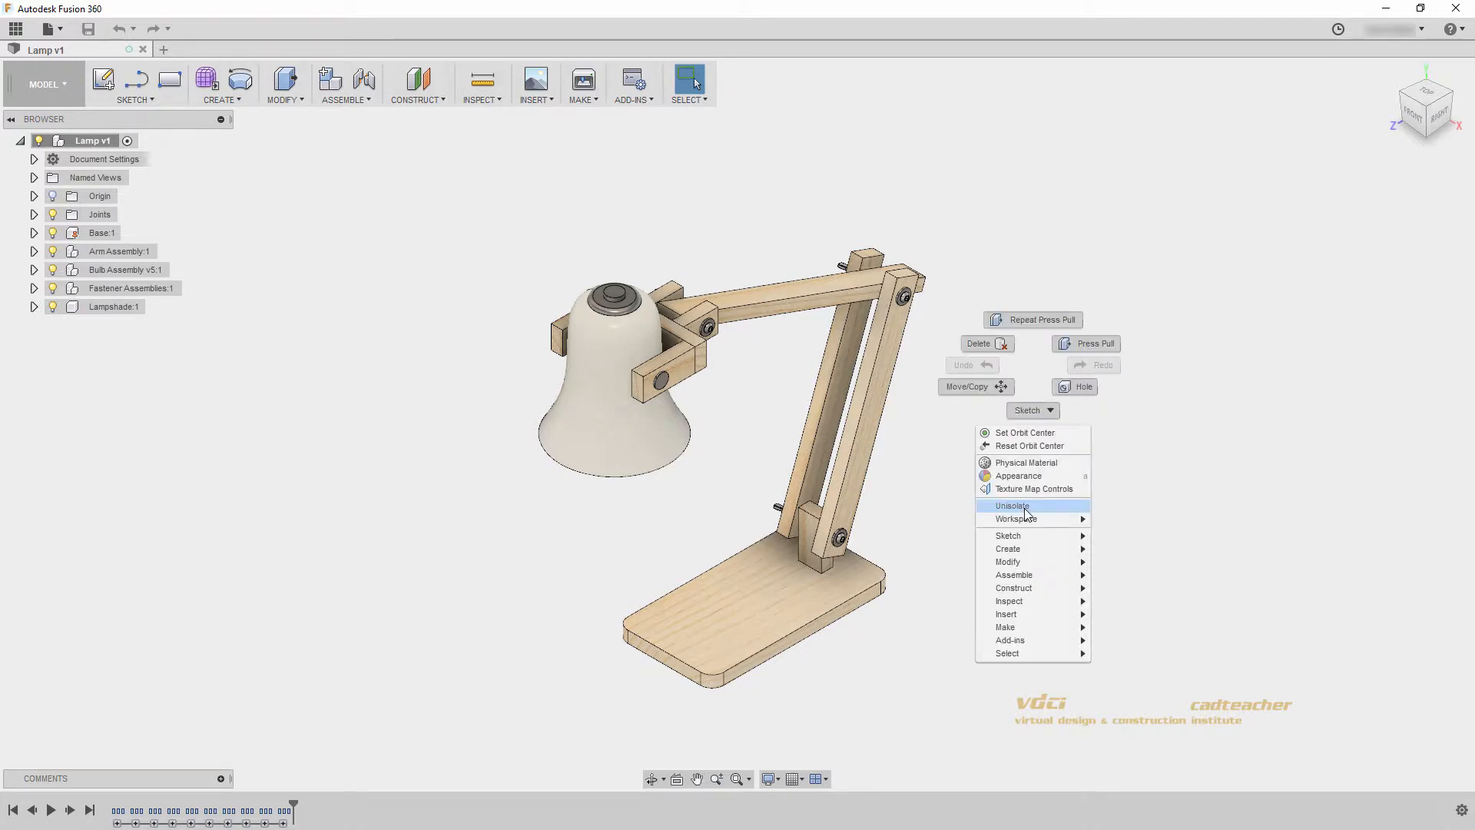
mouse_move(1026, 548)
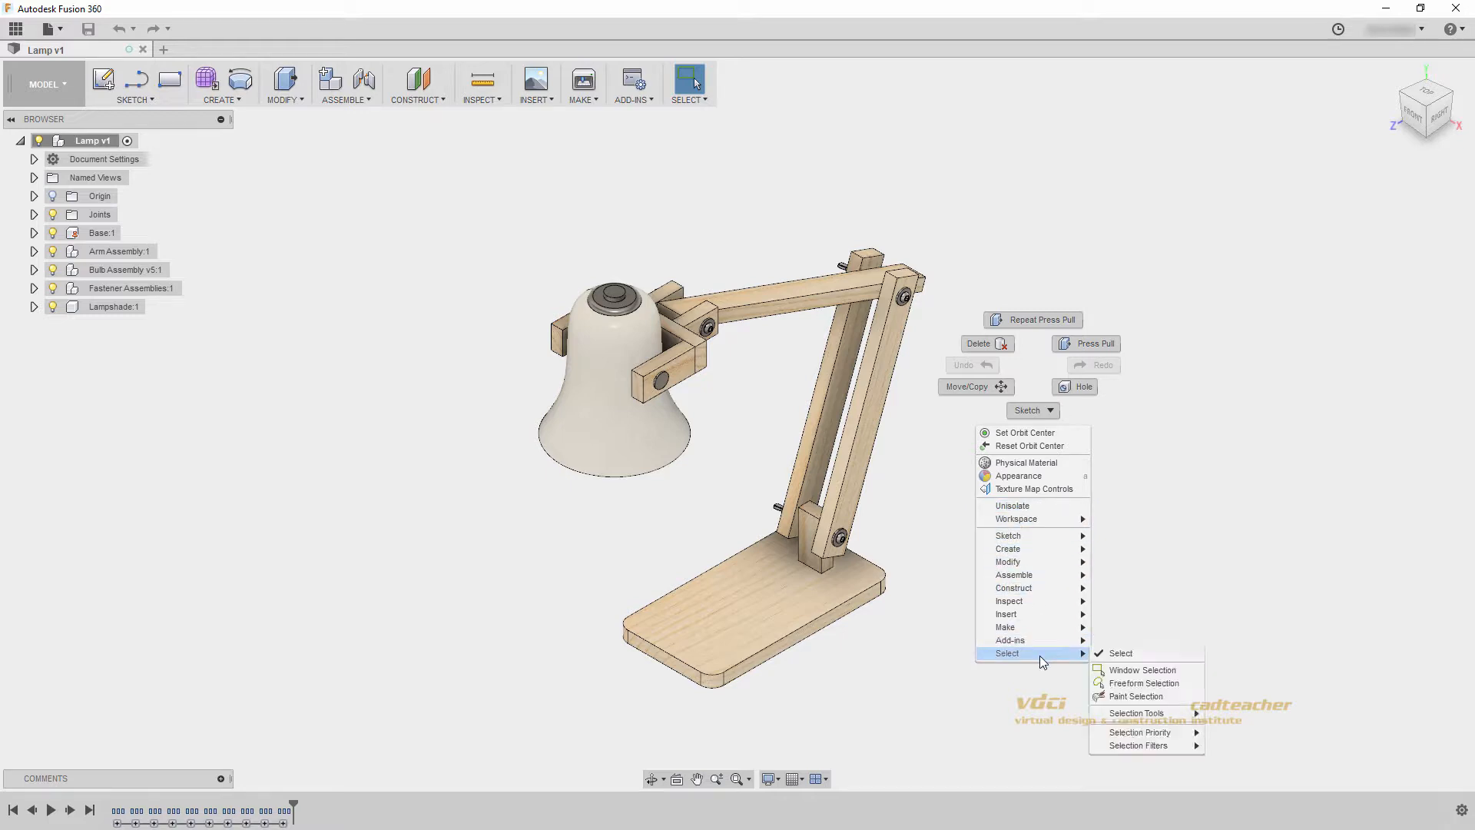
mouse_move(1032, 542)
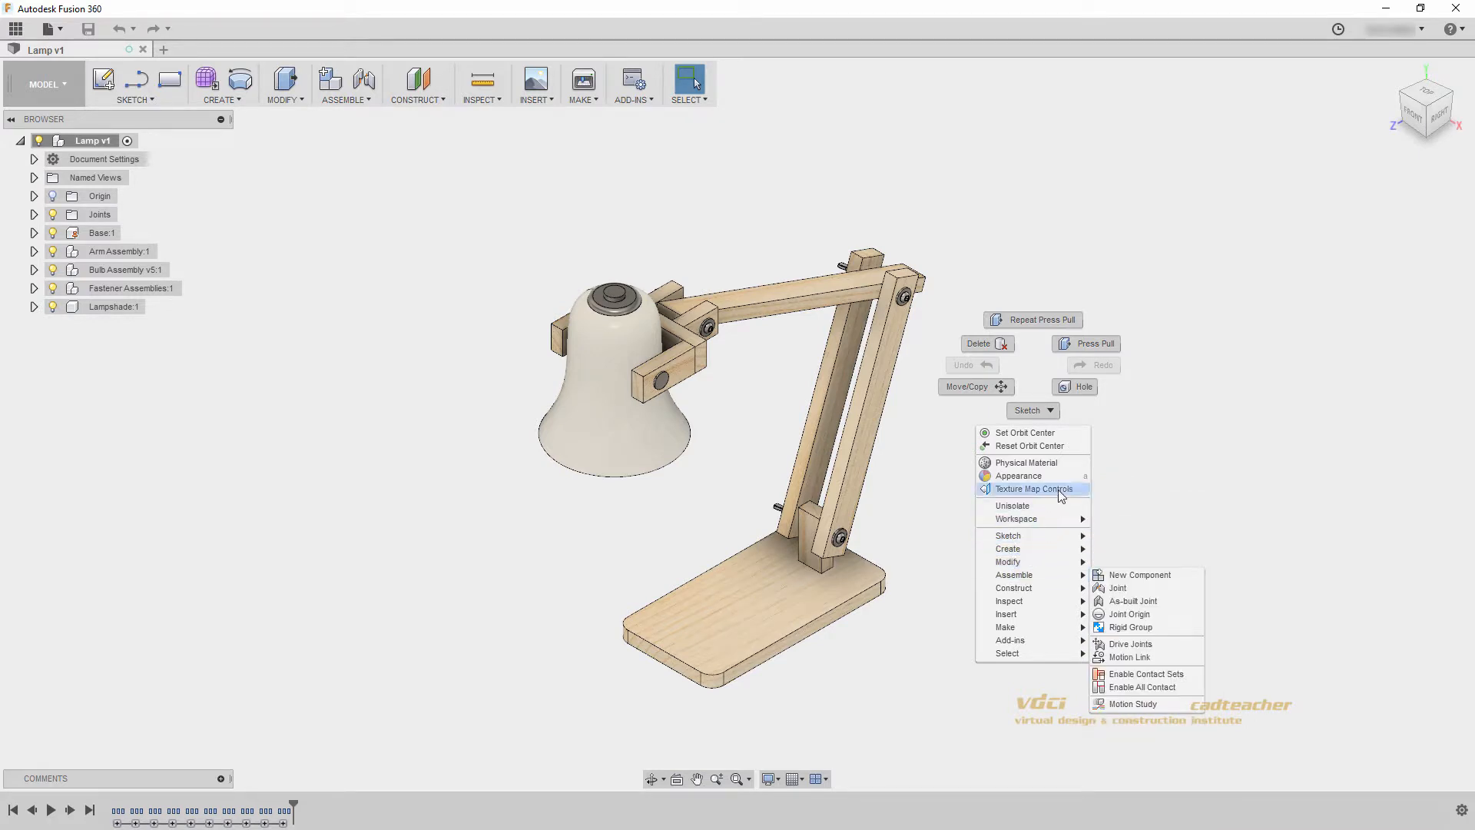
mouse_move(1054, 519)
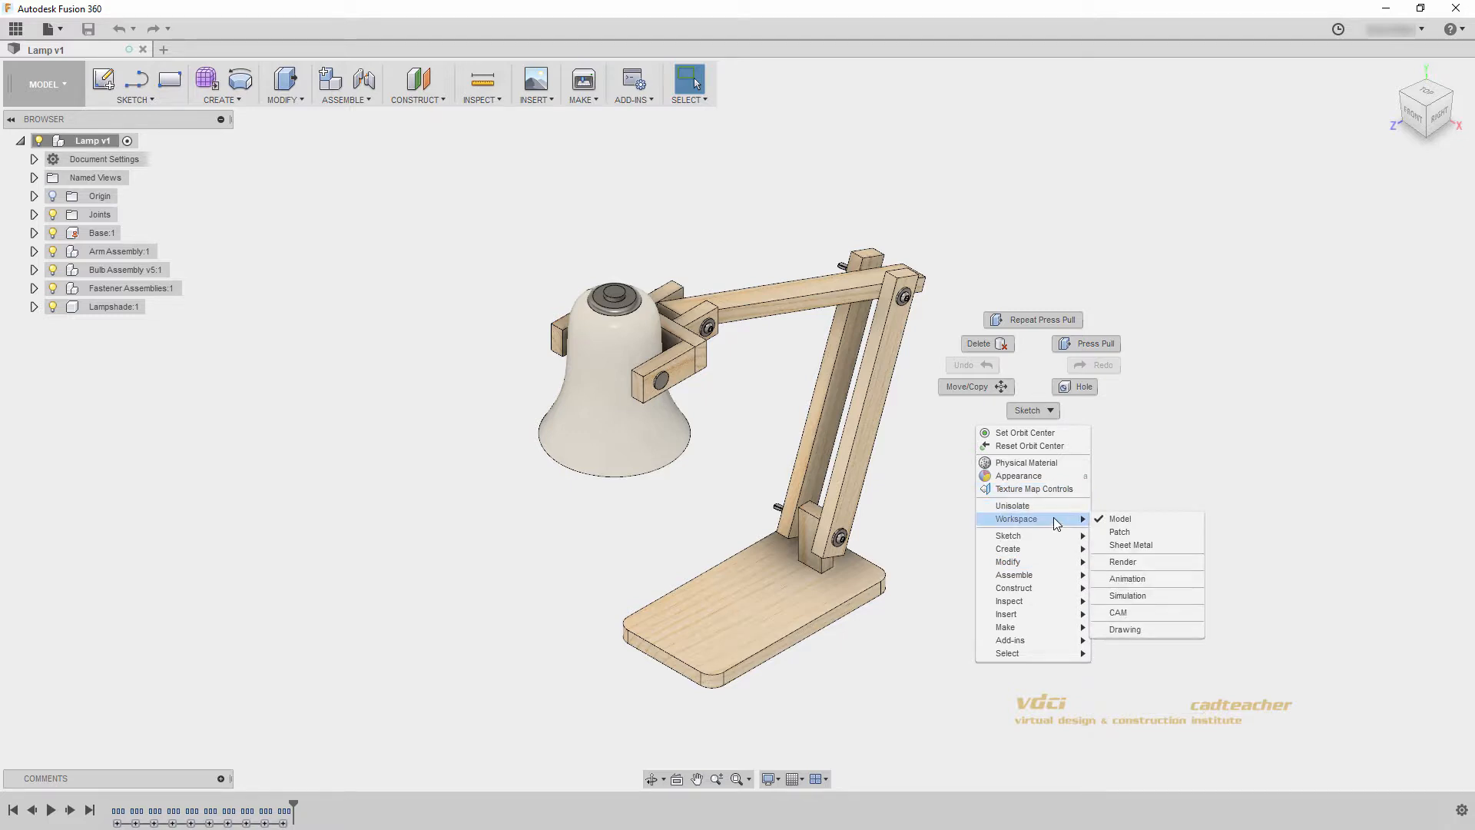
mouse_move(1040, 476)
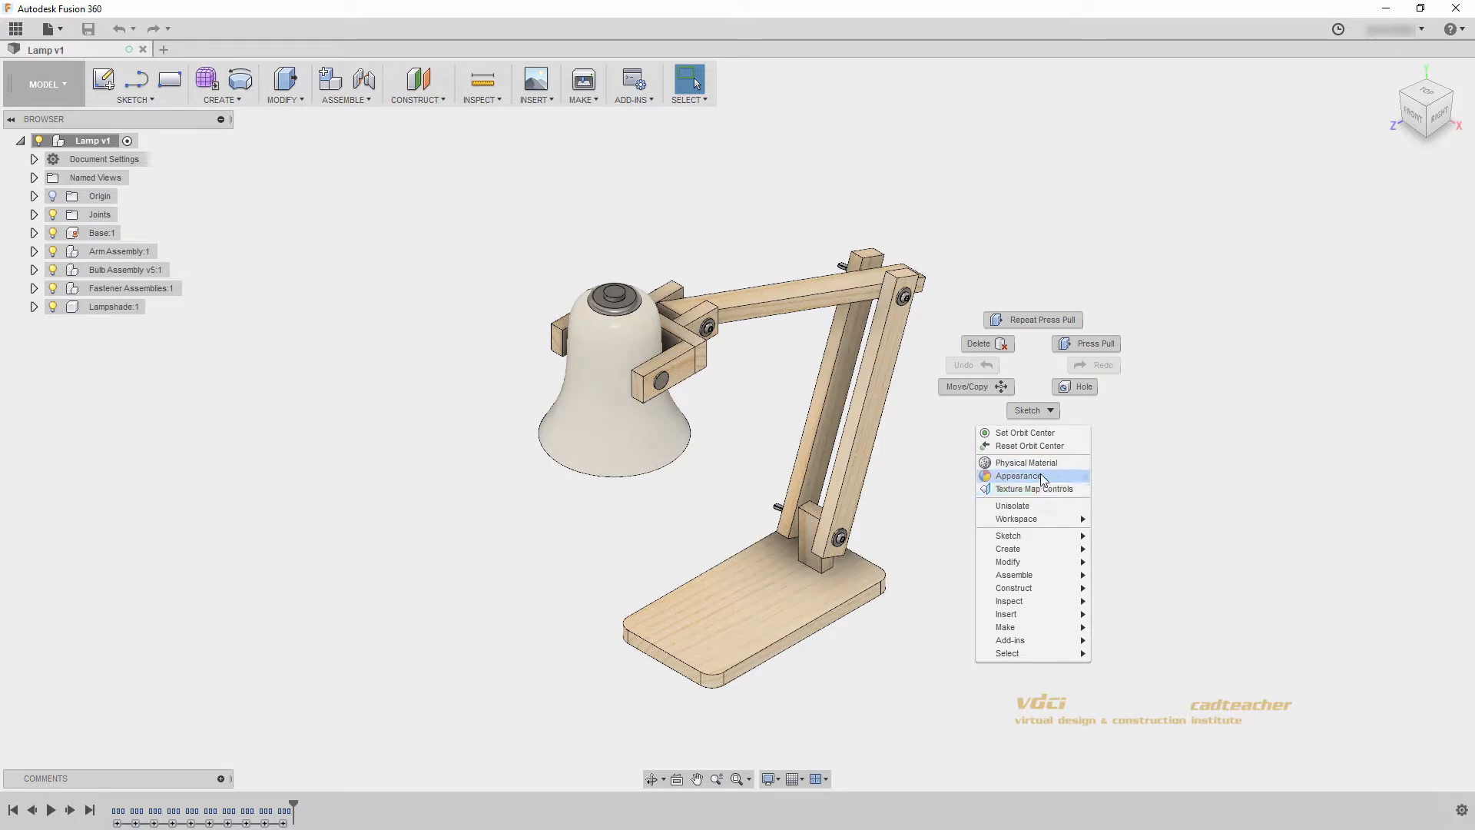
mouse_move(1048, 466)
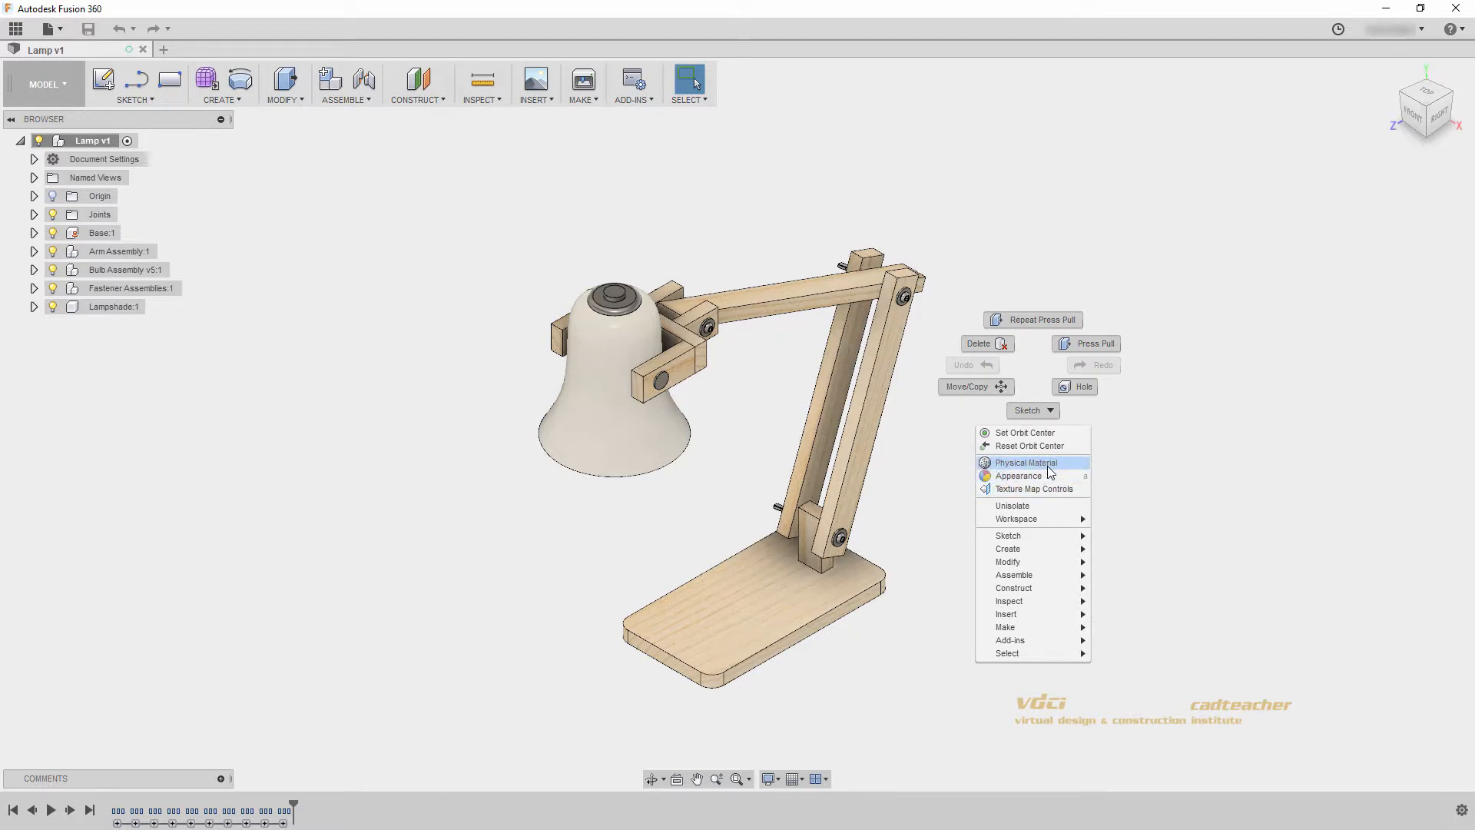
mouse_move(1025, 434)
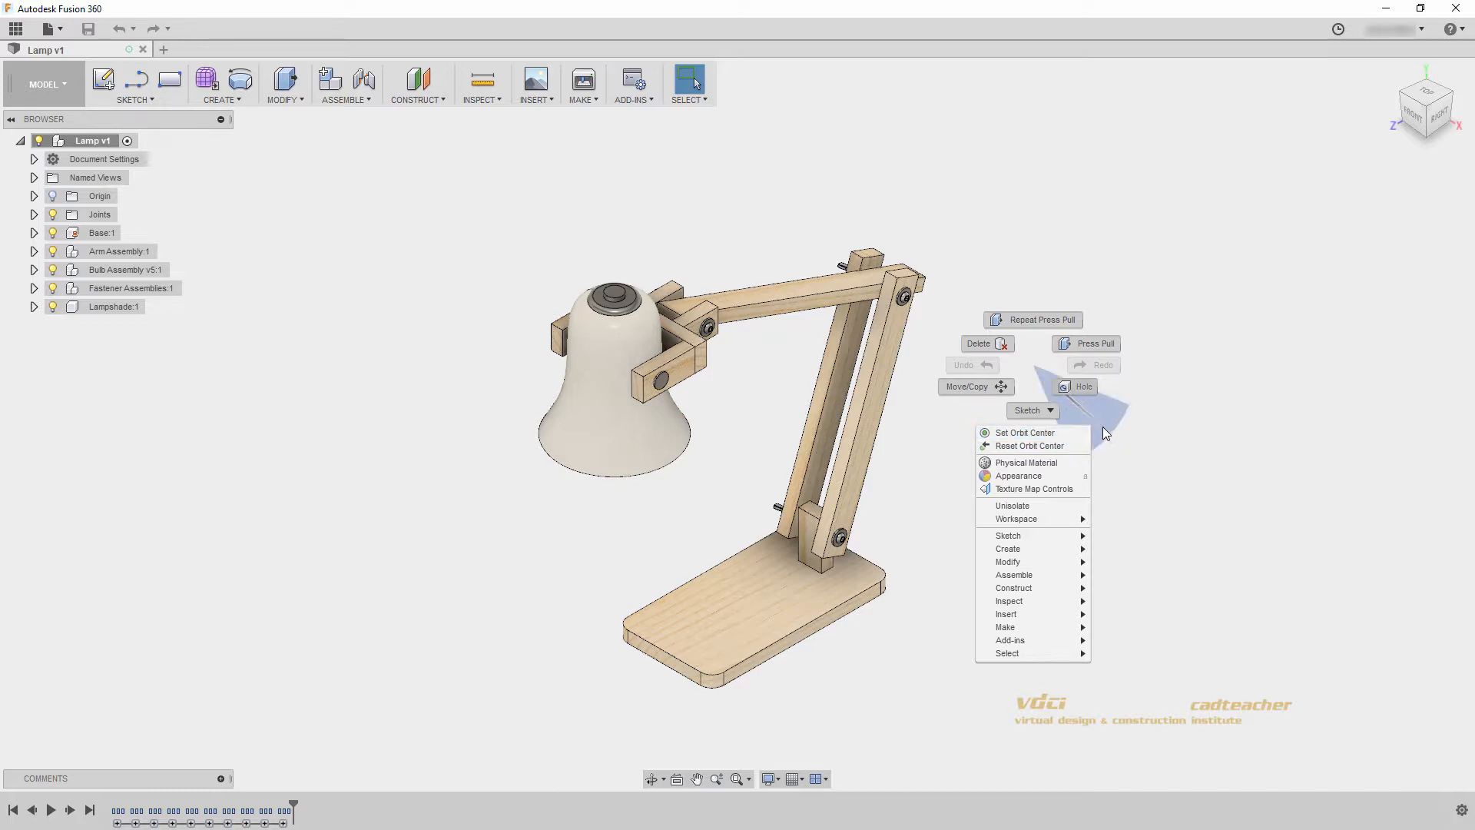
mouse_move(1060, 331)
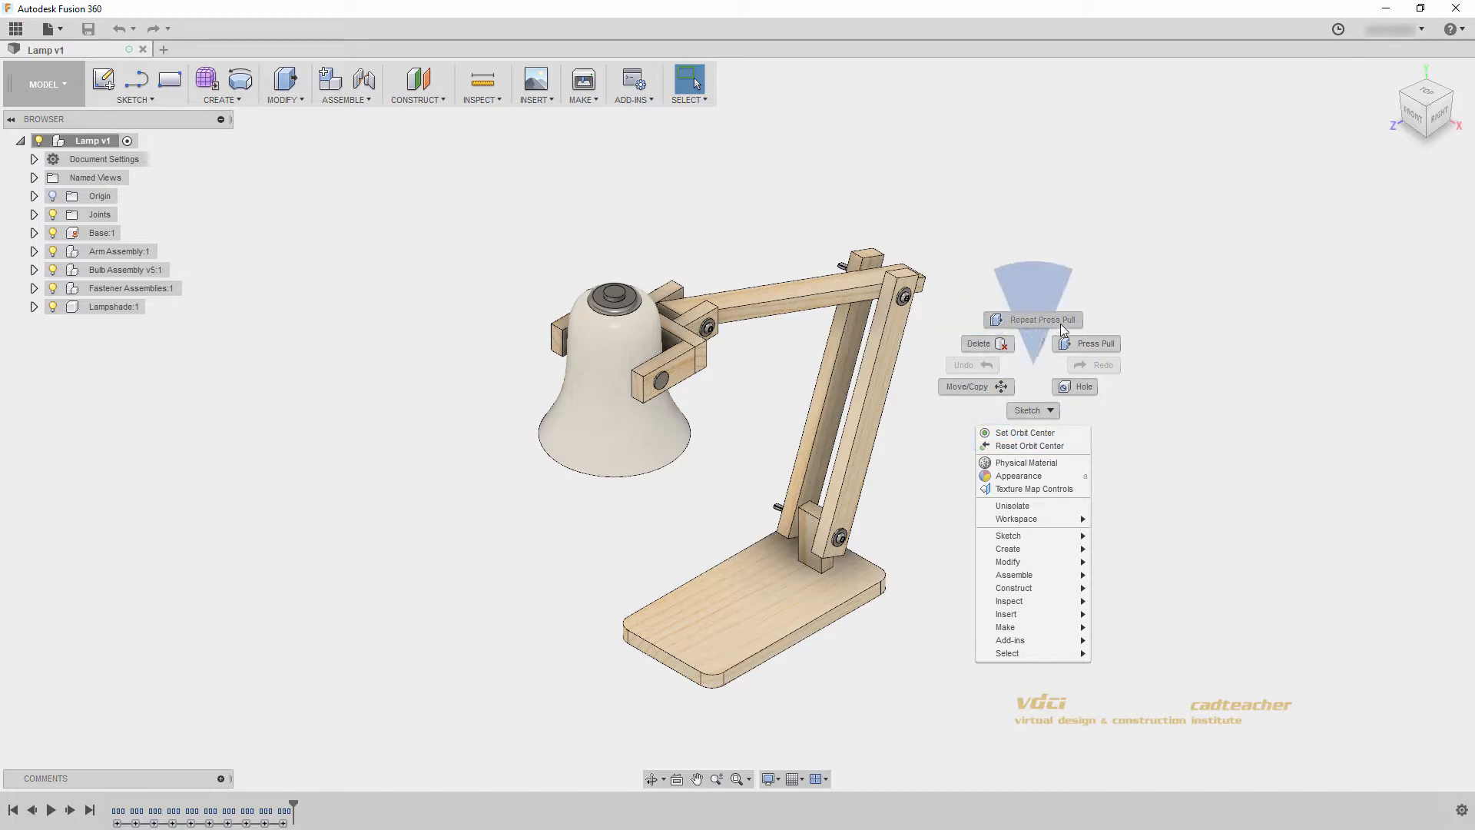
mouse_move(1026, 307)
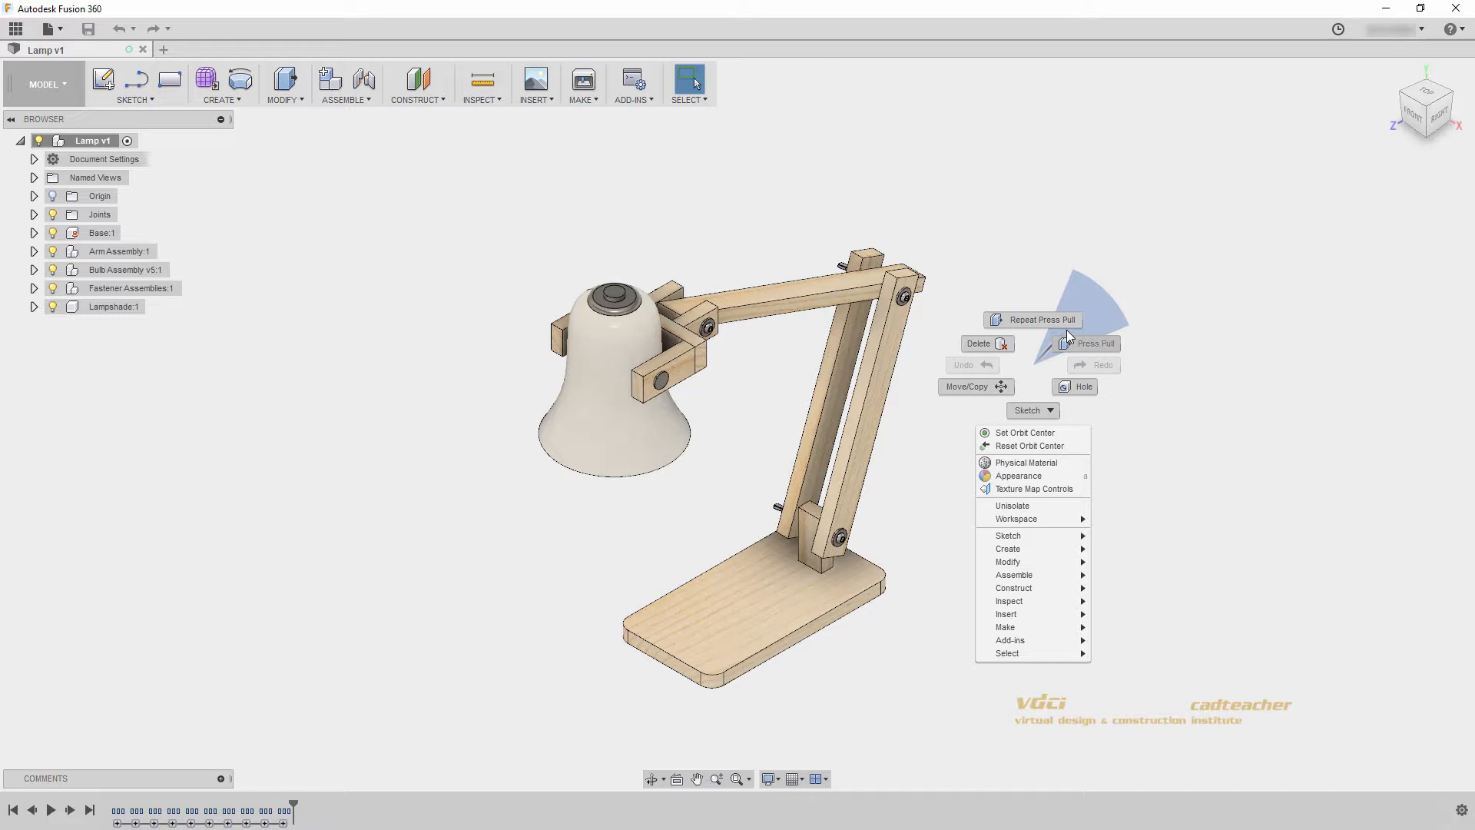
mouse_move(1054, 345)
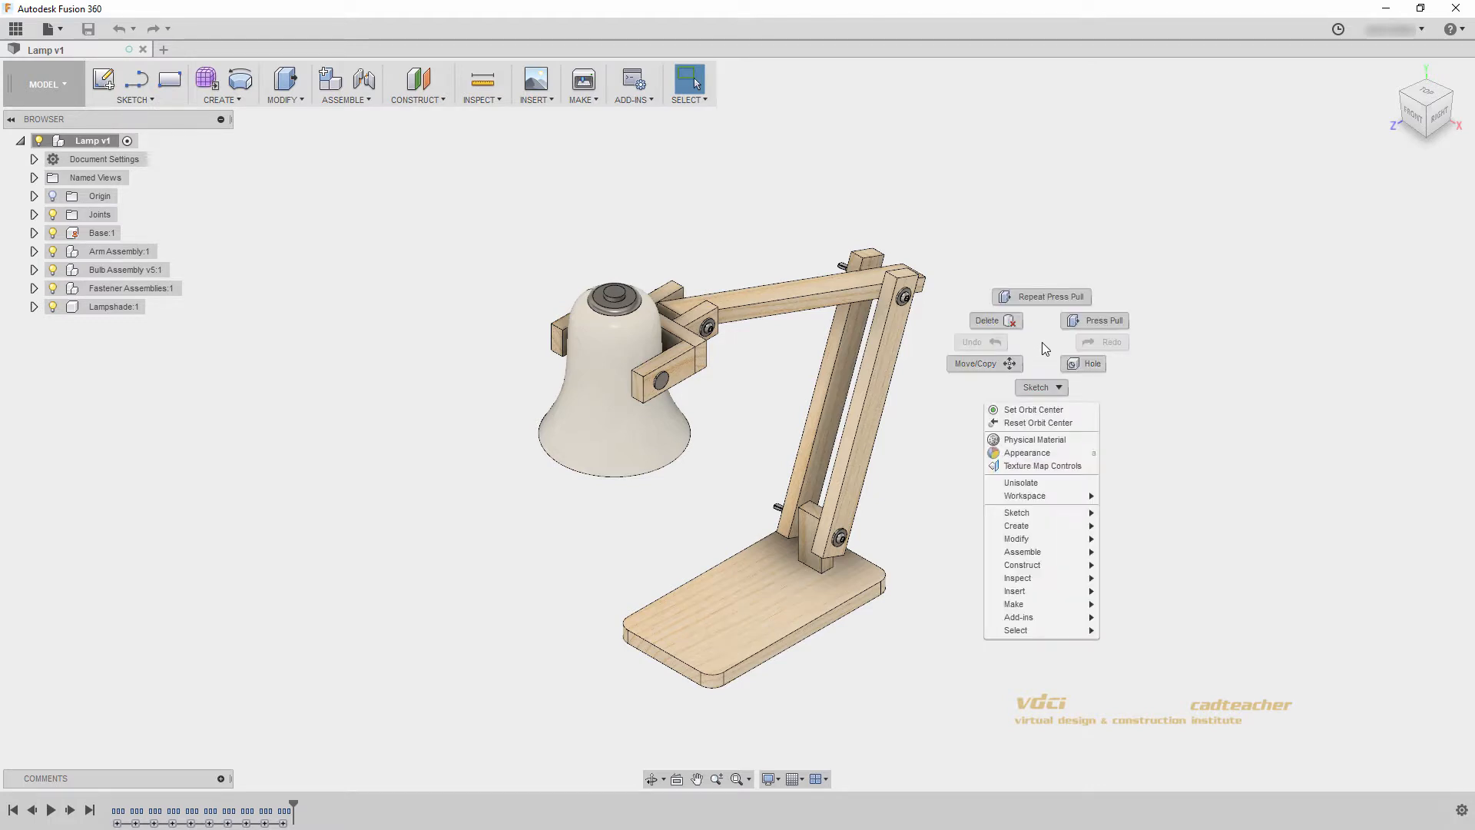
mouse_move(1042, 310)
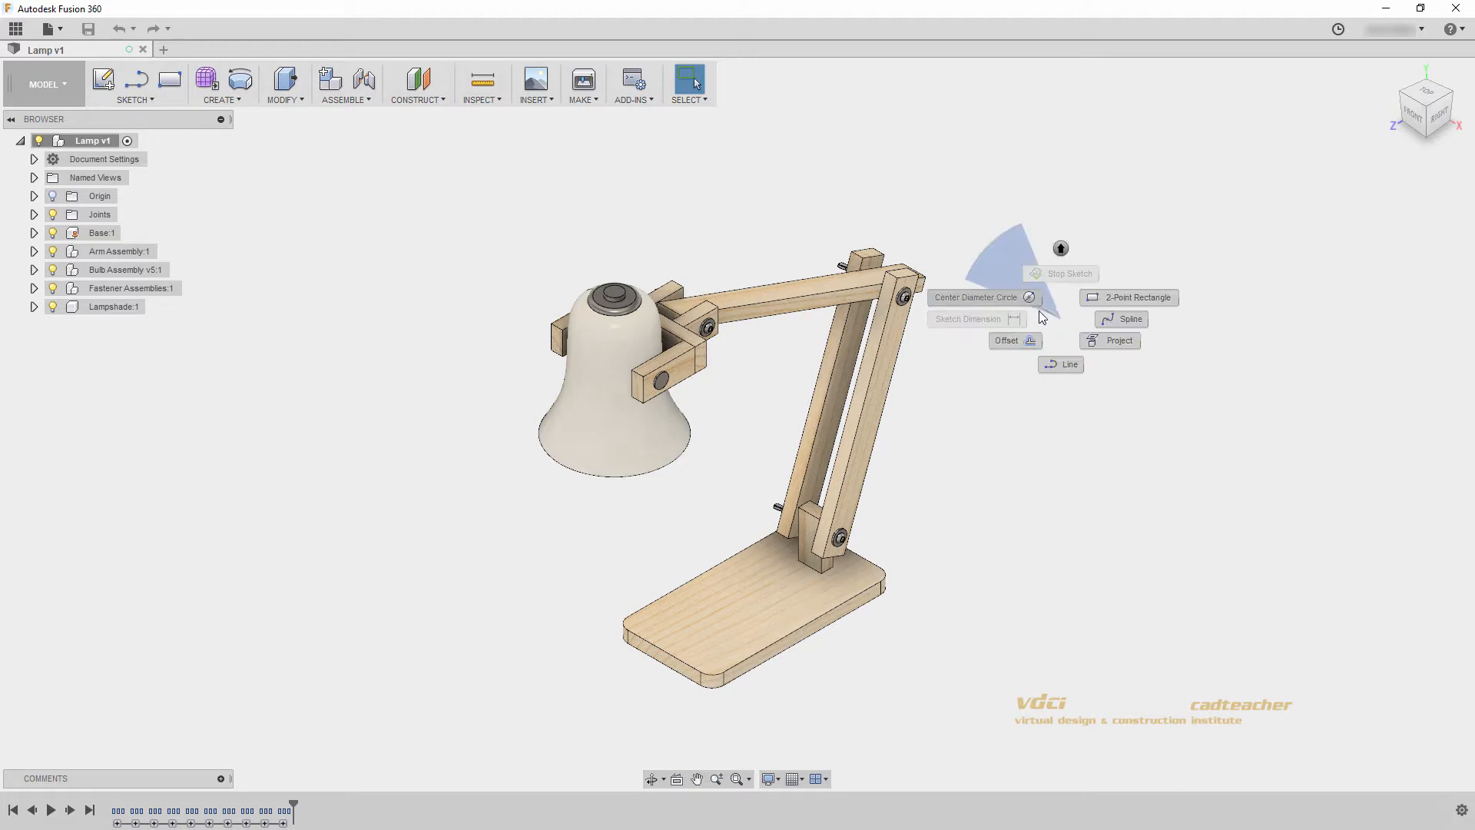
mouse_move(1102, 323)
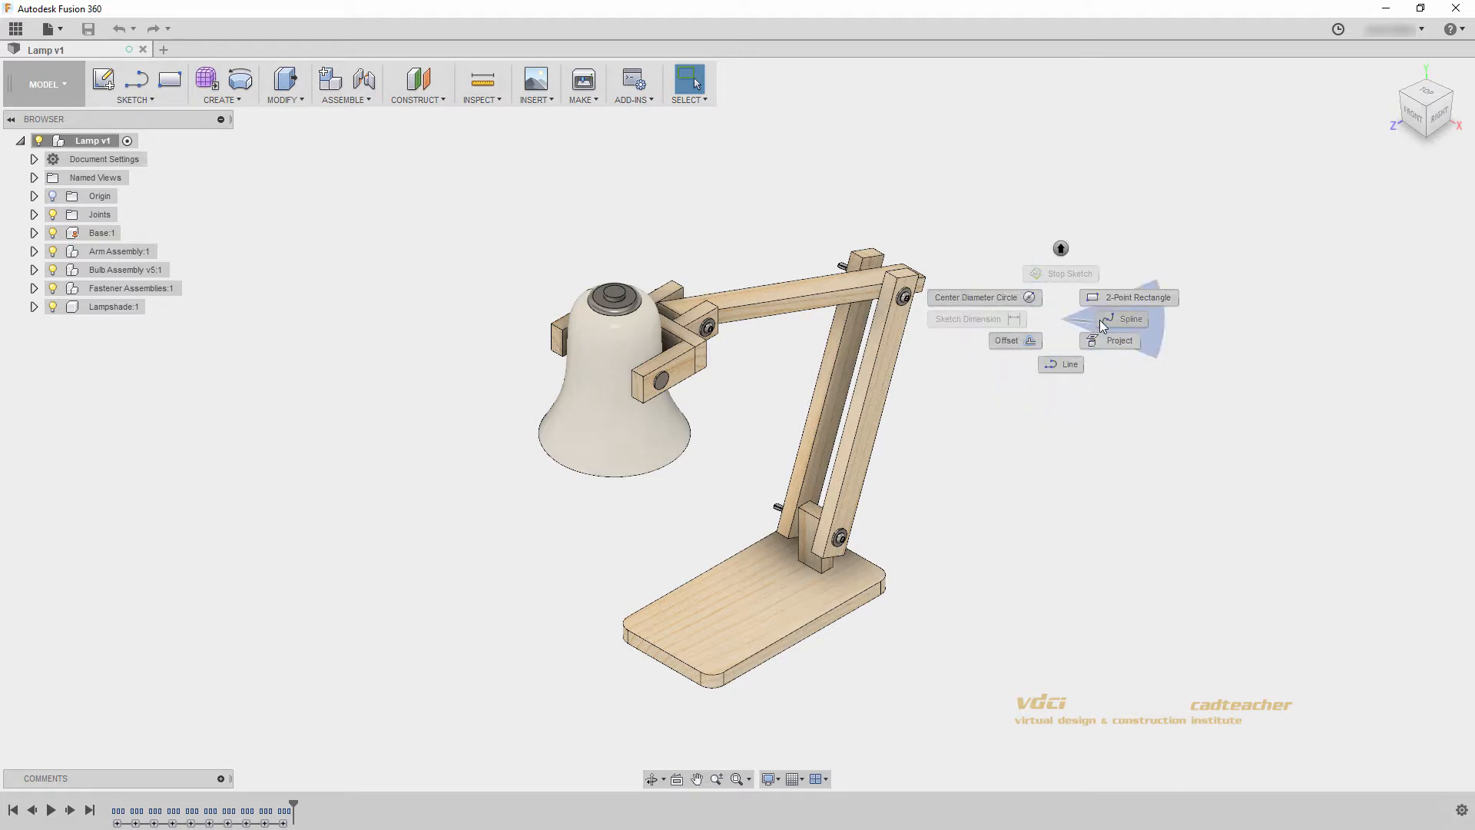
Dismiss the sketch marking menu to show the lamp unobstructed.
left_click(1075, 296)
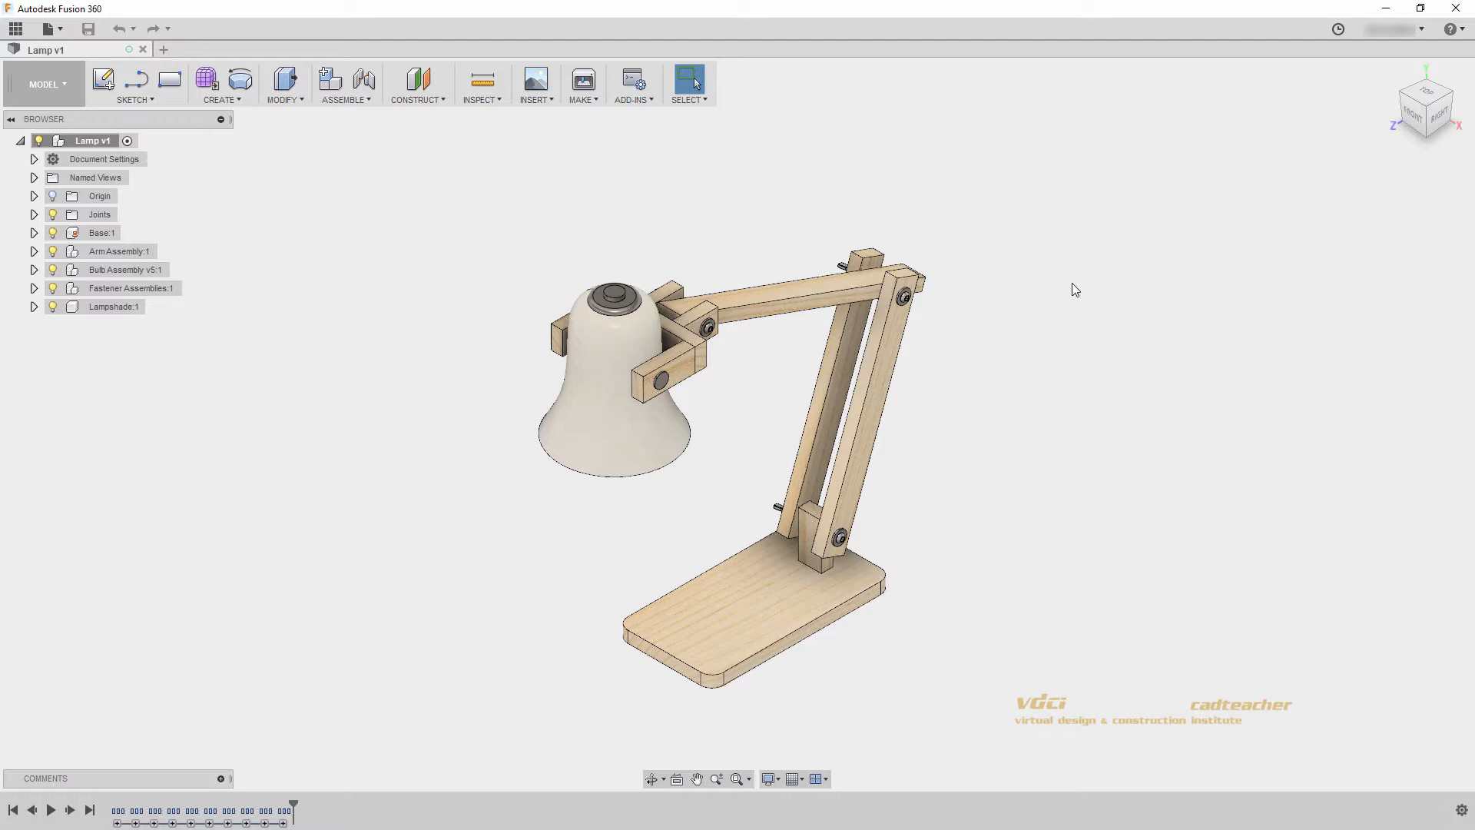
mouse_move(410, 137)
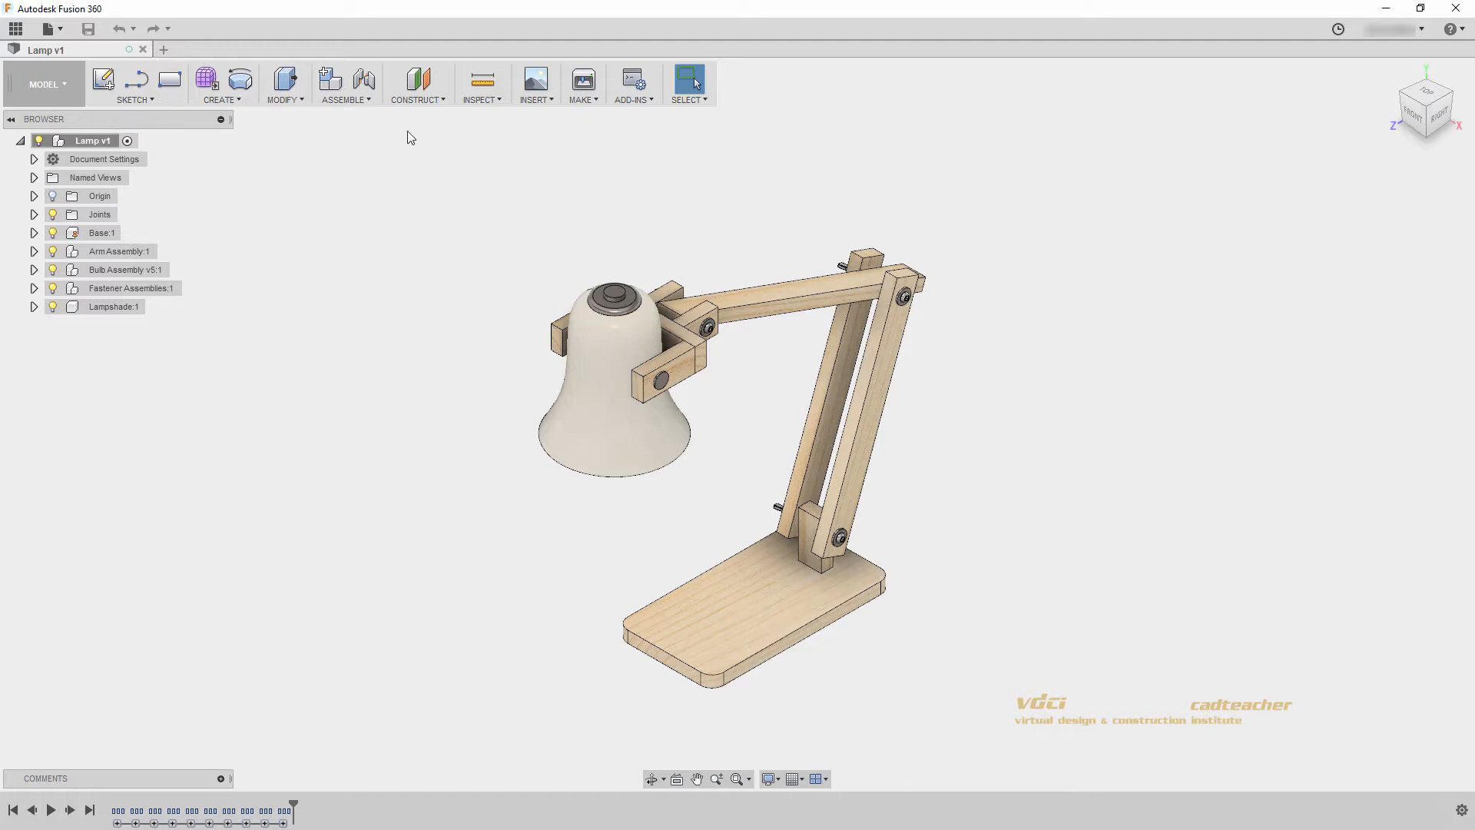
Start a new sketch on the lamp arm's plane.
left_click(107, 82)
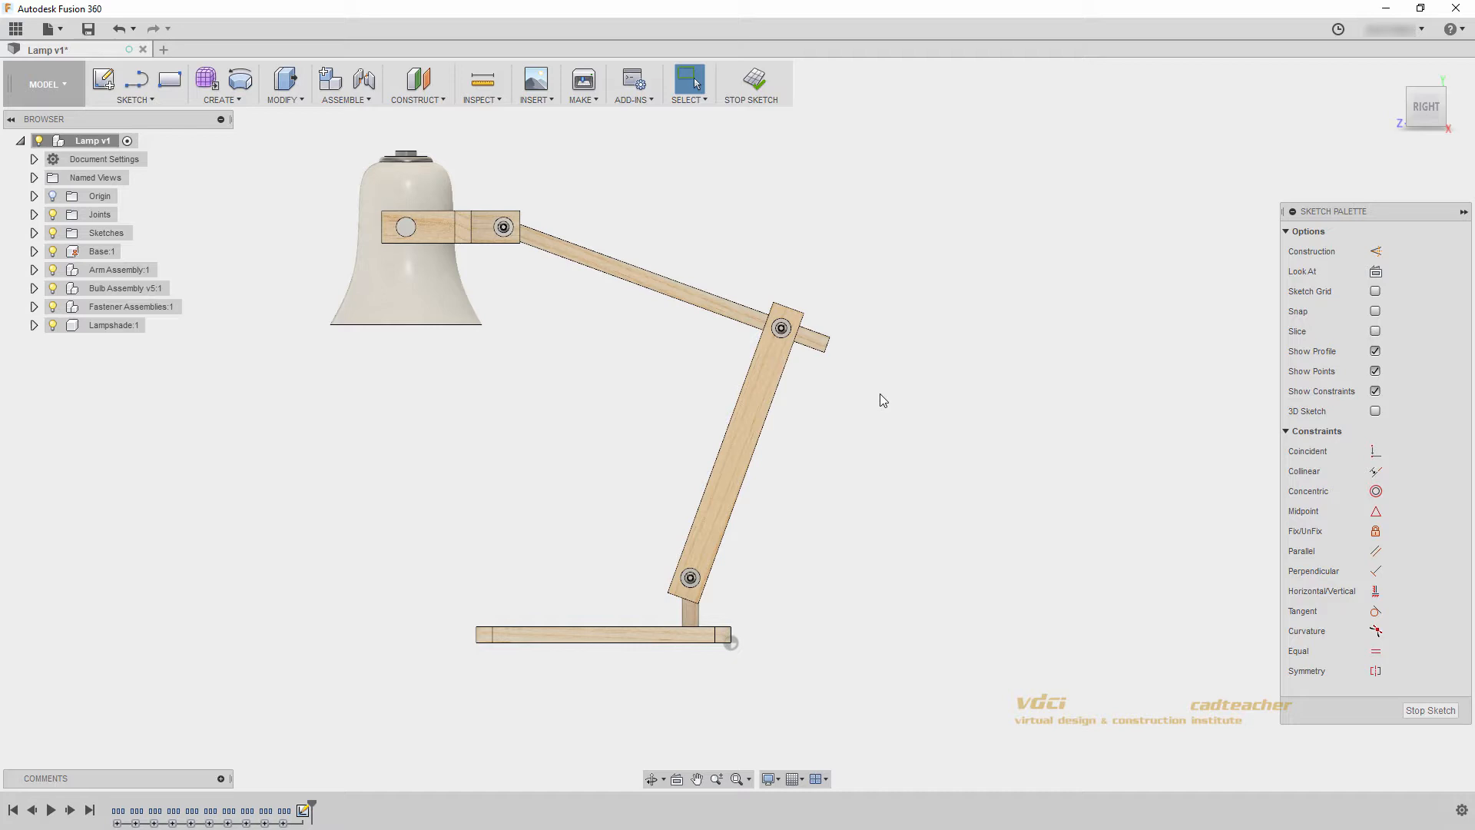
mouse_move(890, 390)
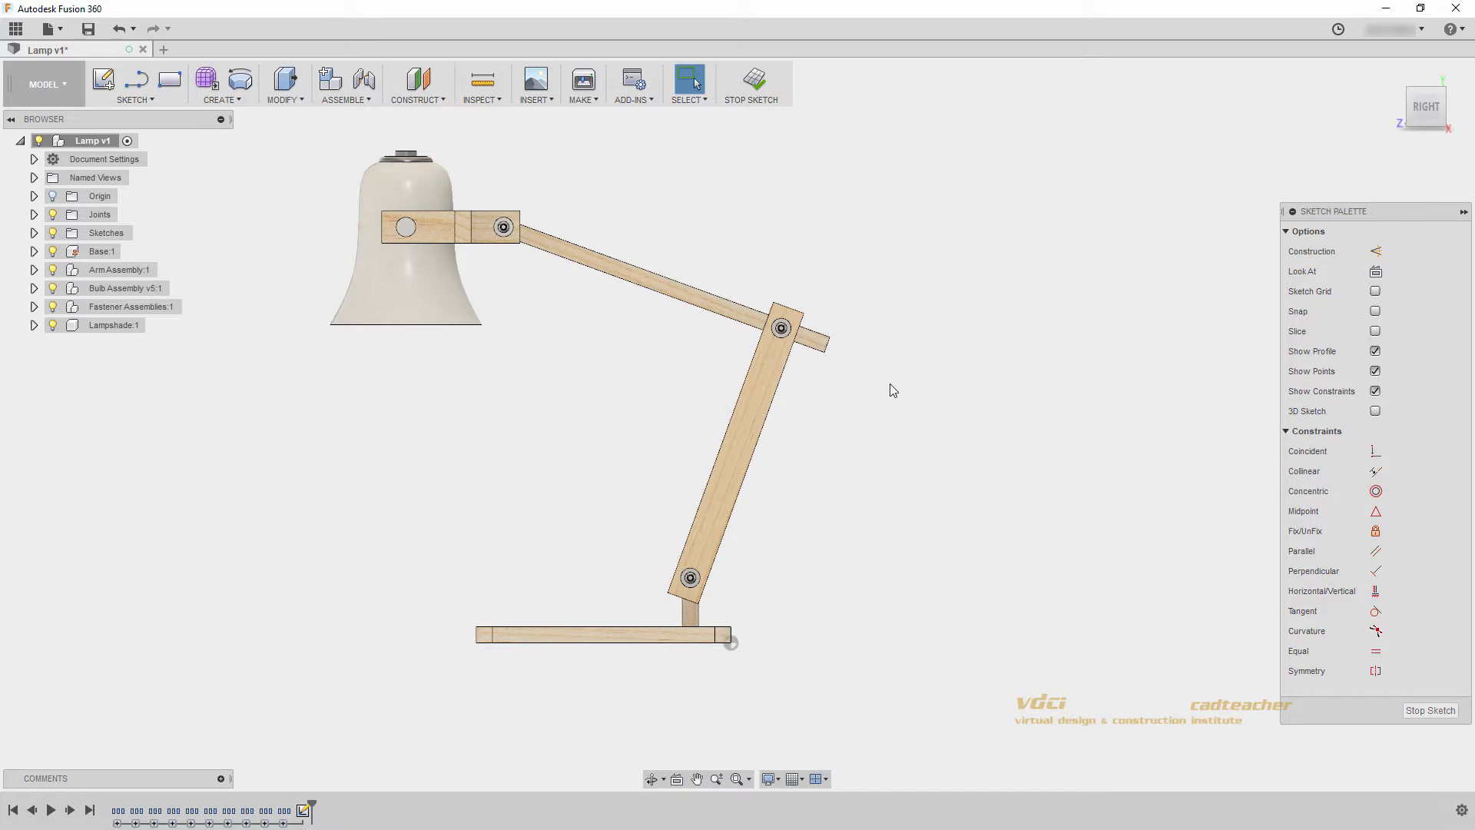
Draw two centre-diameter circles to the right of the lamp arm via the marking menu.
right_click(891, 391)
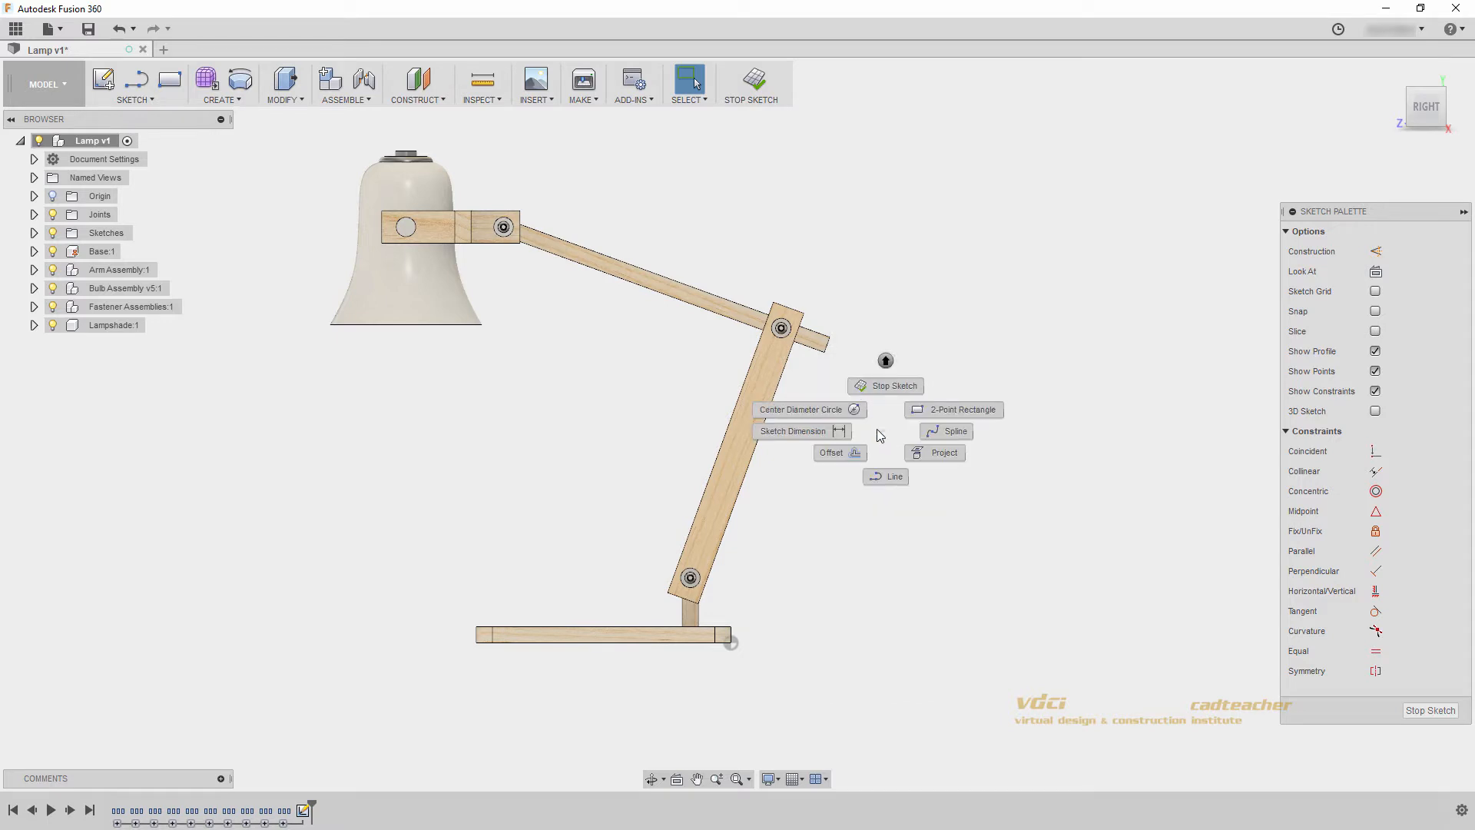
left_click(808, 409)
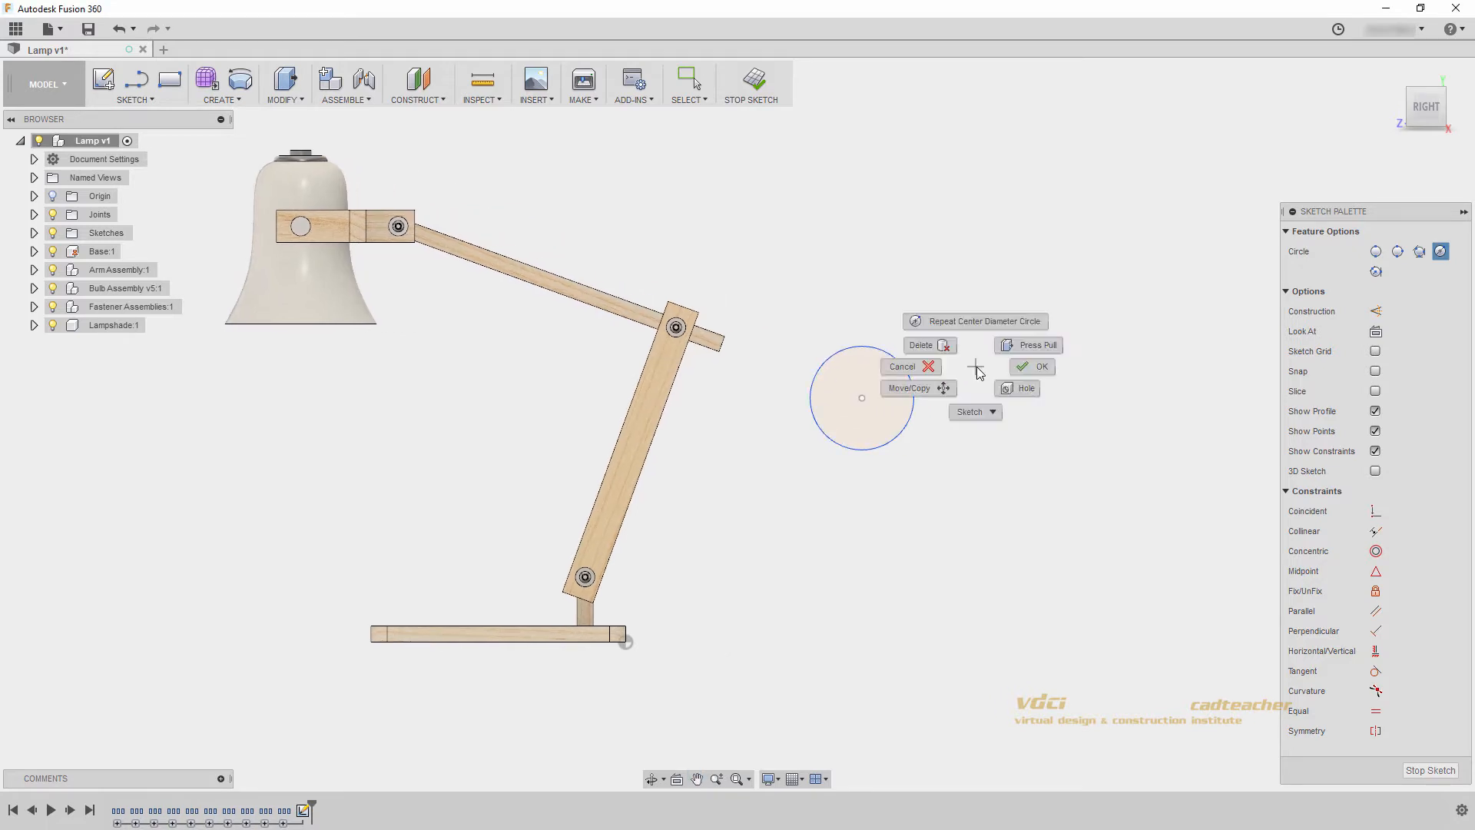
left_click(1032, 366)
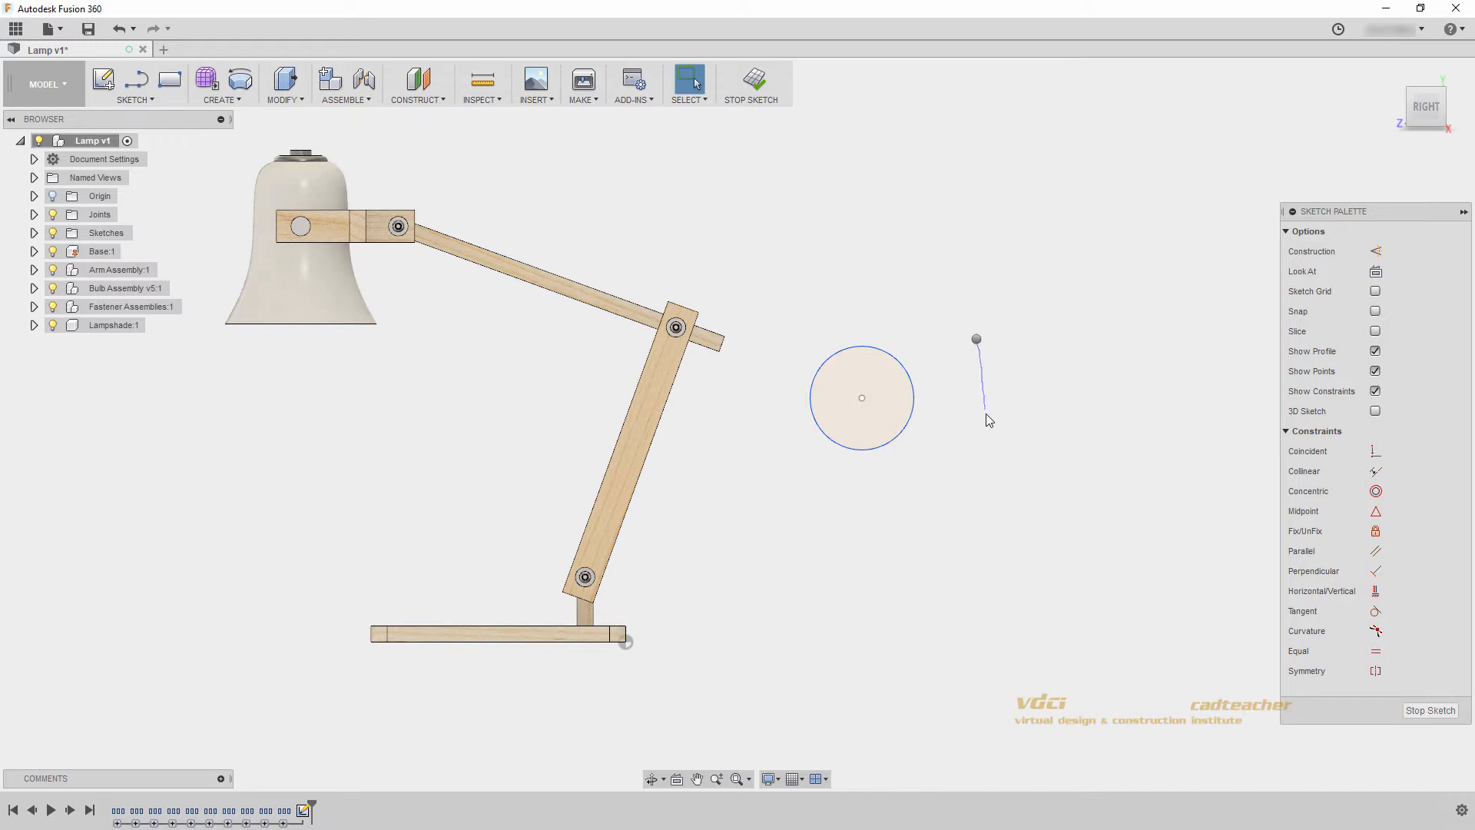
right_click(988, 418)
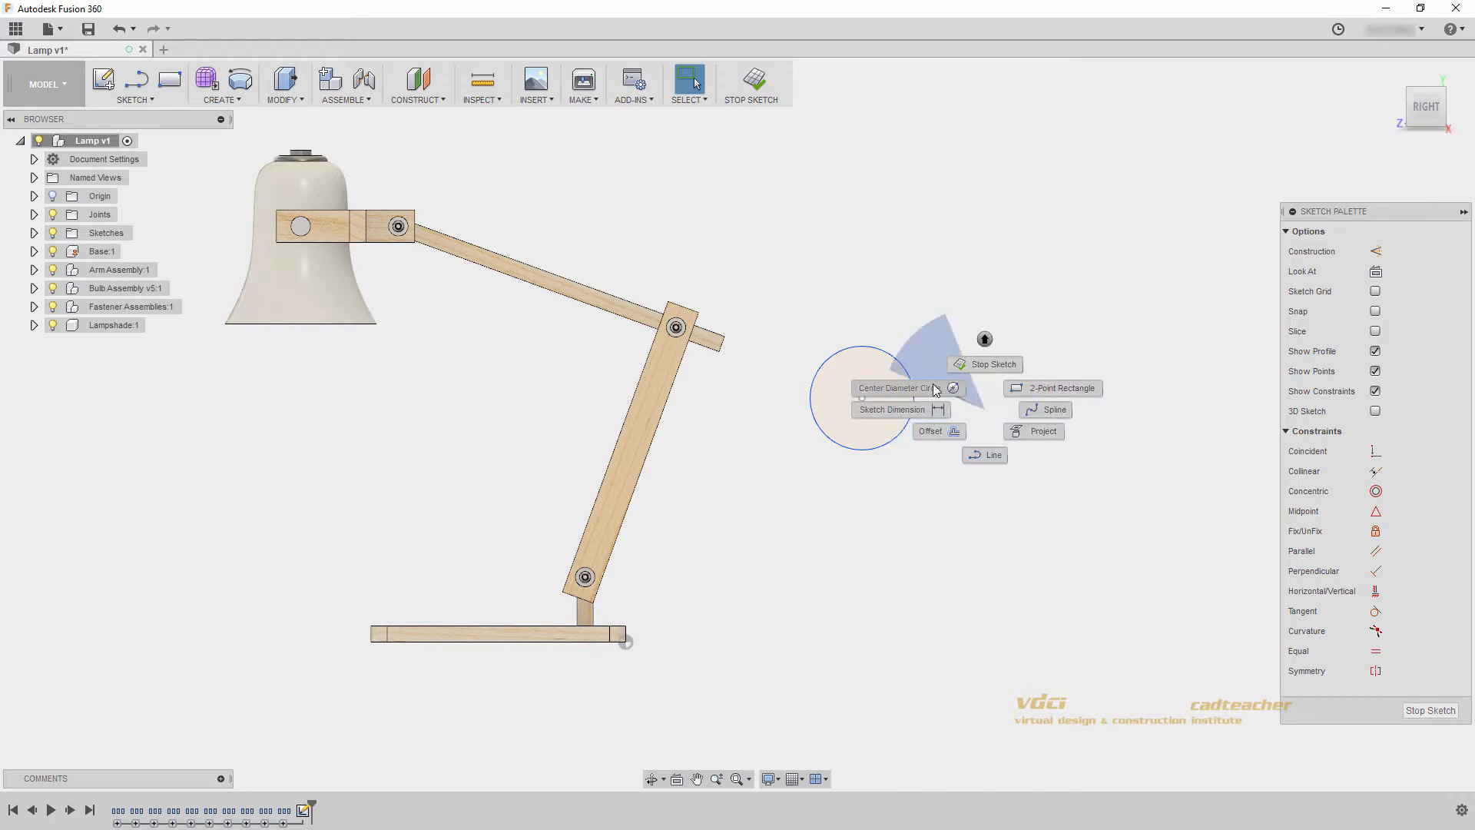
left_click(894, 387)
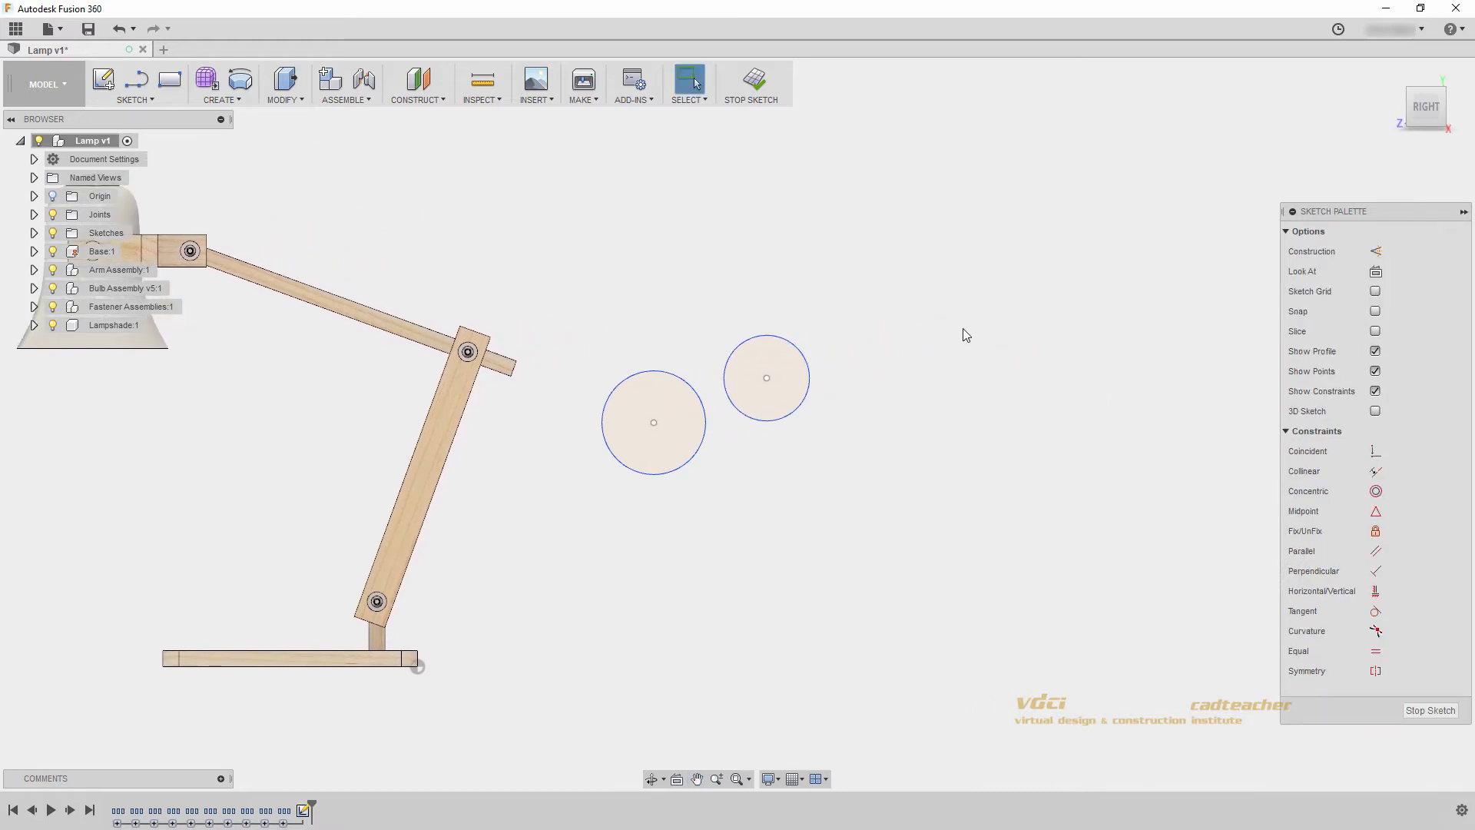
mouse_move(965, 283)
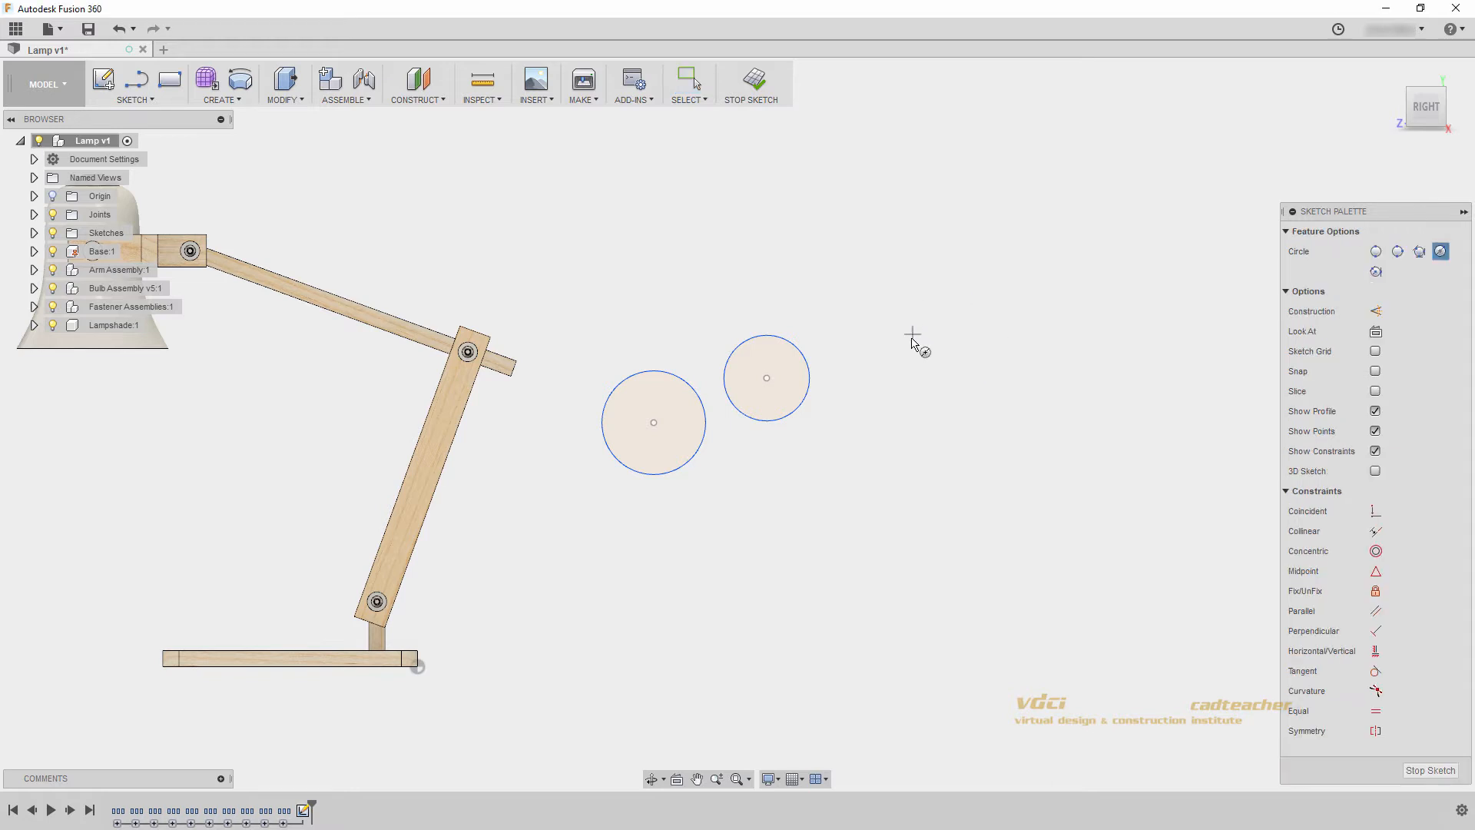
mouse_move(874, 361)
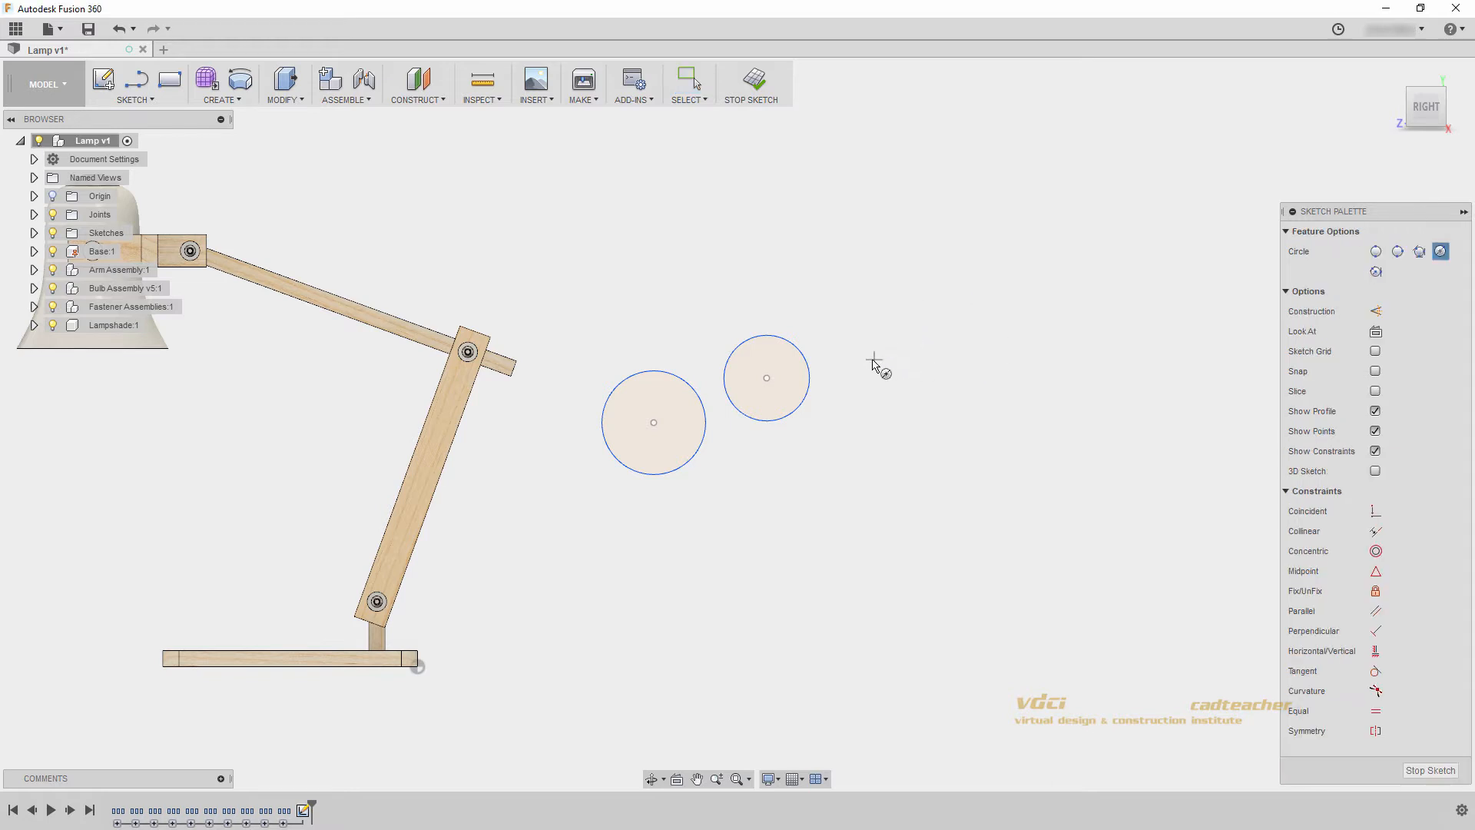
Place a third circle in the sketch beside the first two.
left_click(871, 359)
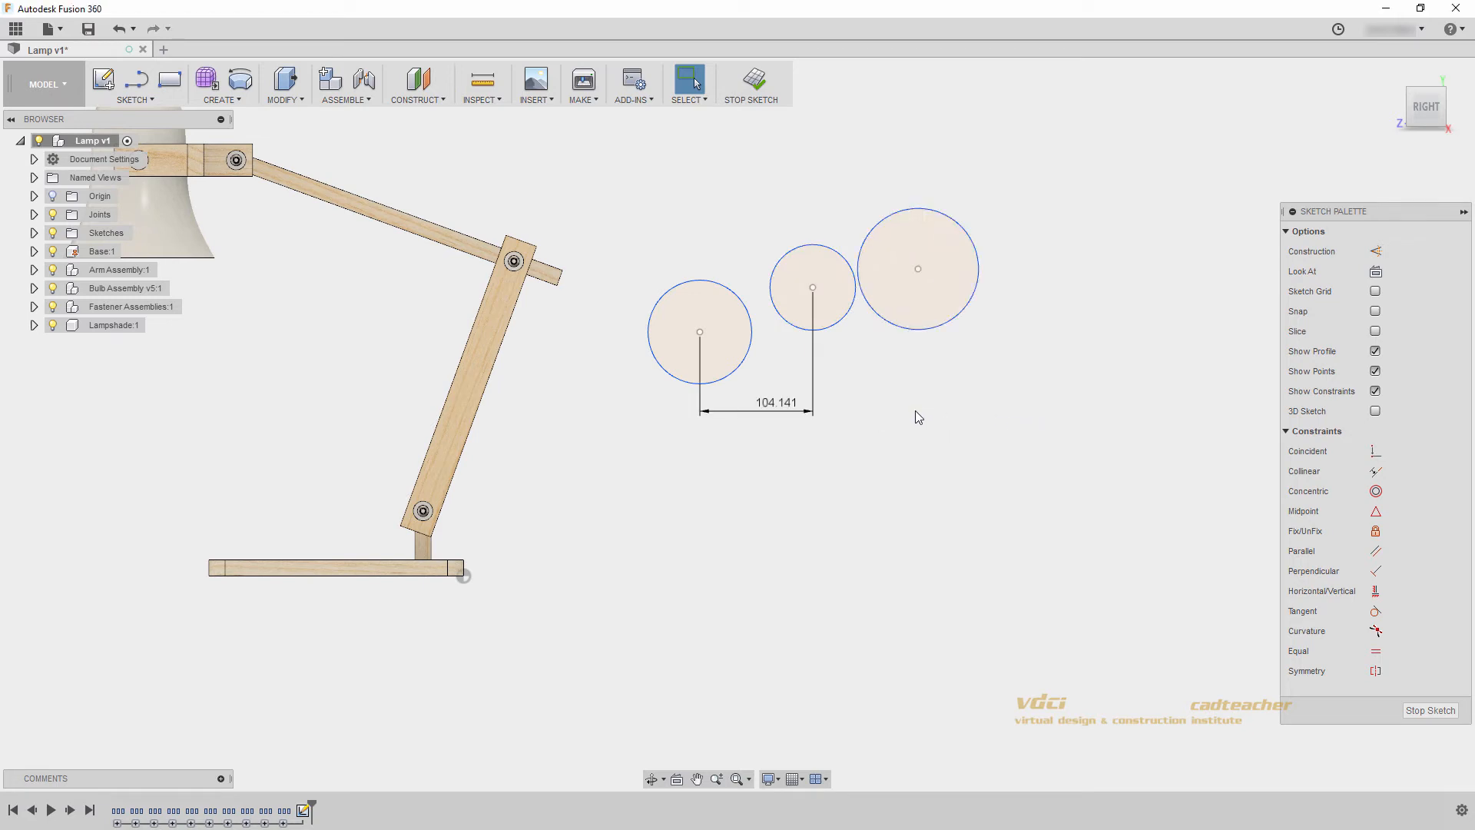
Offset the largest circle outward to create a larger surrounding circle.
right_click(917, 418)
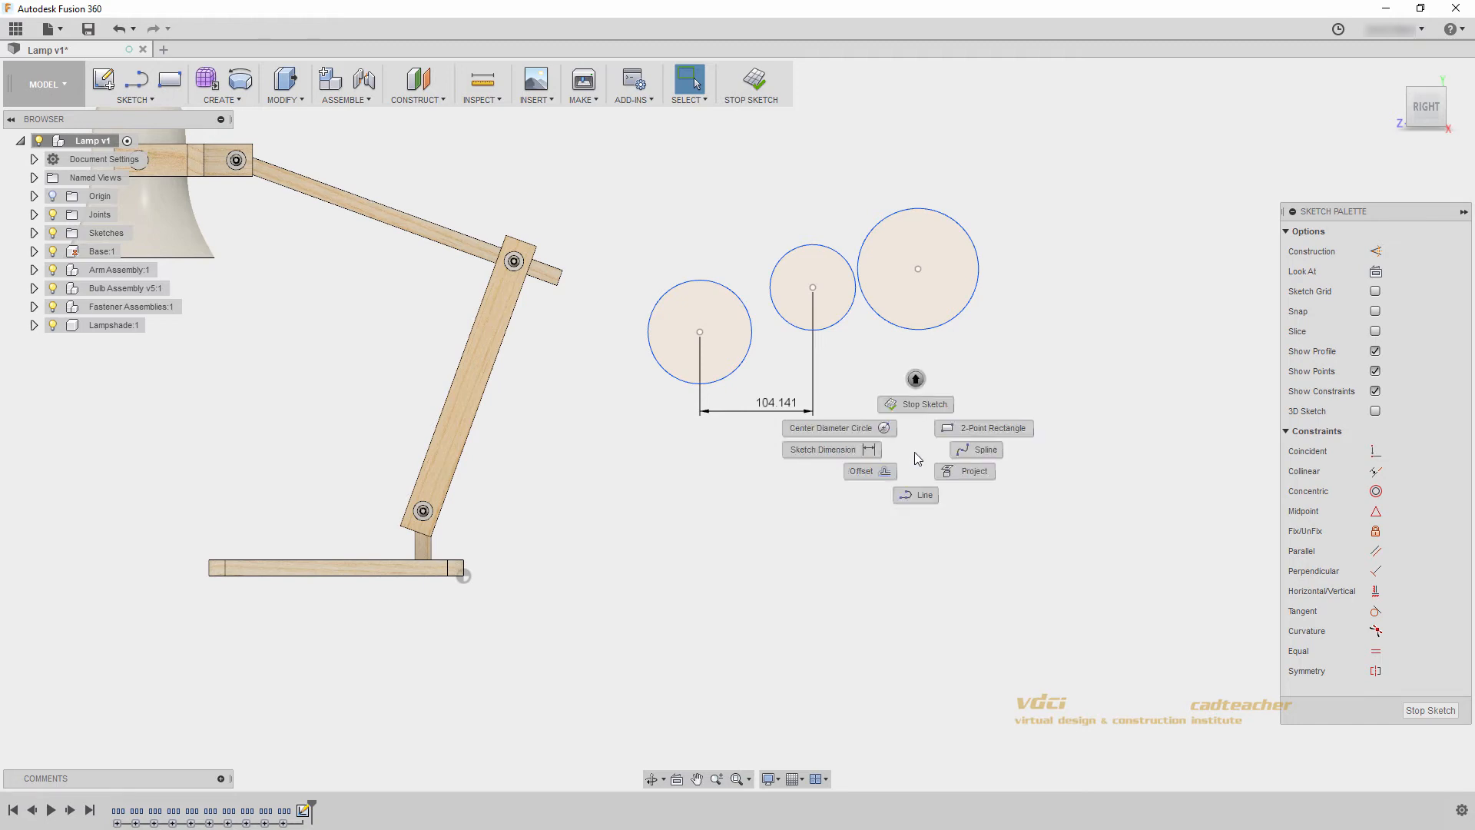
left_click(891, 477)
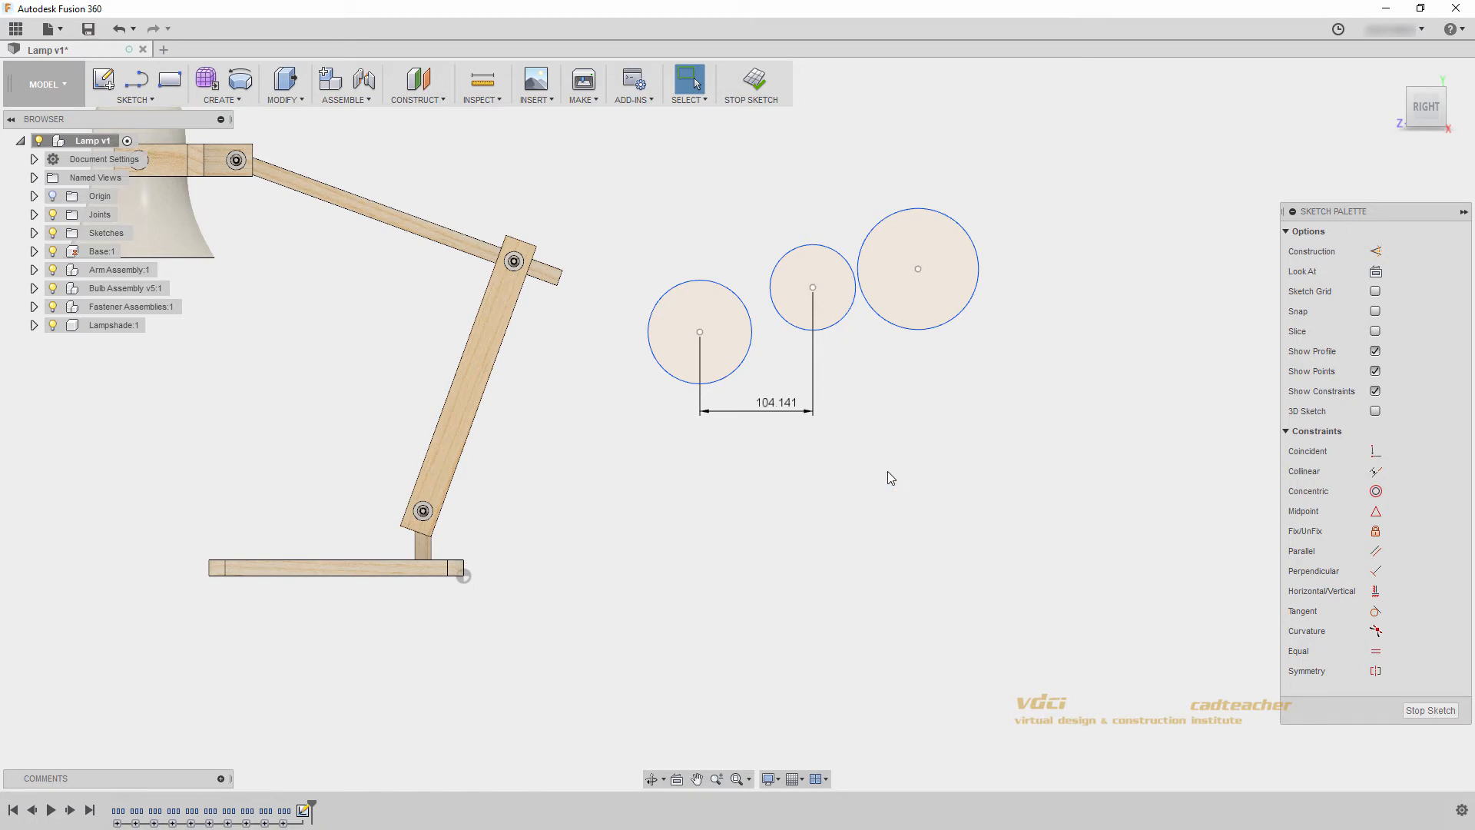
left_click(951, 315)
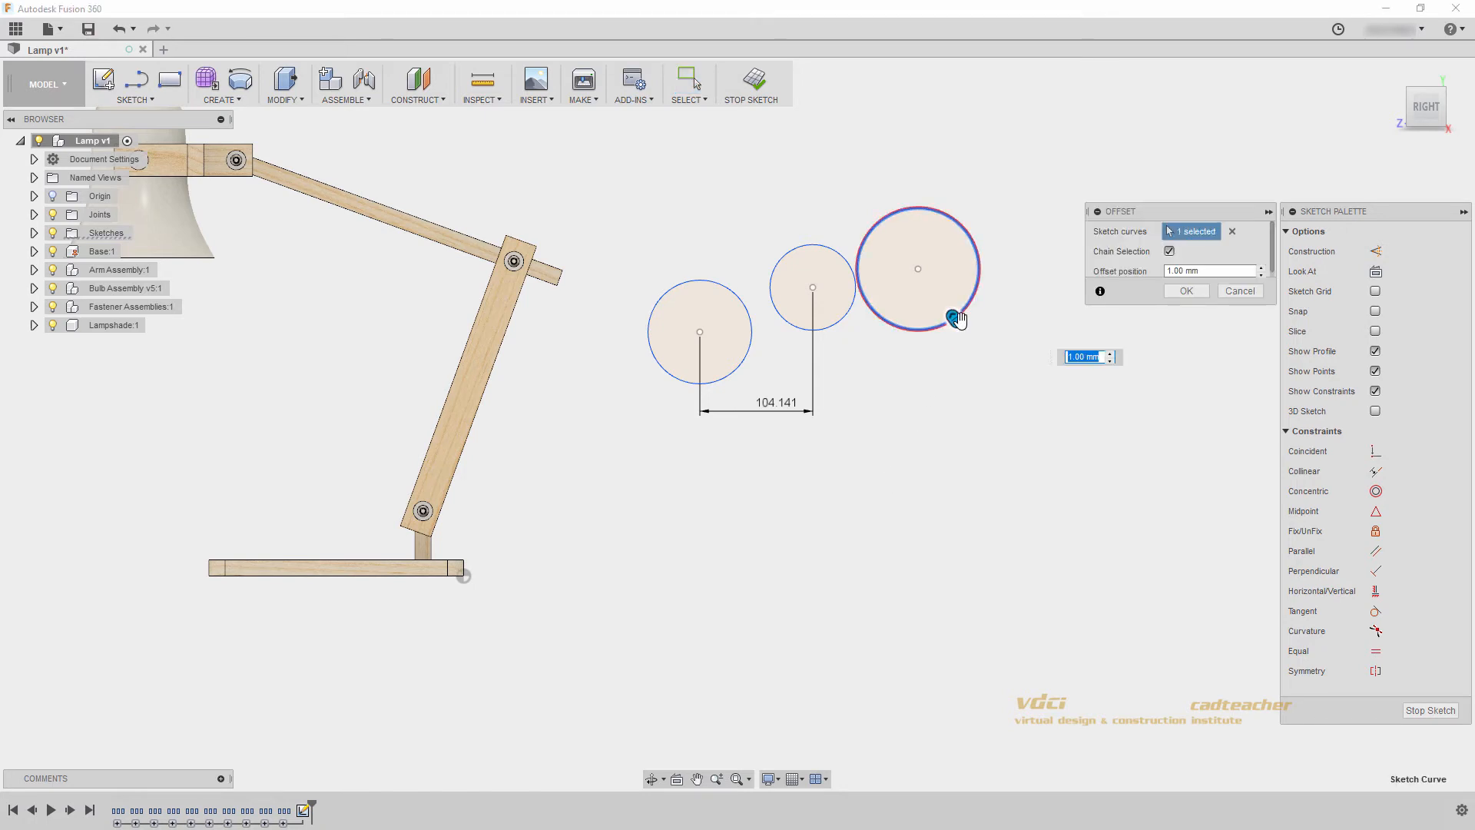
left_click(1186, 291)
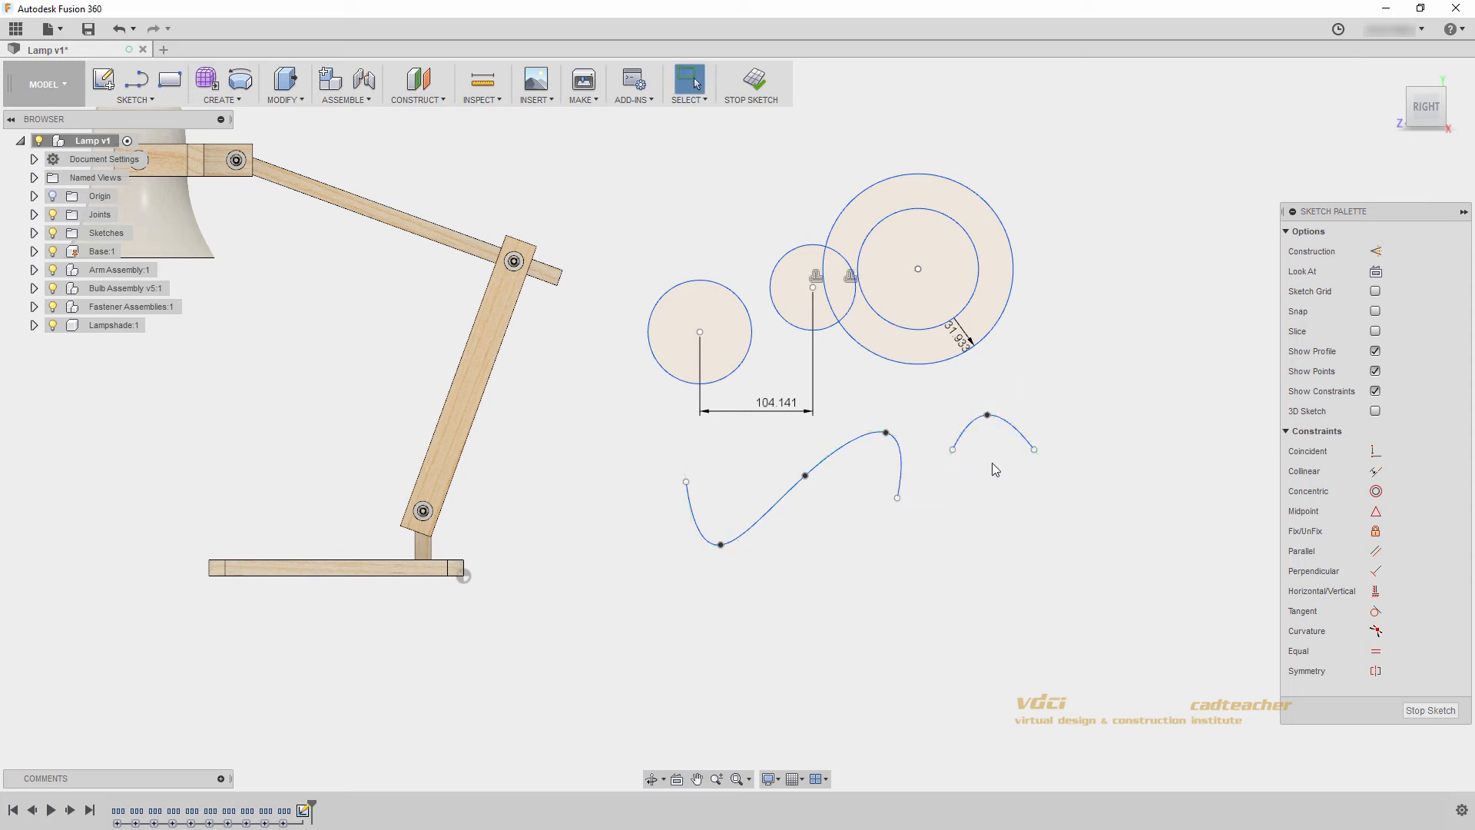
Draw a small 2-point rectangle right of the short spline and confirm with OK.
right_click(994, 467)
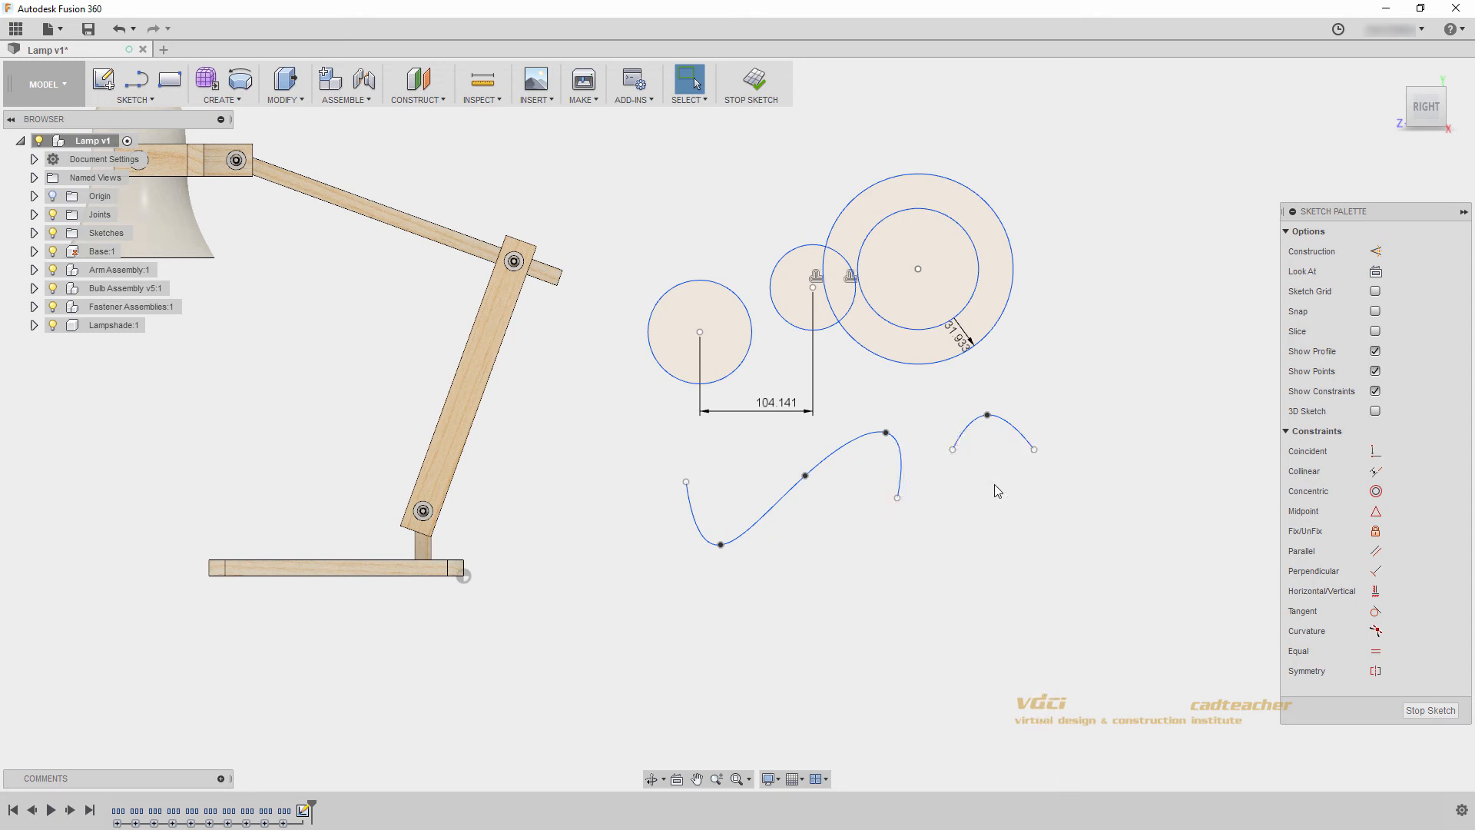
right_click(996, 490)
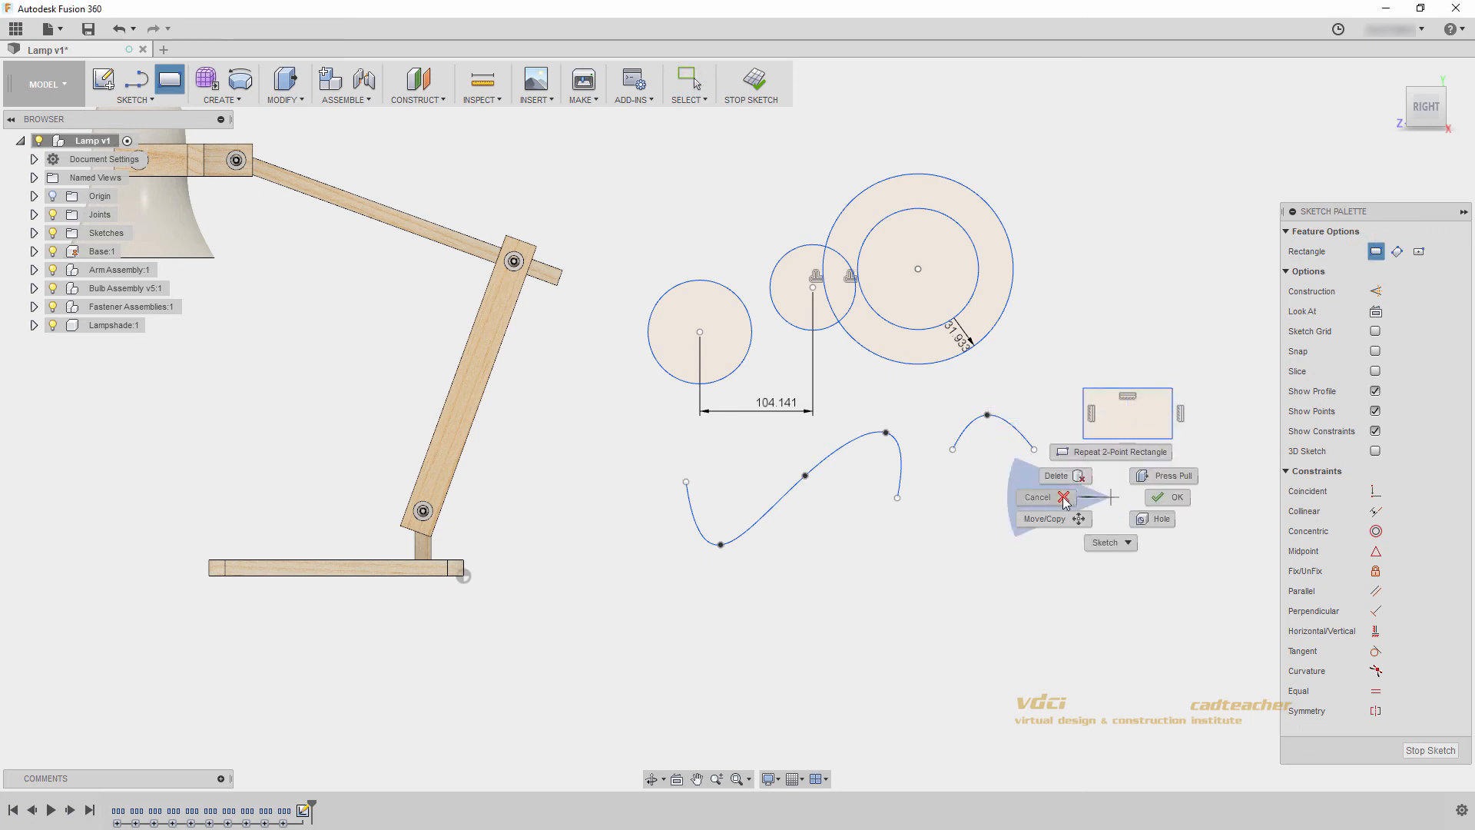
left_click(1039, 497)
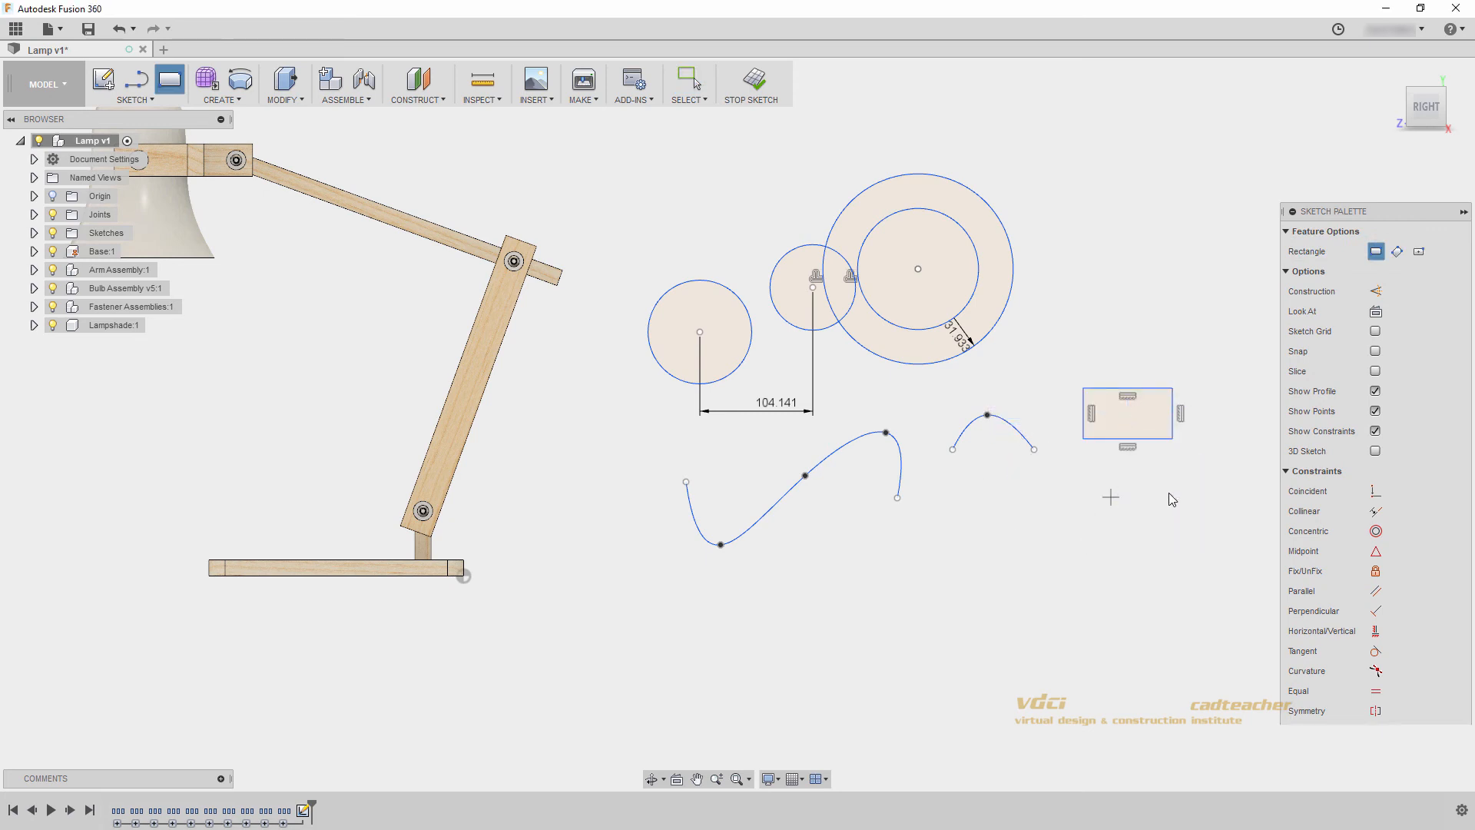